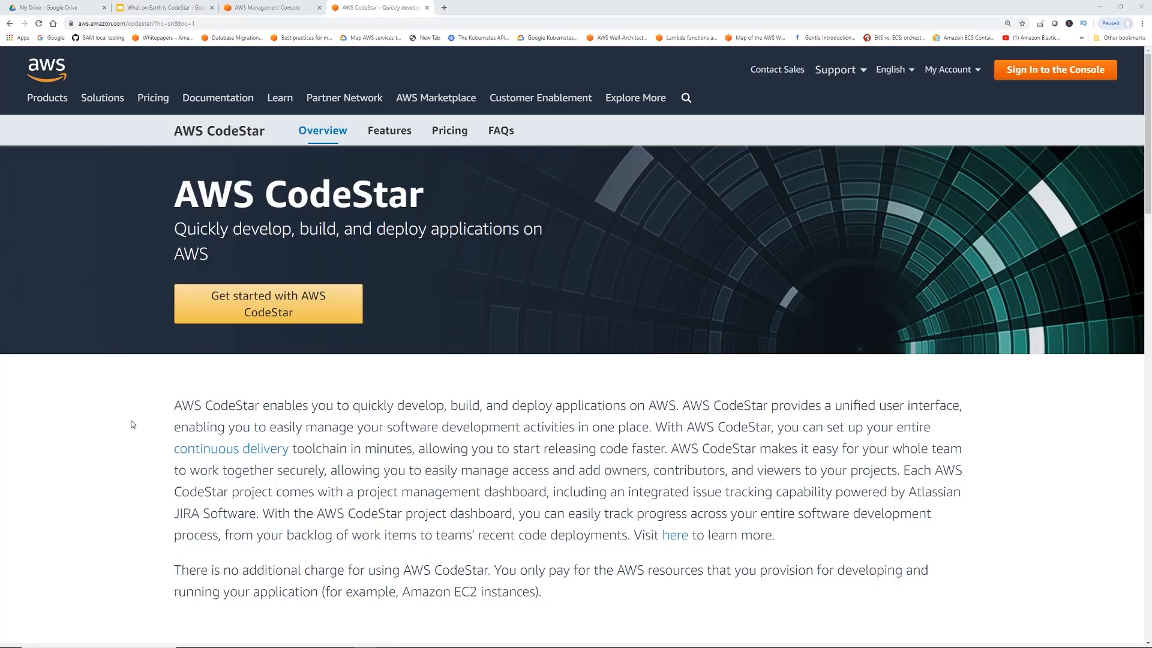
pyautogui.moveTo(322, 424)
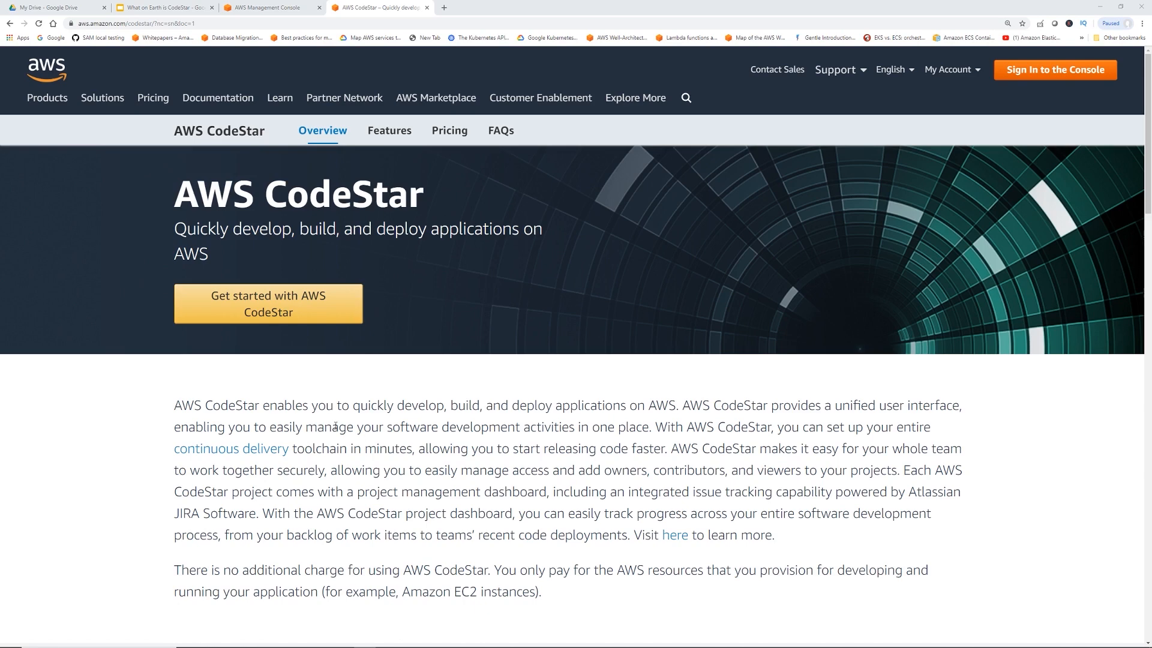
pyautogui.moveTo(596, 419)
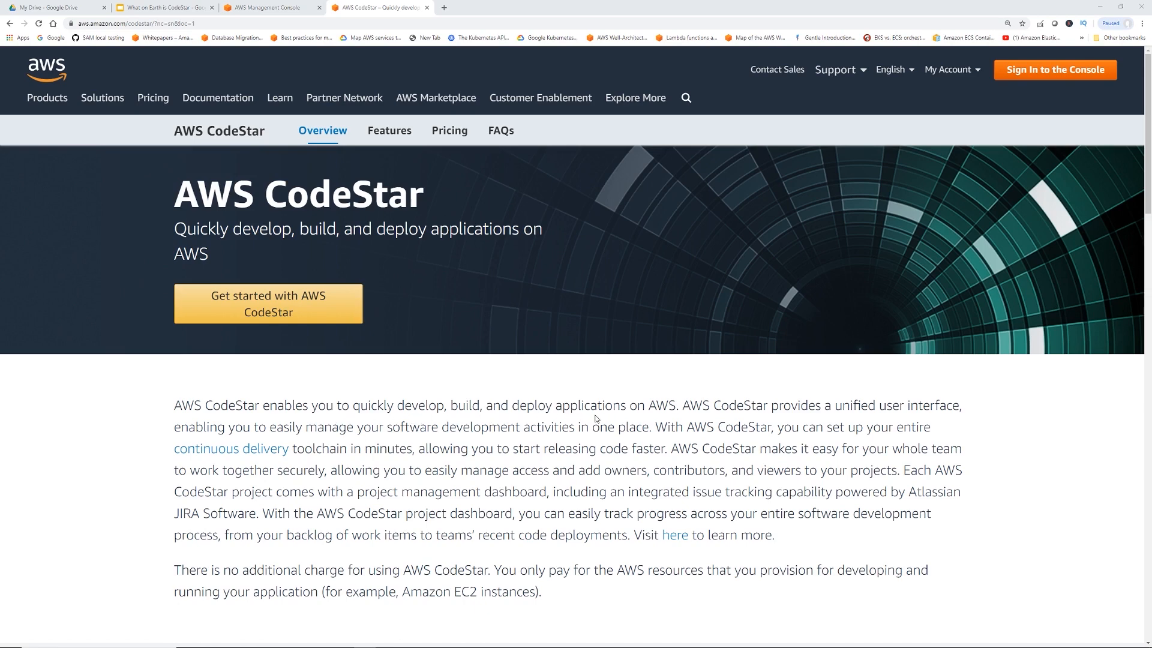
pyautogui.moveTo(651, 419)
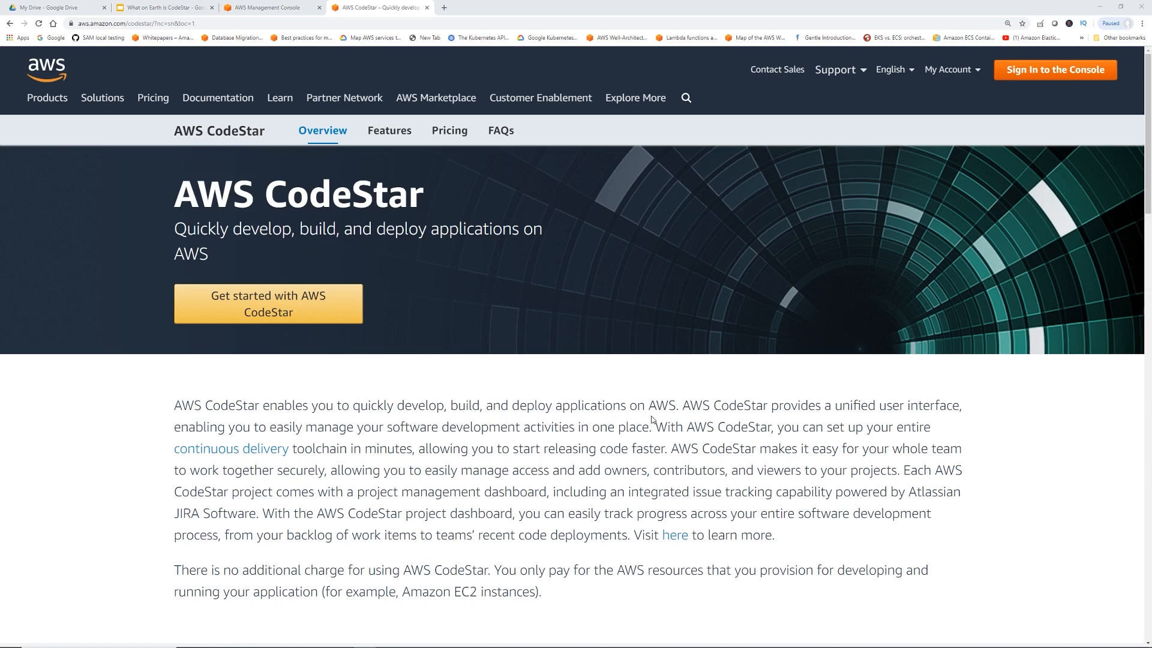
pyautogui.moveTo(854, 423)
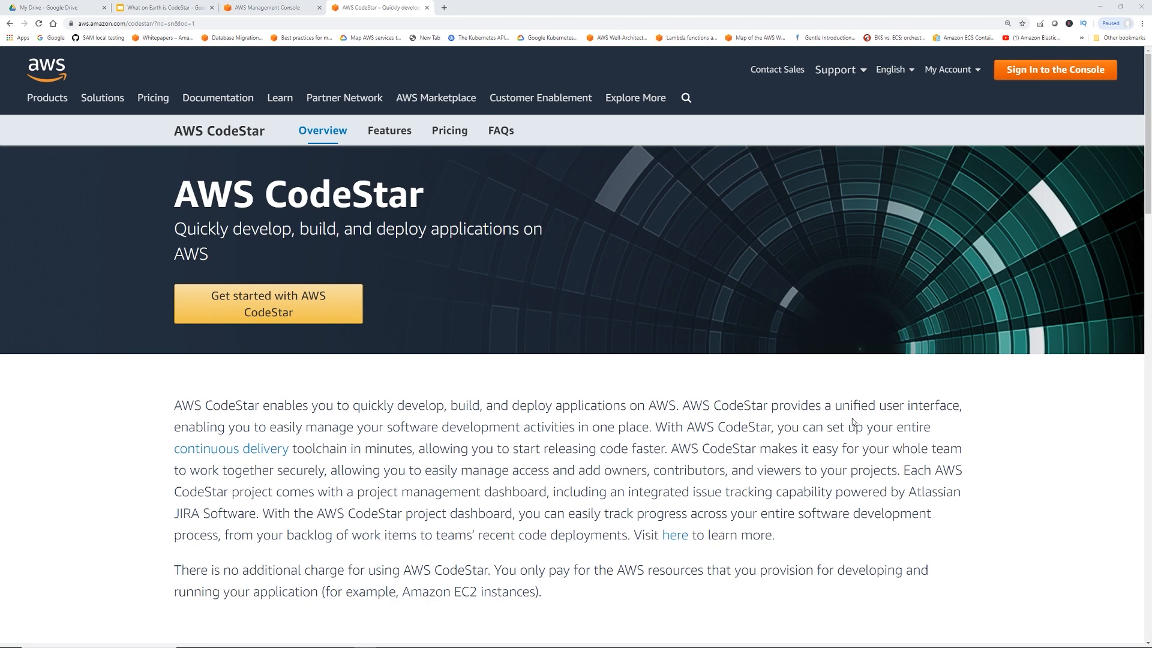
pyautogui.moveTo(760, 411)
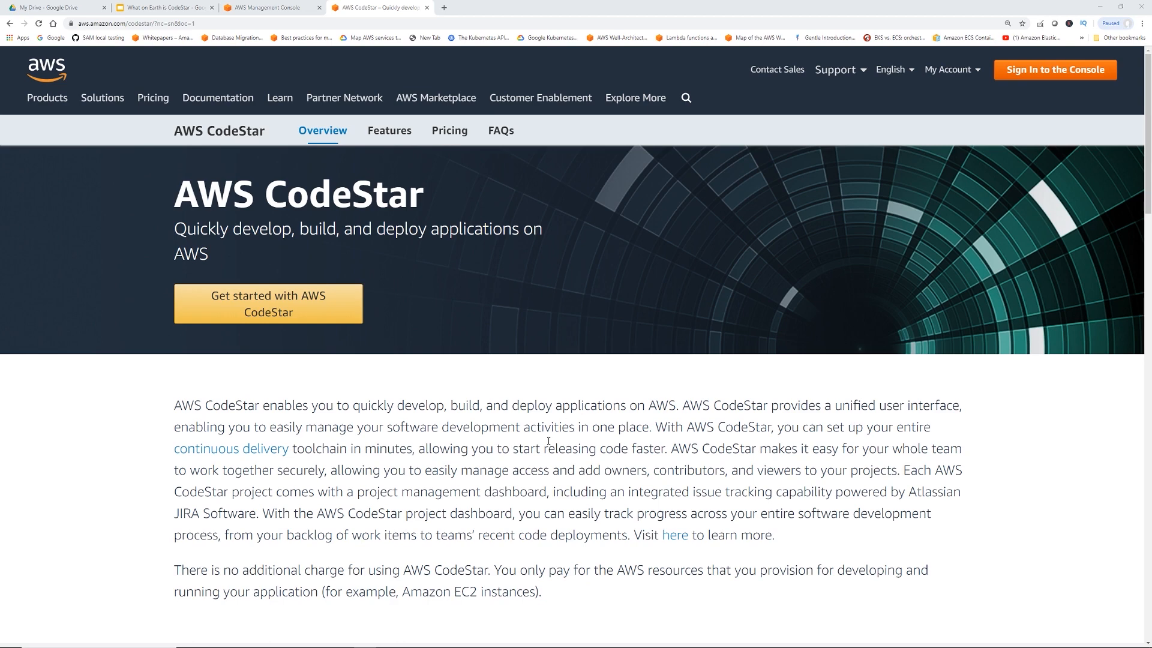
pyautogui.moveTo(640, 470)
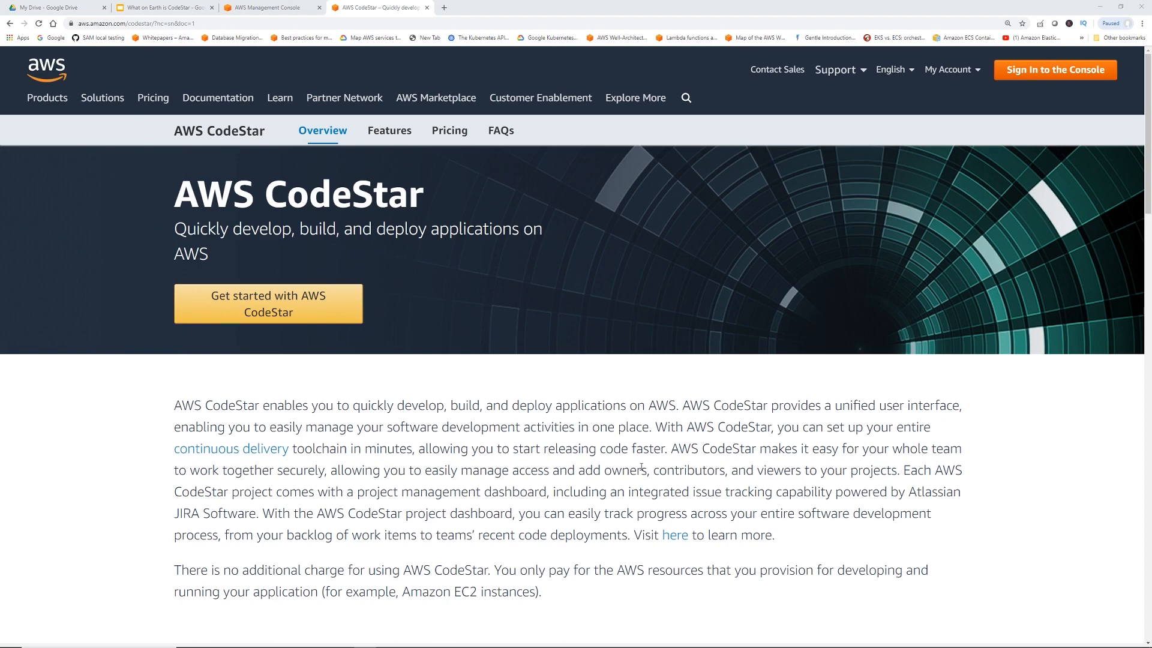
# Scroll the page and bring up the CodeStar slide presentation
pyautogui.scroll(-3)
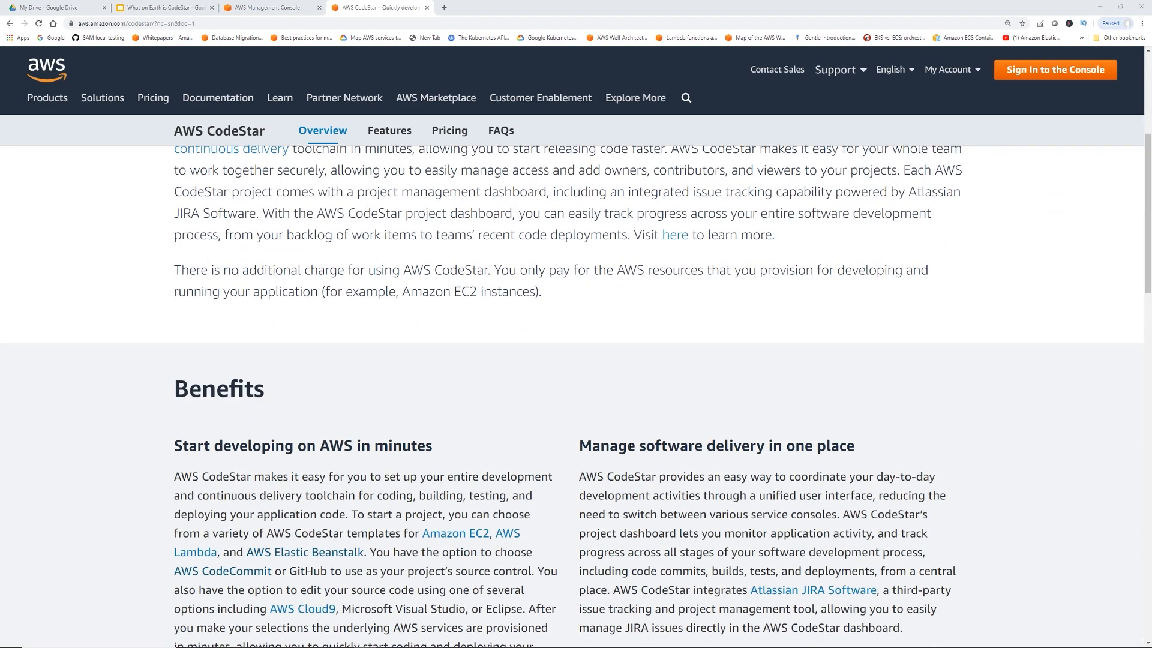
pyautogui.scroll(-3)
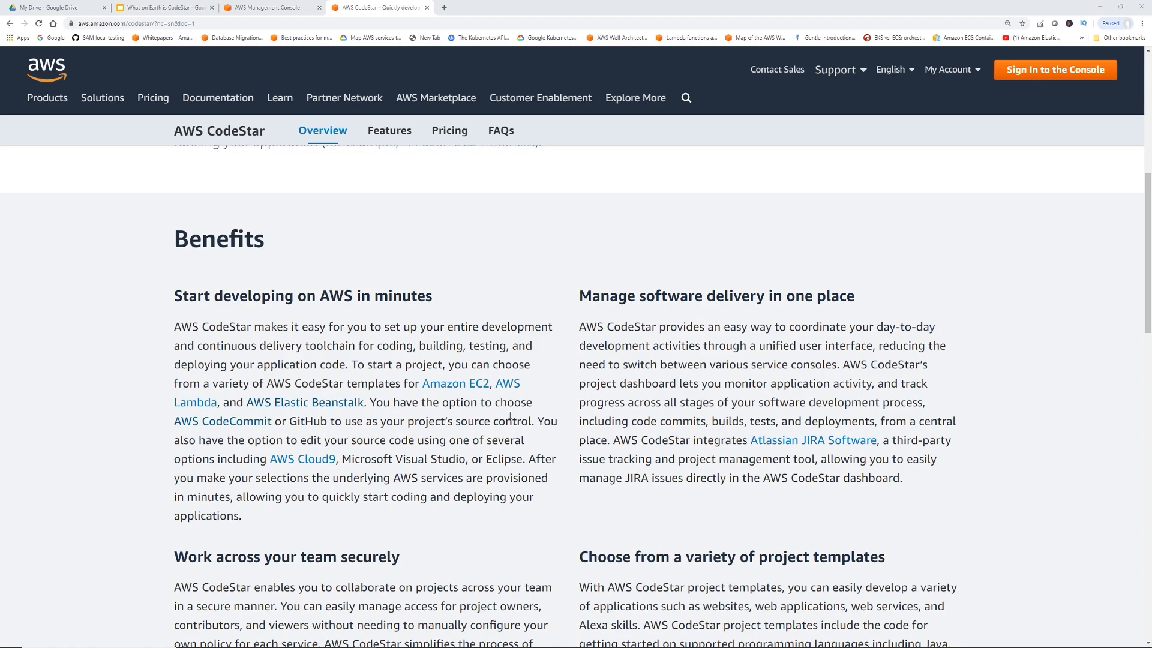
pyautogui.click(271, 7)
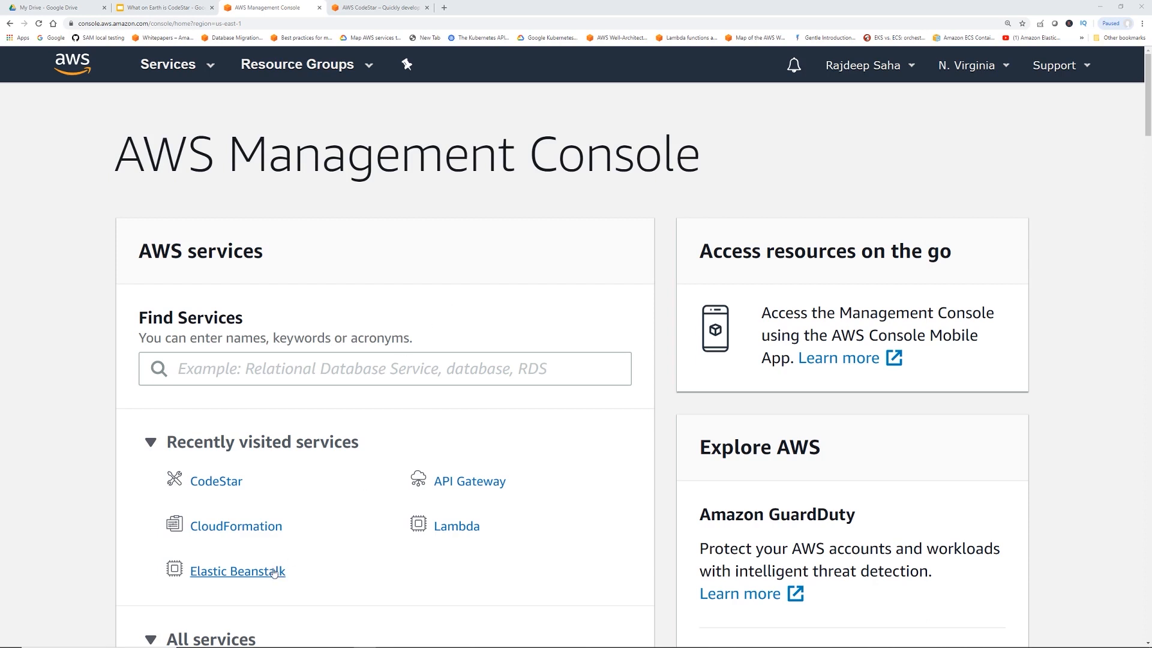
# Start a testapp web server environment on the Java platform with the sample application
pyautogui.click(238, 571)
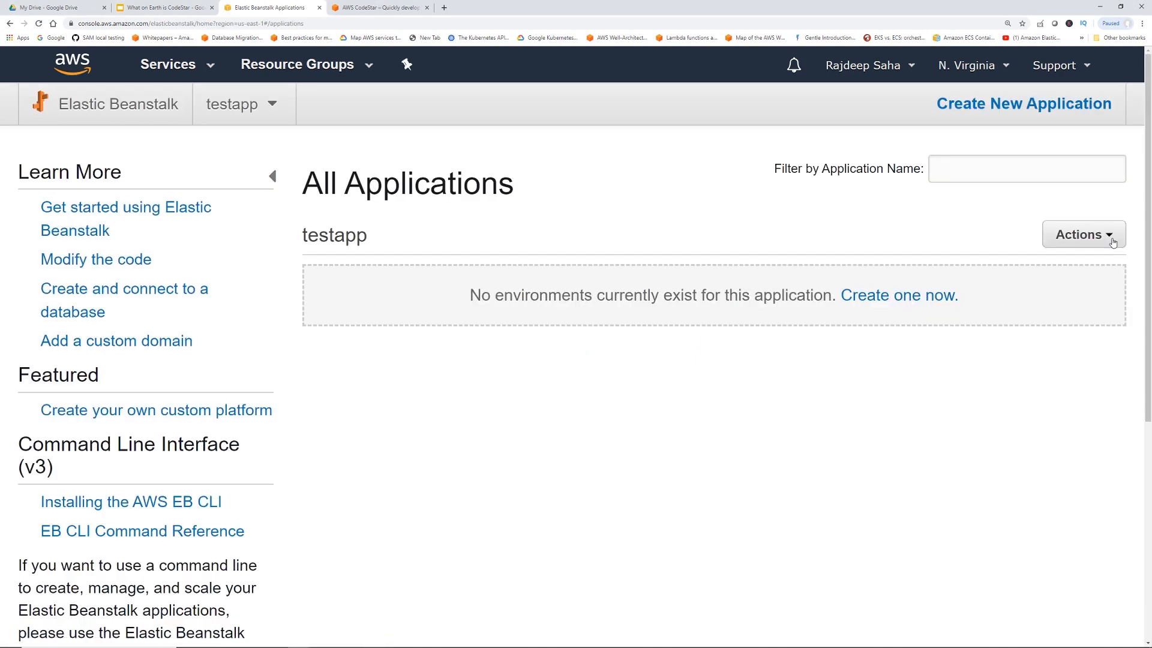
pyautogui.click(899, 295)
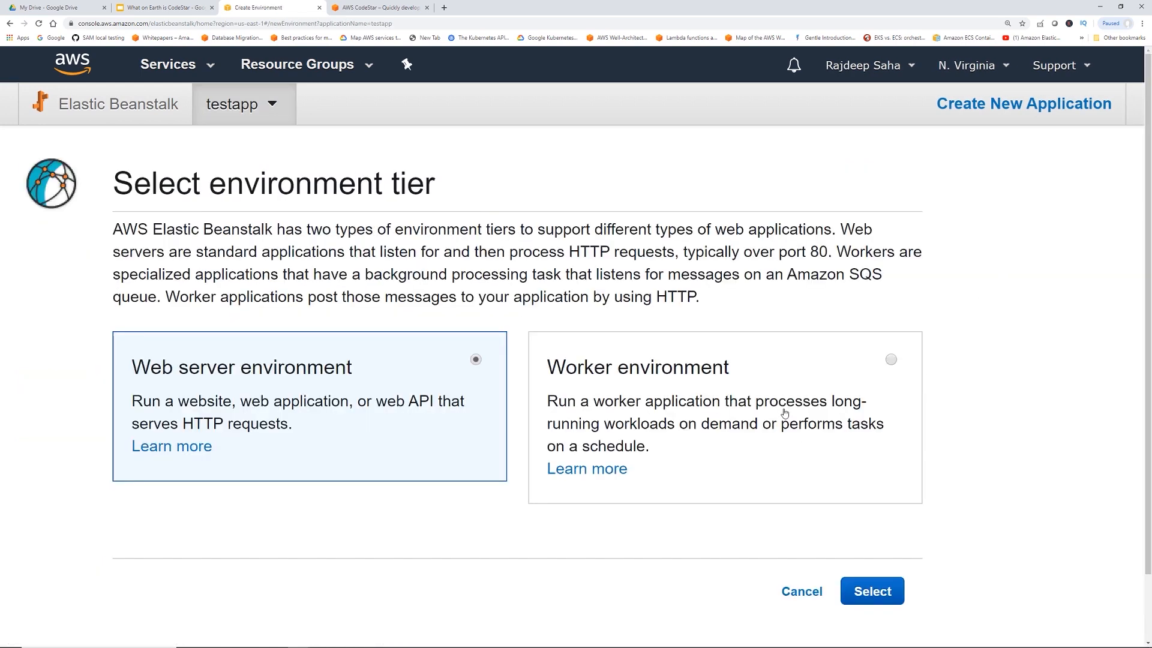
pyautogui.moveTo(273, 367)
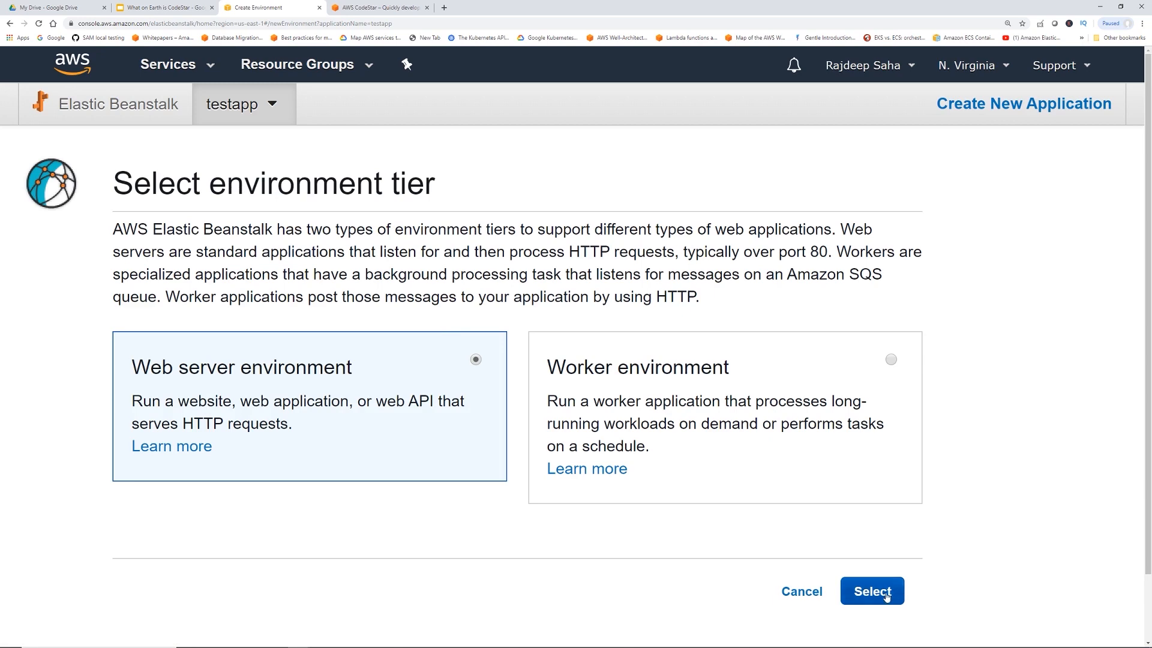
pyautogui.click(872, 590)
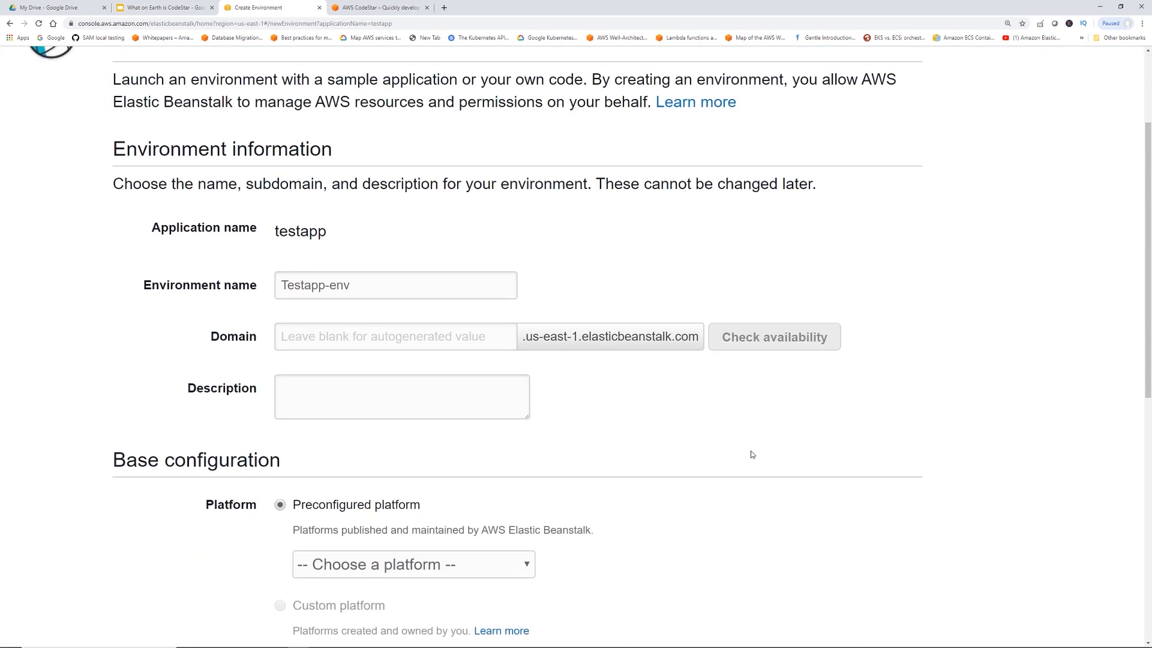
pyautogui.click(412, 564)
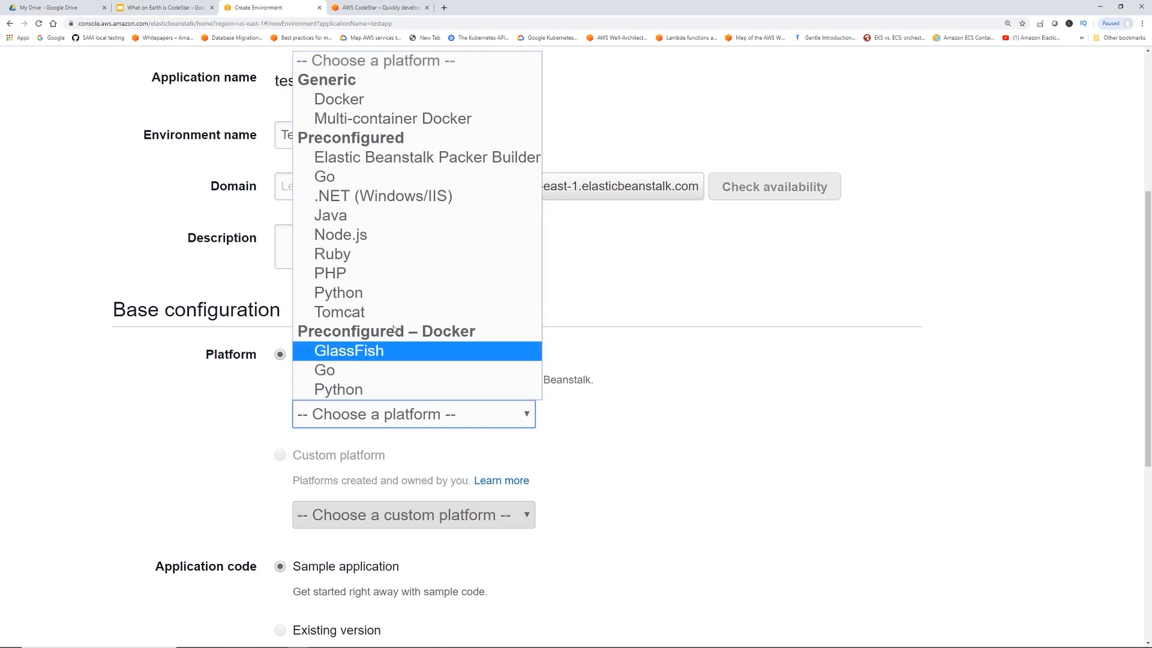
pyautogui.click(330, 215)
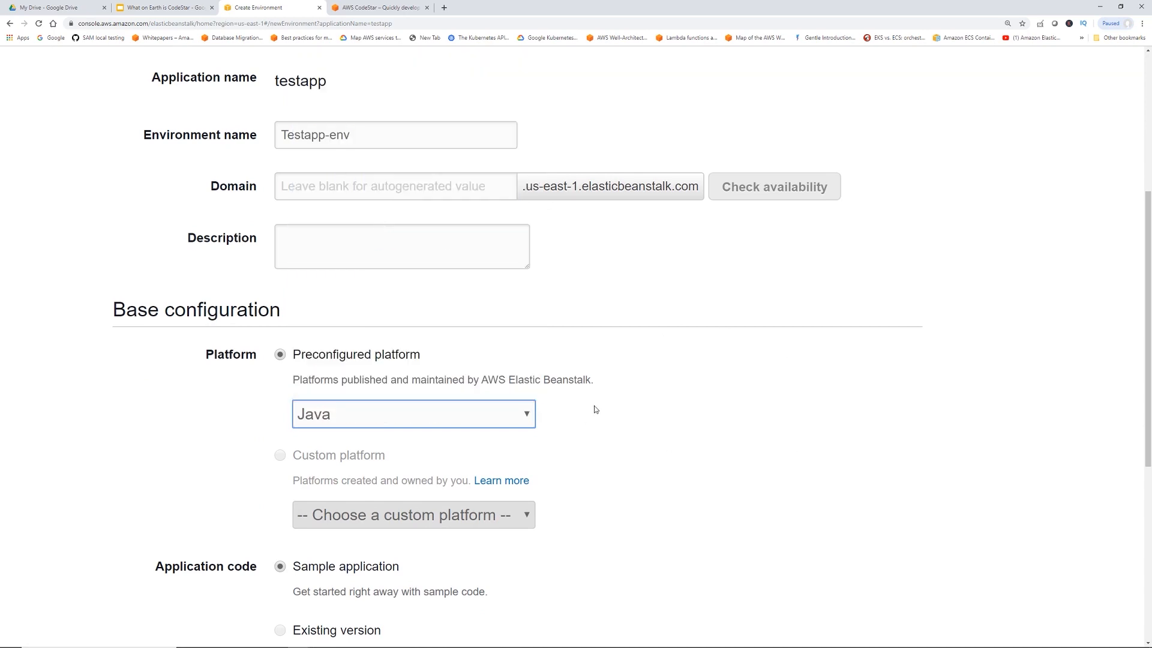
pyautogui.scroll(-3)
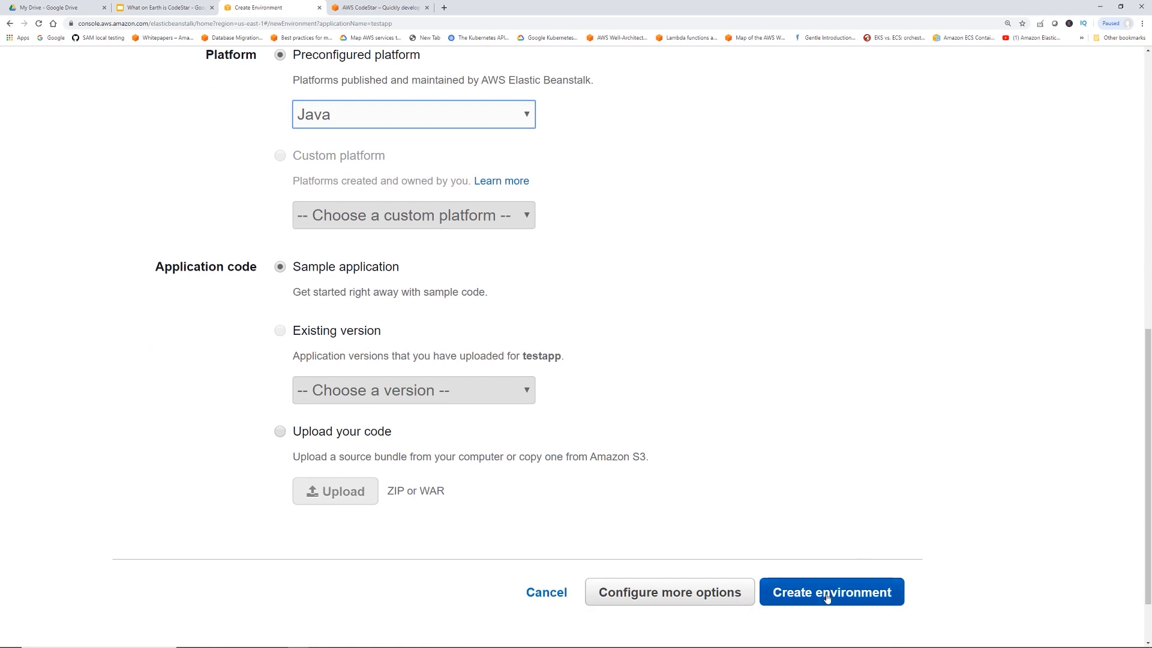
# Launch Testapp-env creation and open the 'Modify the code' guide in a new tab
pyautogui.click(832, 592)
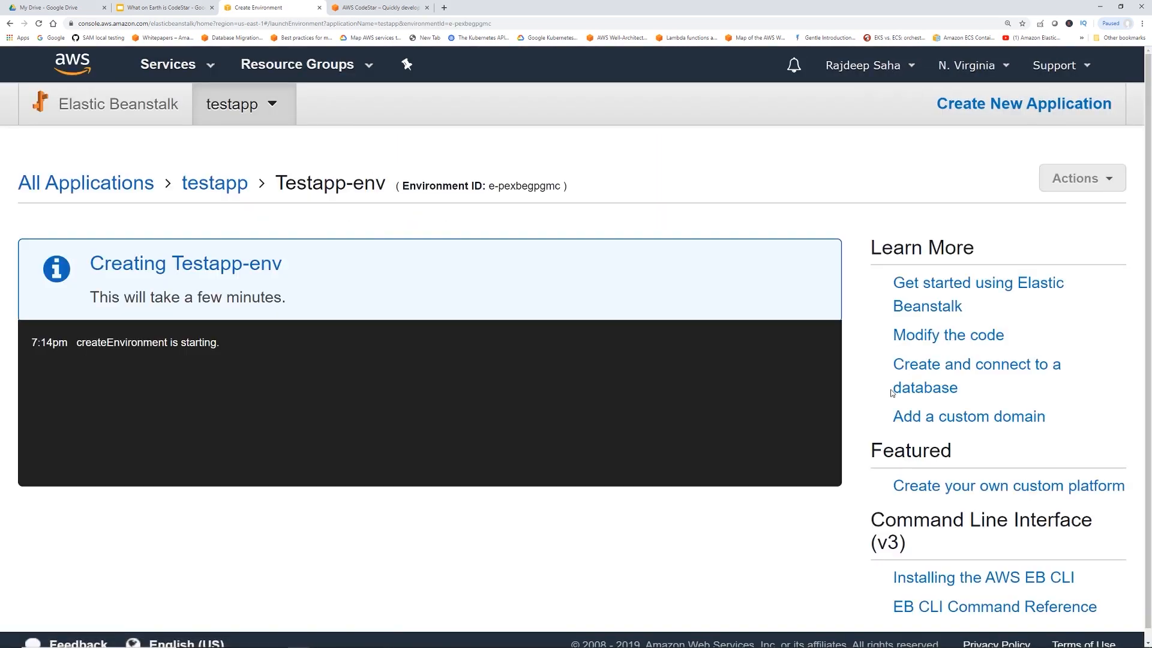
pyautogui.moveTo(595, 444)
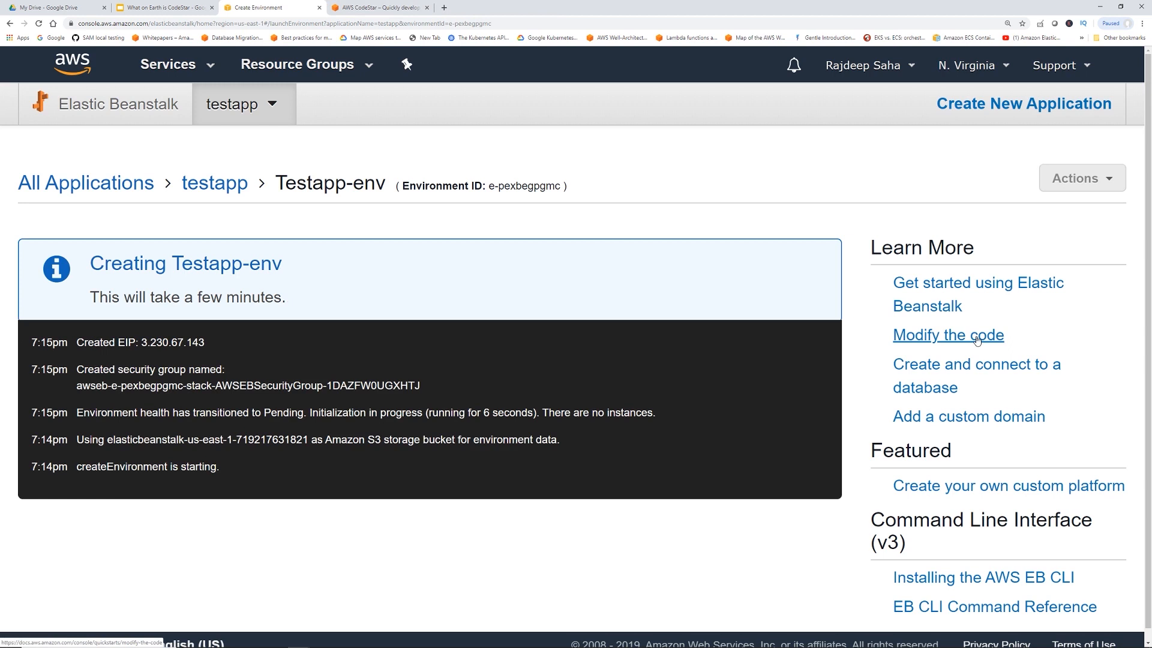
pyautogui.rightClick(976, 335)
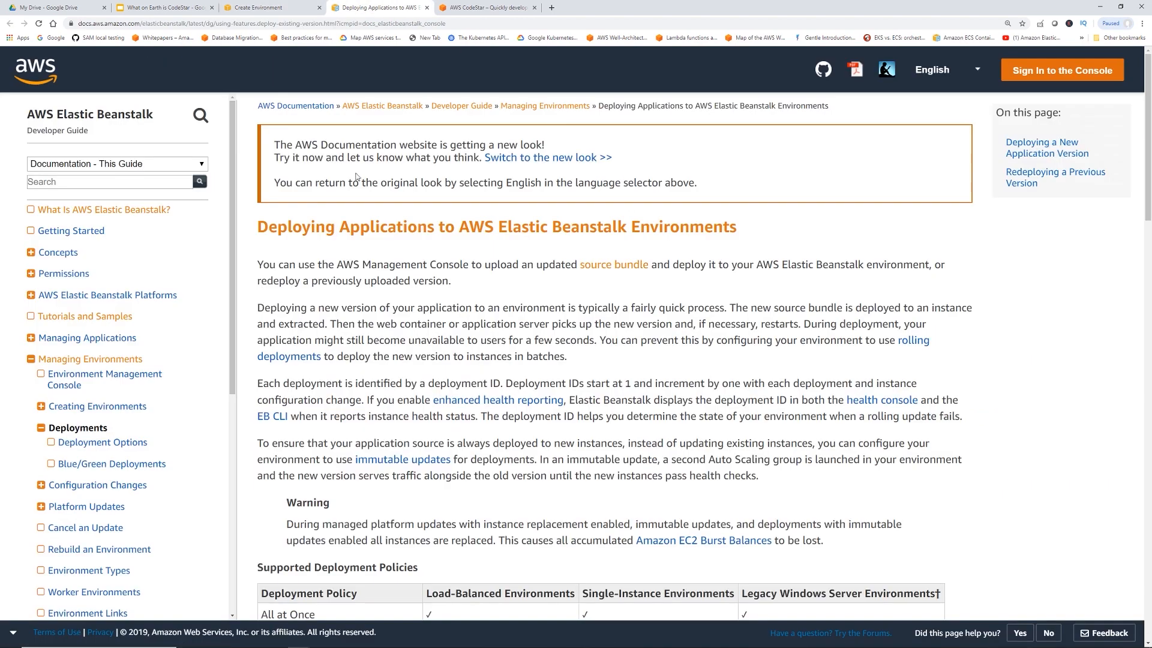
pyautogui.moveTo(604, 378)
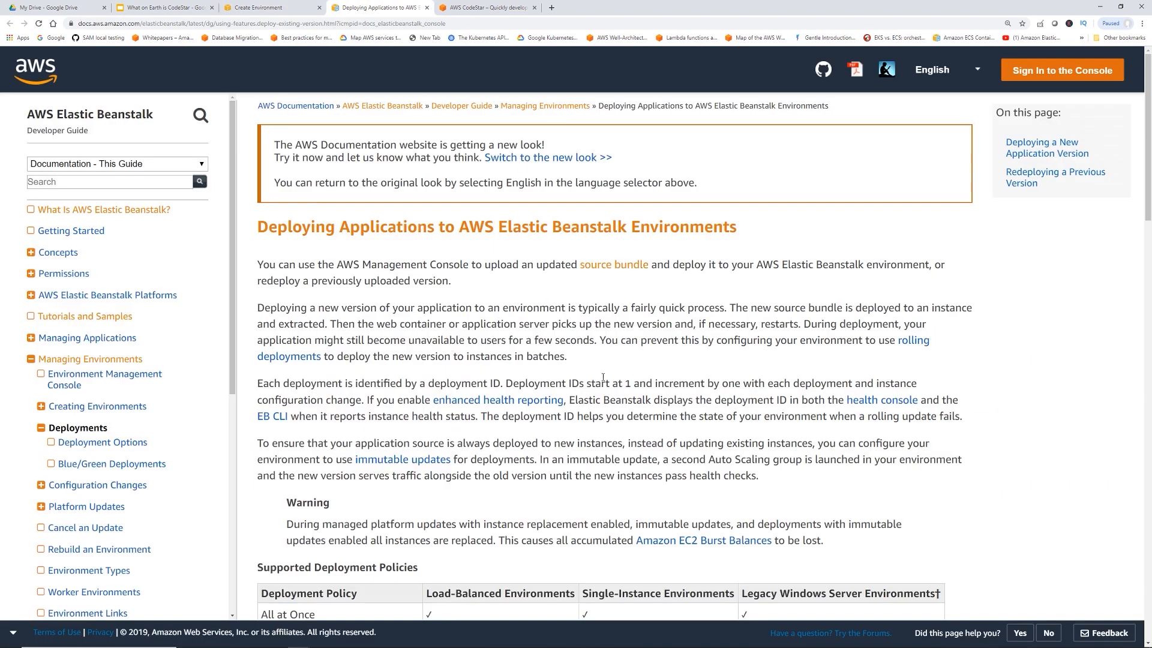
pyautogui.moveTo(680, 371)
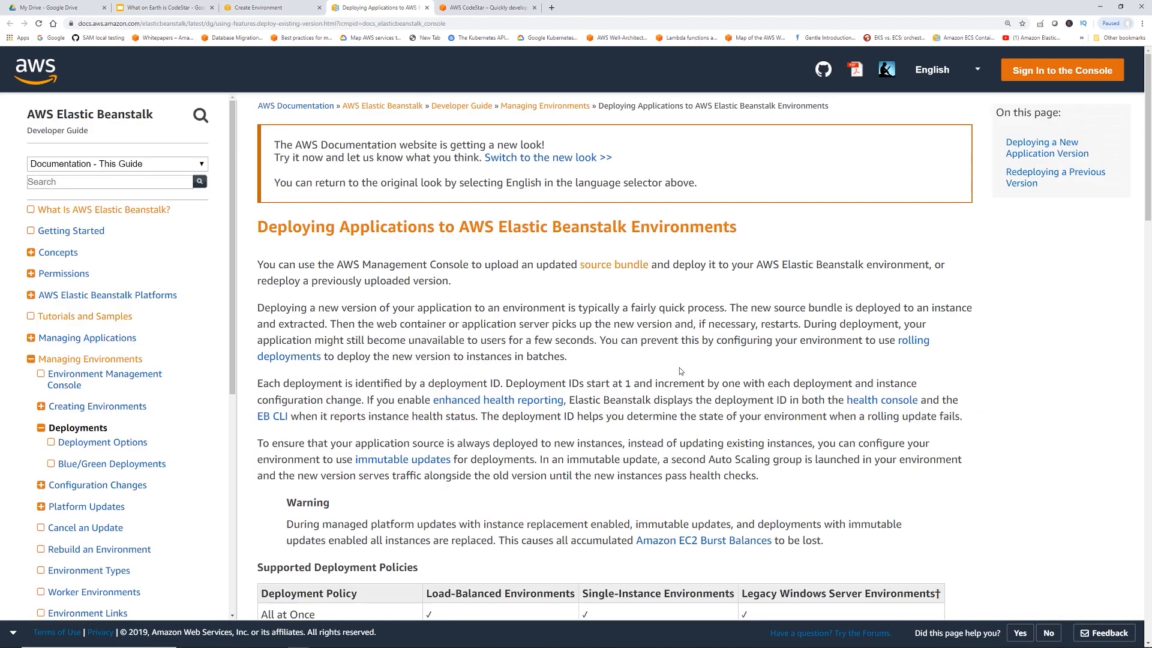
# Download java-se-jetty-gradle-v3.zip from the Elastic Beanstalk Tutorials and Samples page
pyautogui.click(84, 316)
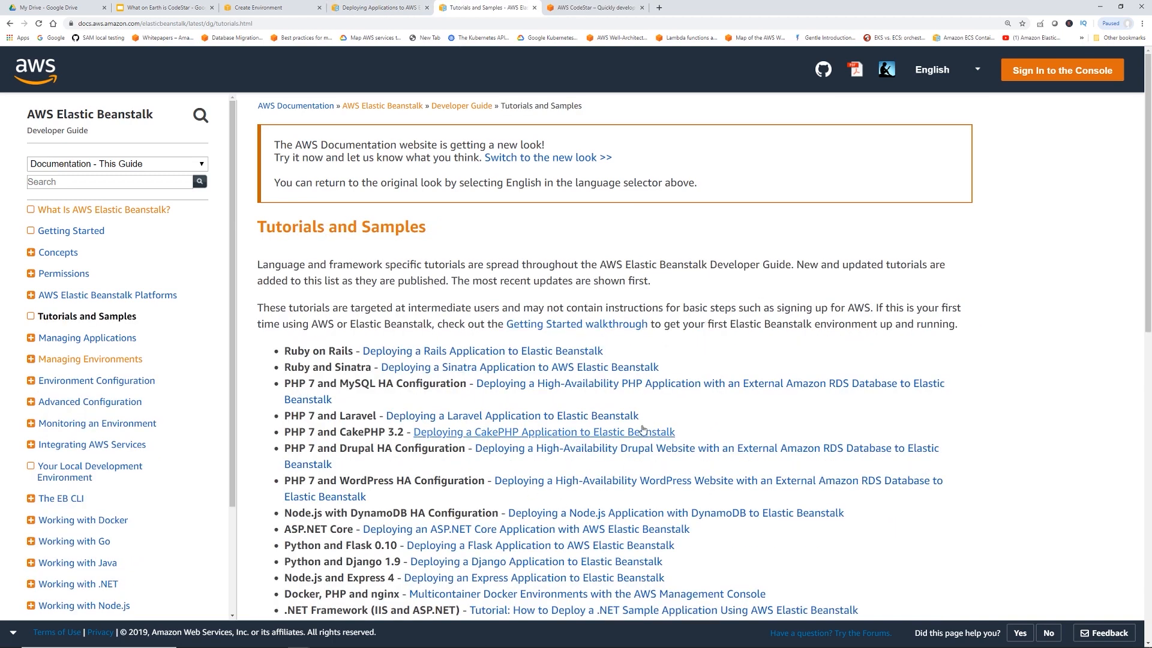
pyautogui.scroll(-3)
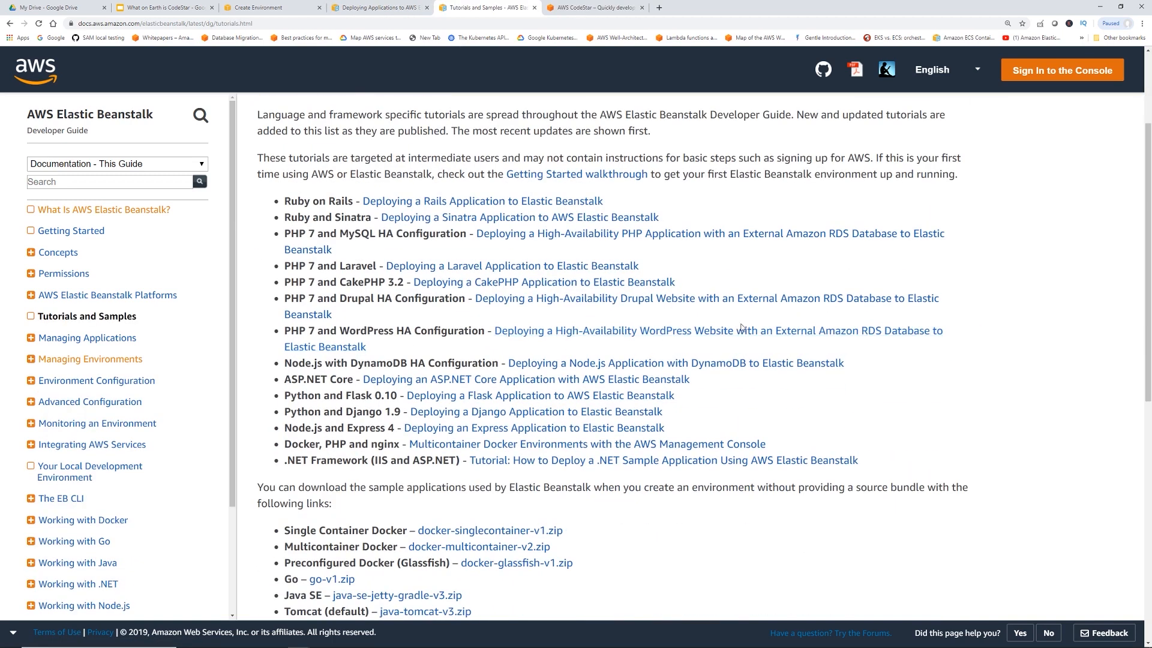
pyautogui.moveTo(754, 381)
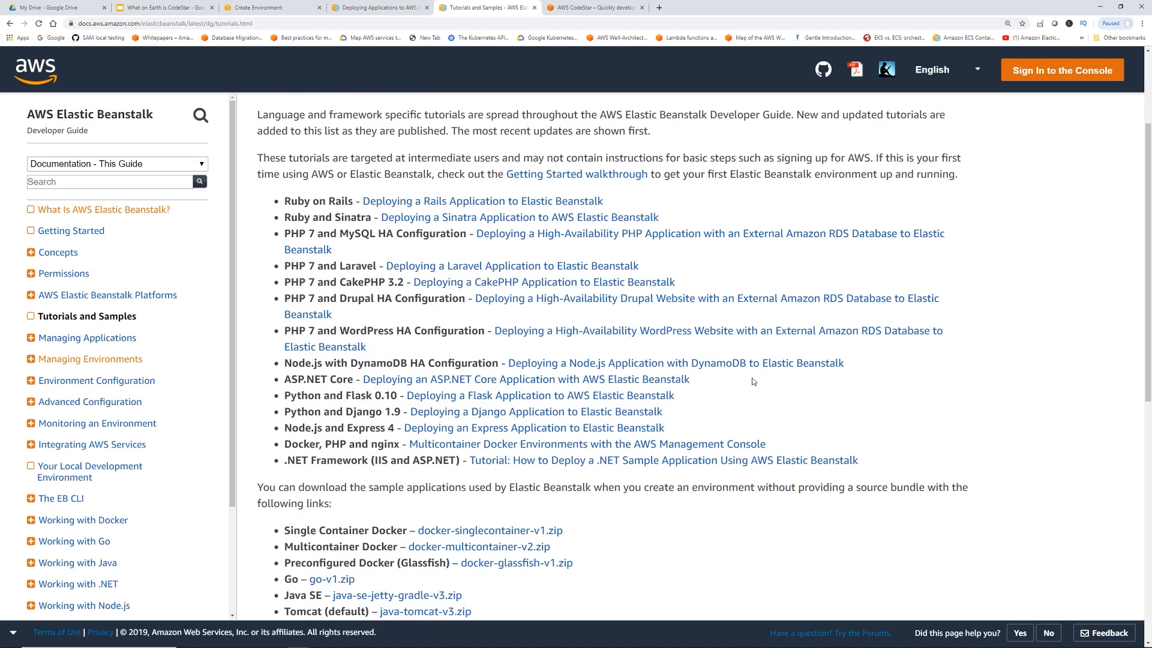
pyautogui.scroll(-3)
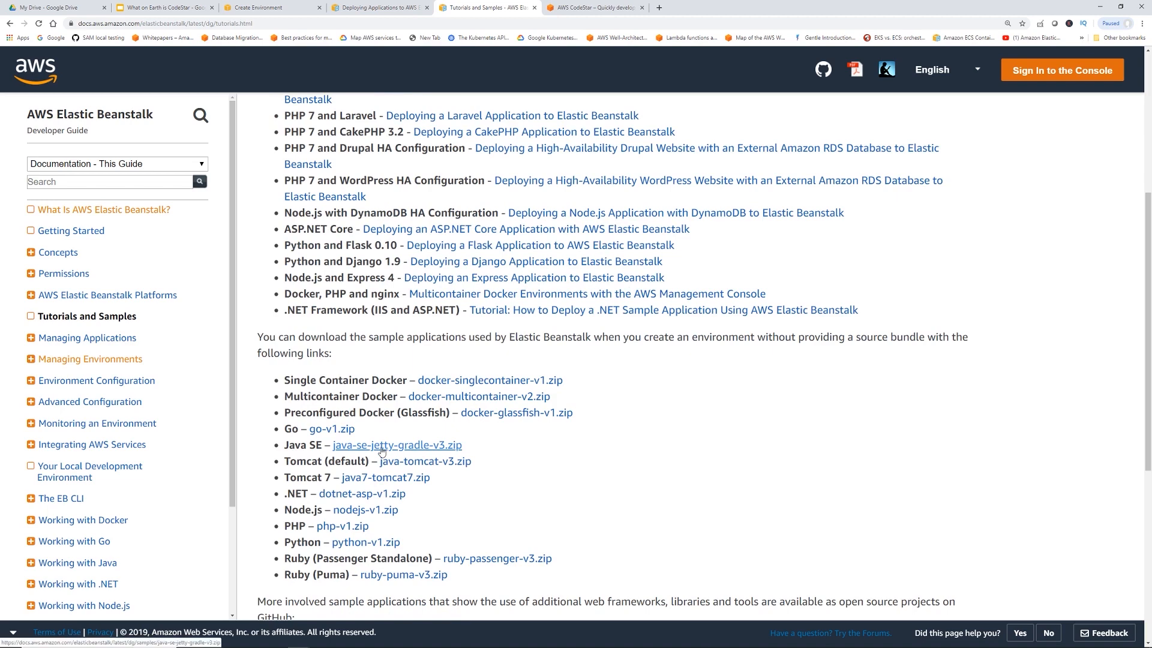
pyautogui.click(389, 445)
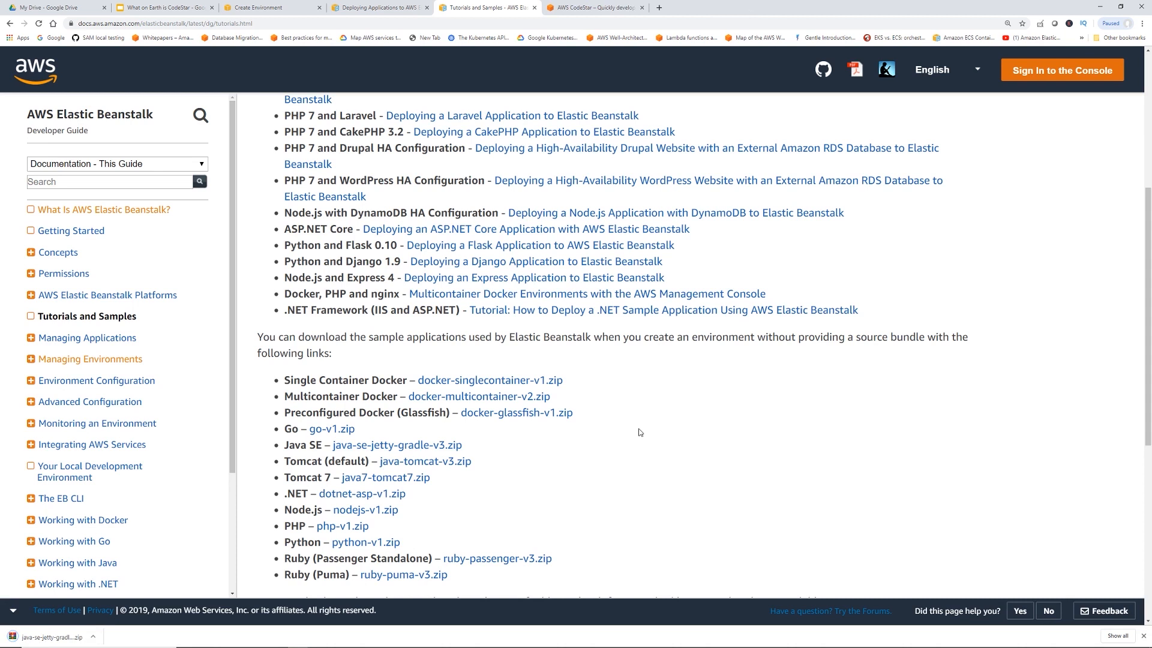
pyautogui.moveTo(649, 426)
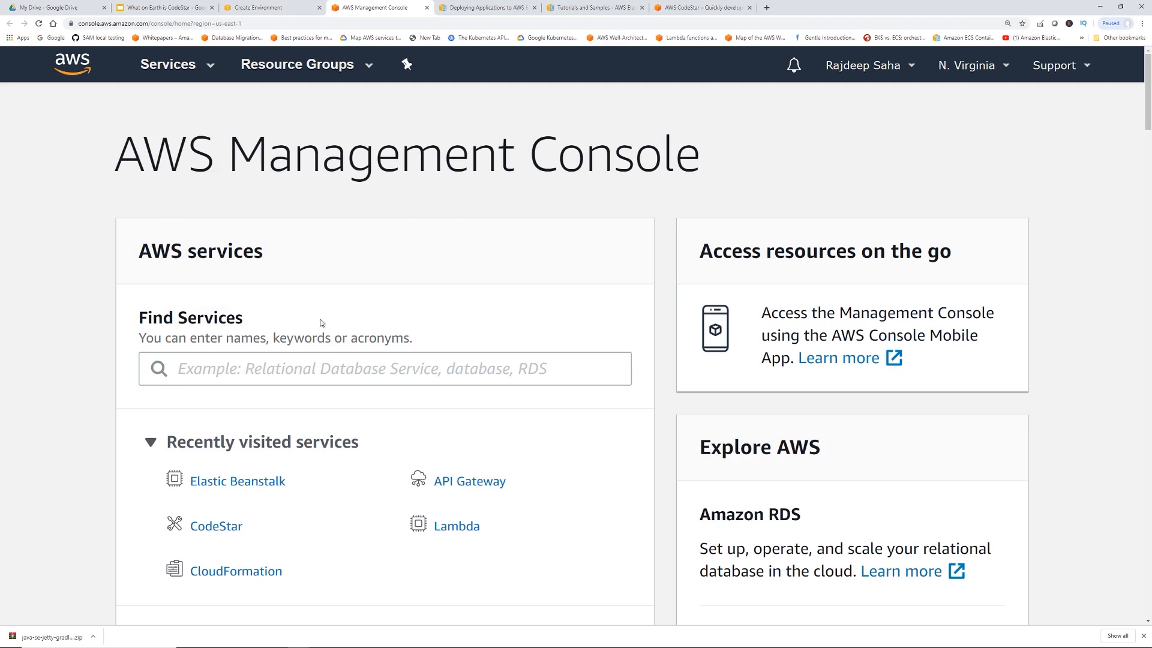
# Review the awseb-e-pexbegpgmc-stack CloudFormation stack details, then return to the console home
pyautogui.click(235, 572)
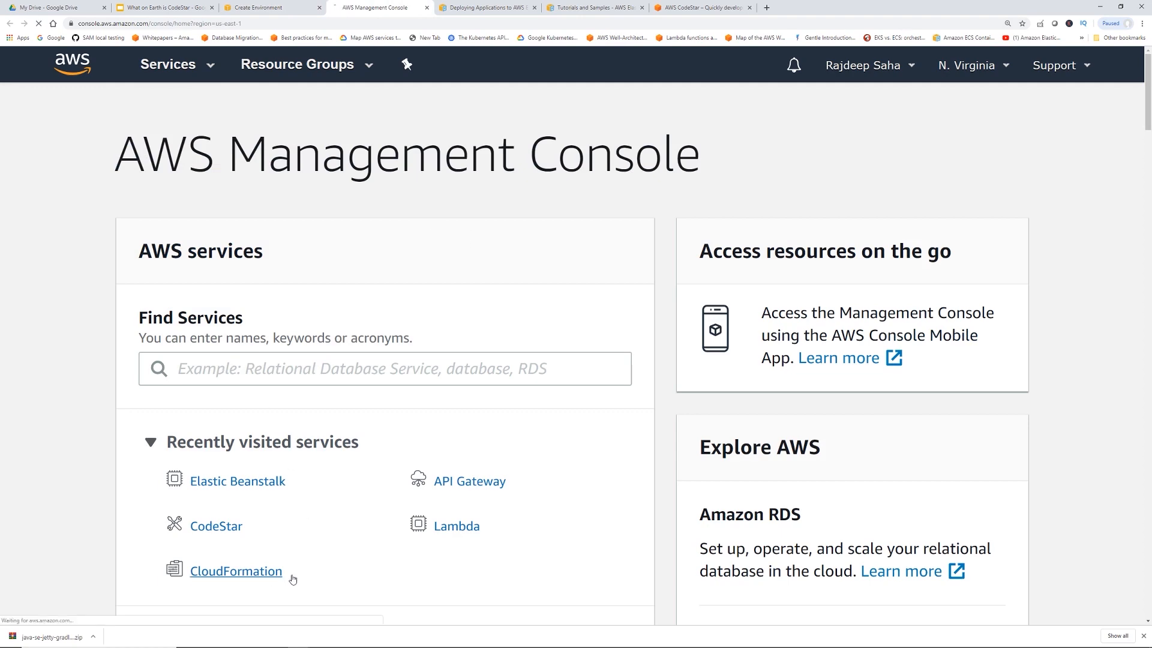
pyautogui.click(236, 571)
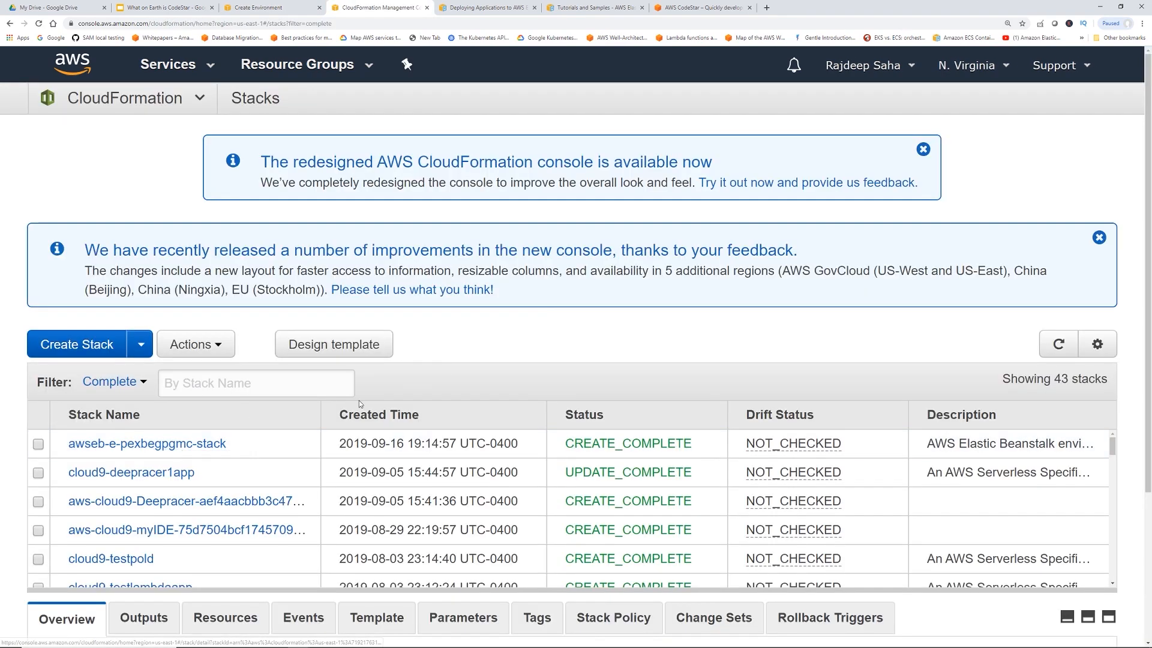
pyautogui.moveTo(142, 445)
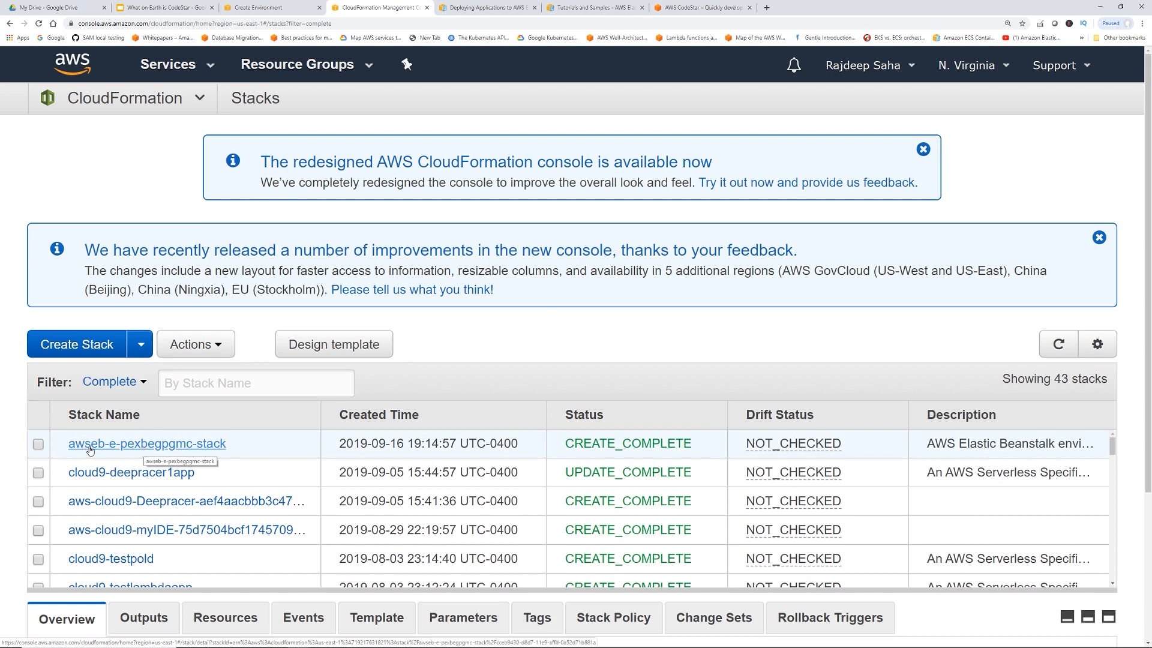
pyautogui.moveTo(101, 451)
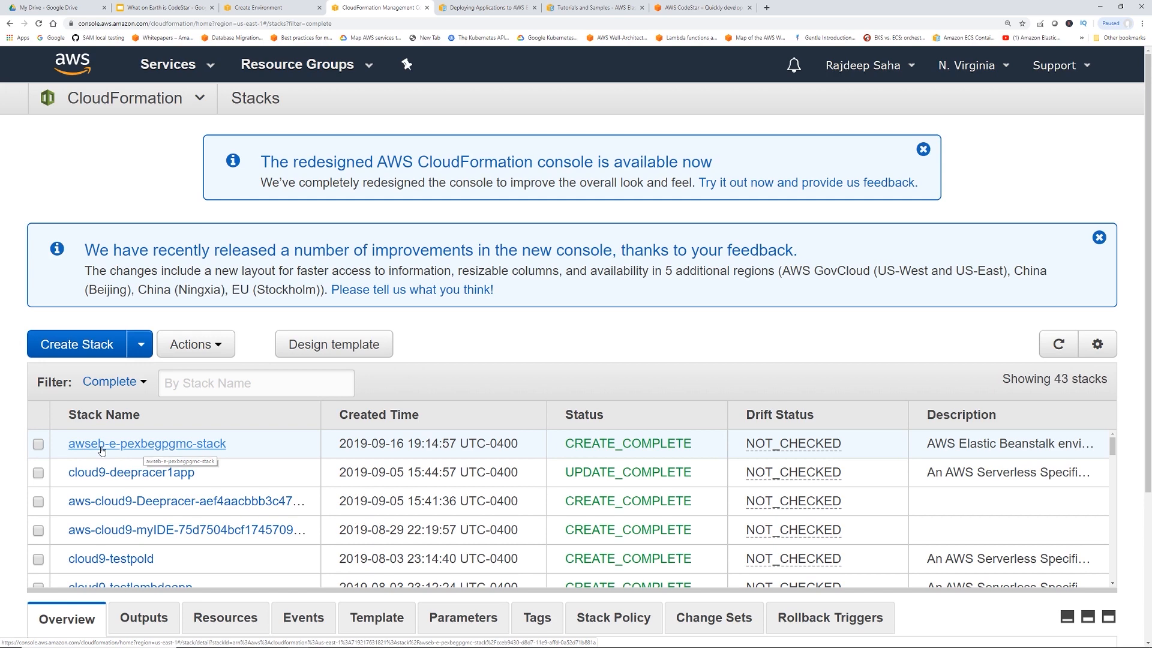
pyautogui.click(147, 444)
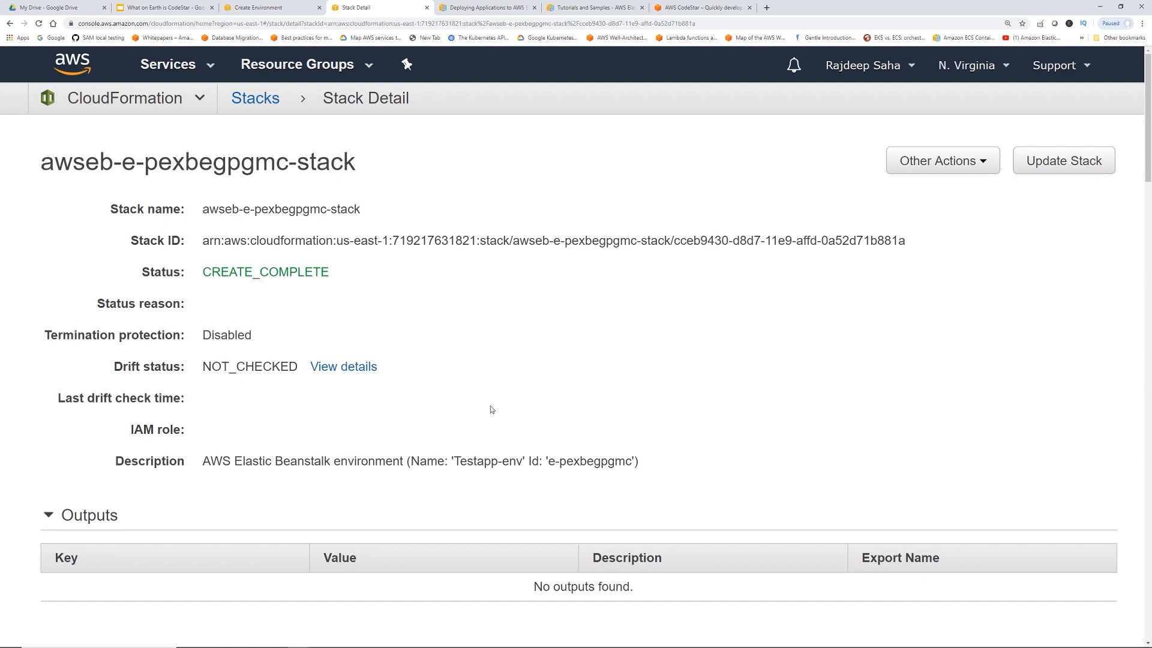
pyautogui.moveTo(374, 218)
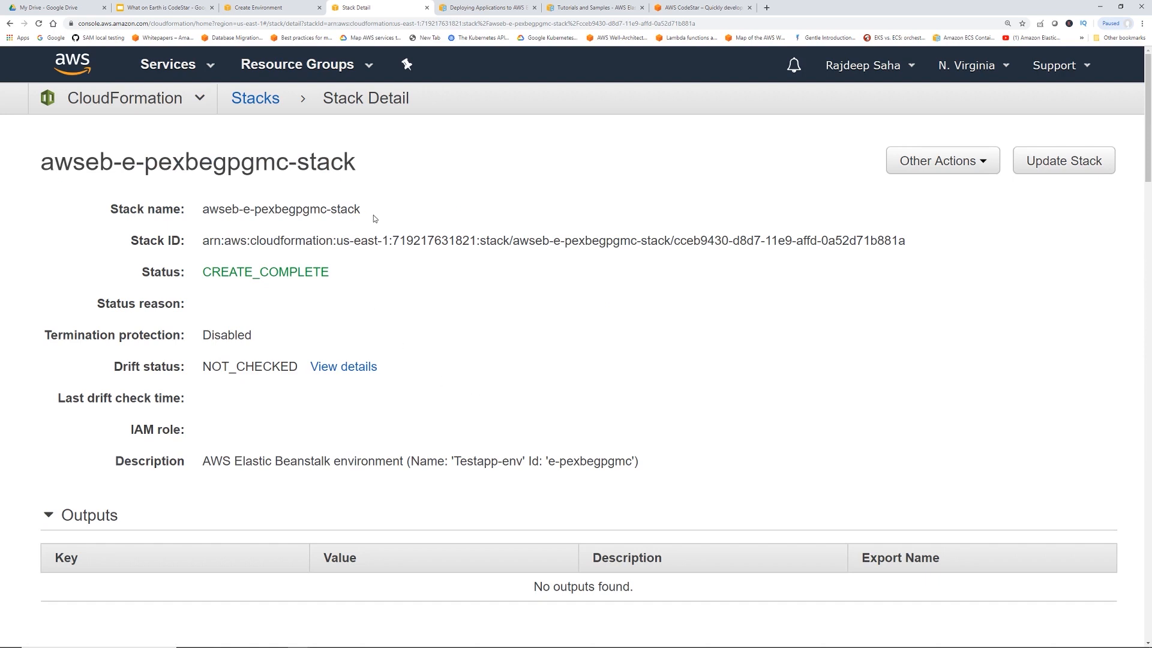
pyautogui.moveTo(377, 215)
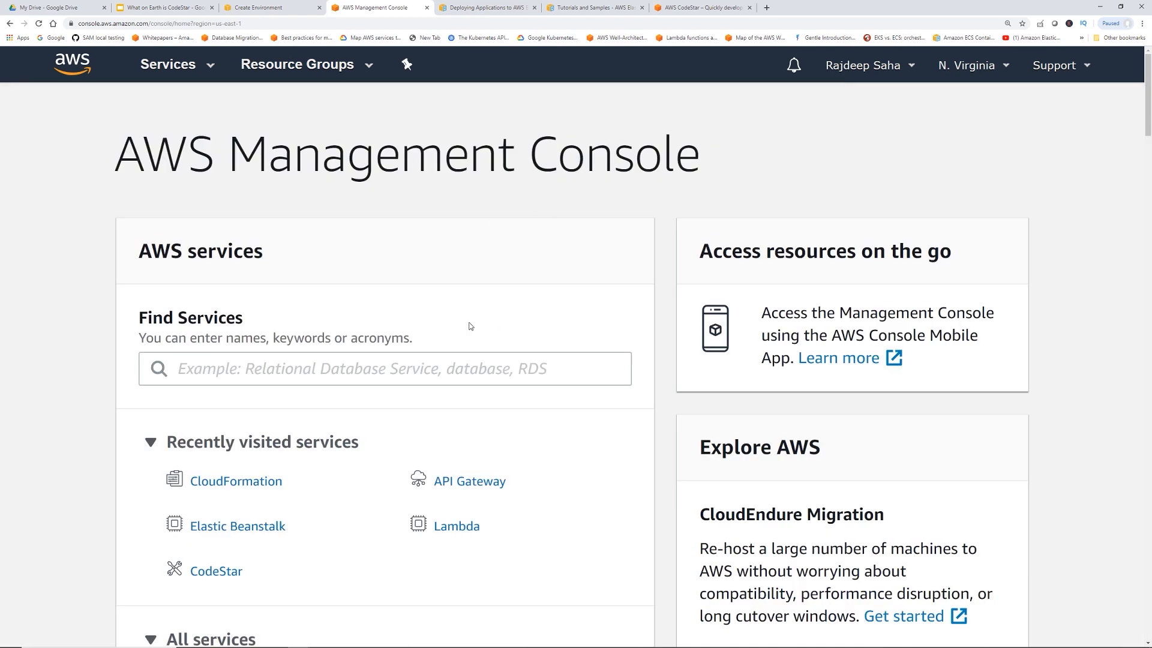
pyautogui.scroll(-3)
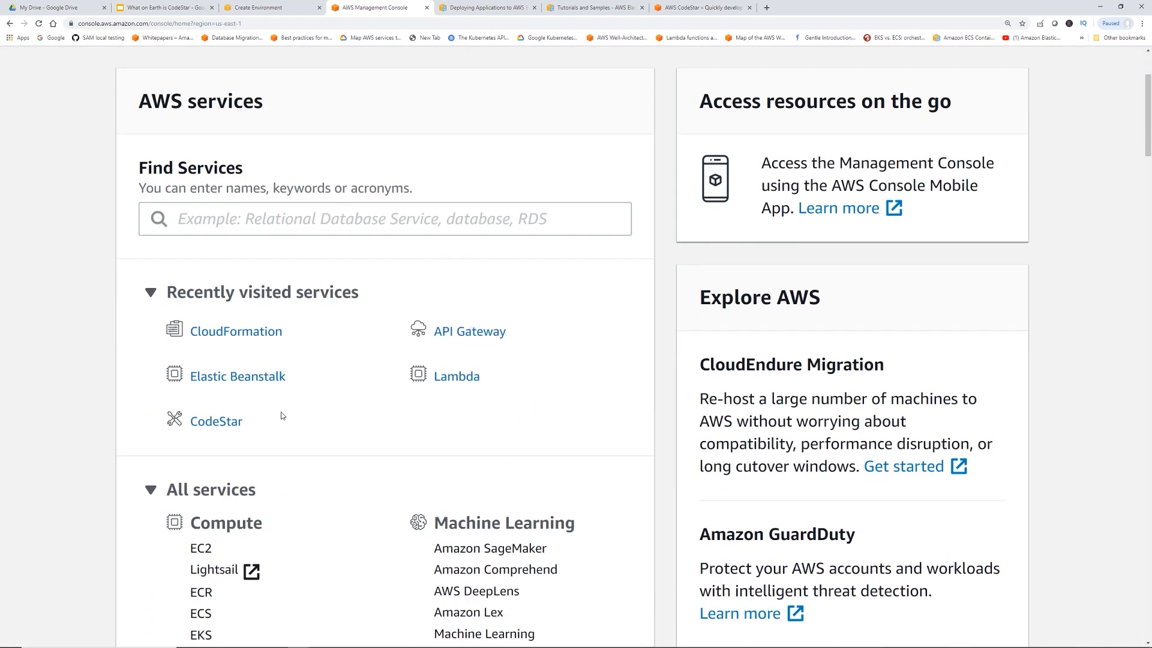
# Start a CodeStar project, filter to Web service templates, and pick Java Spring on EC2
pyautogui.click(216, 421)
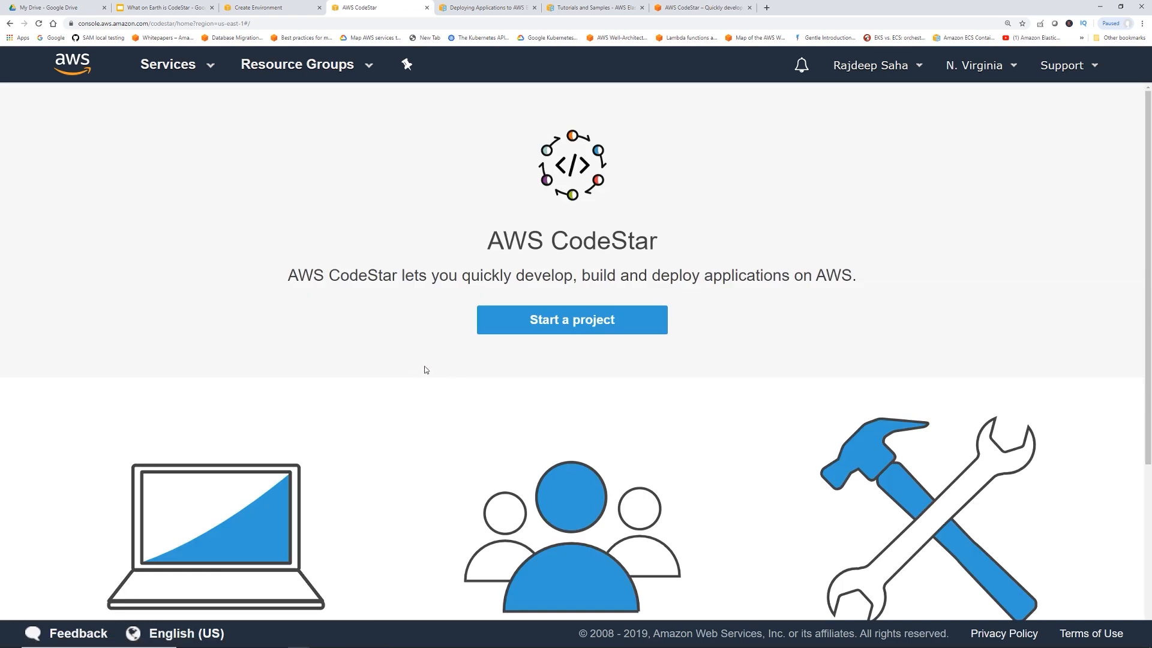
pyautogui.moveTo(553, 326)
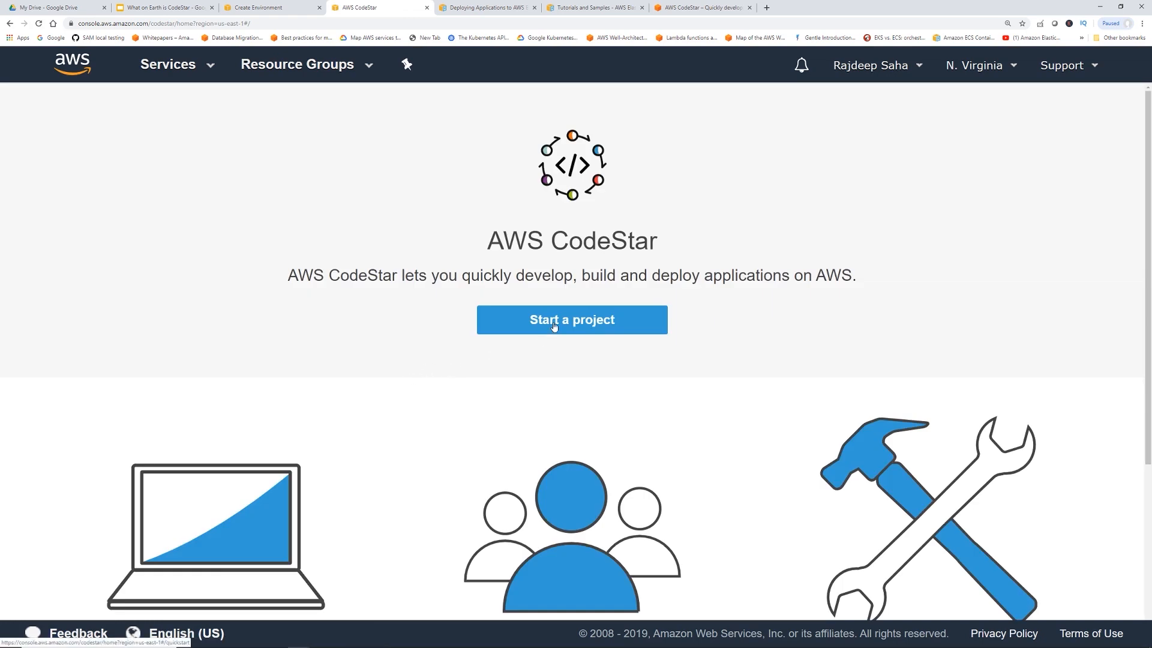
pyautogui.click(572, 319)
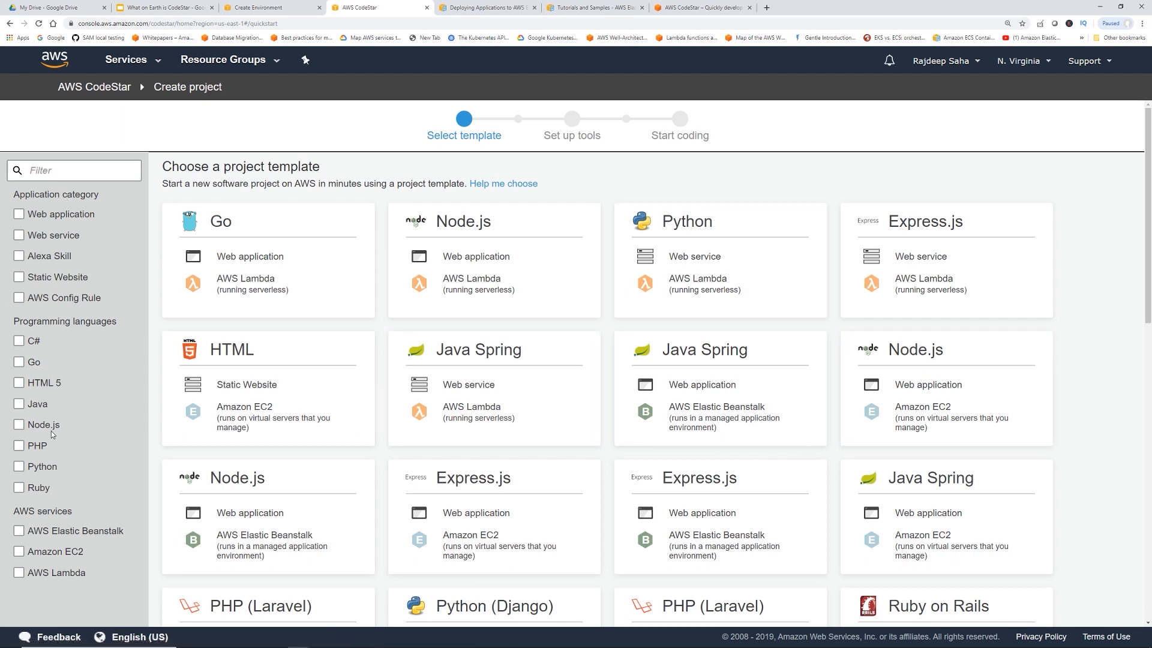
pyautogui.moveTo(70, 417)
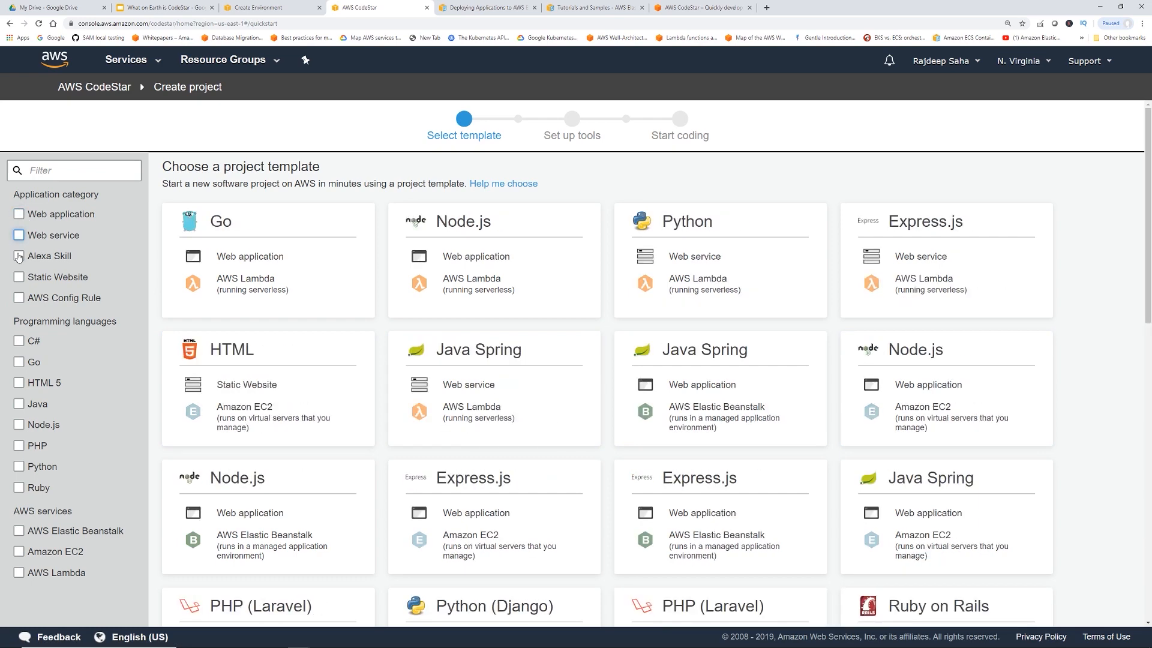
pyautogui.click(18, 256)
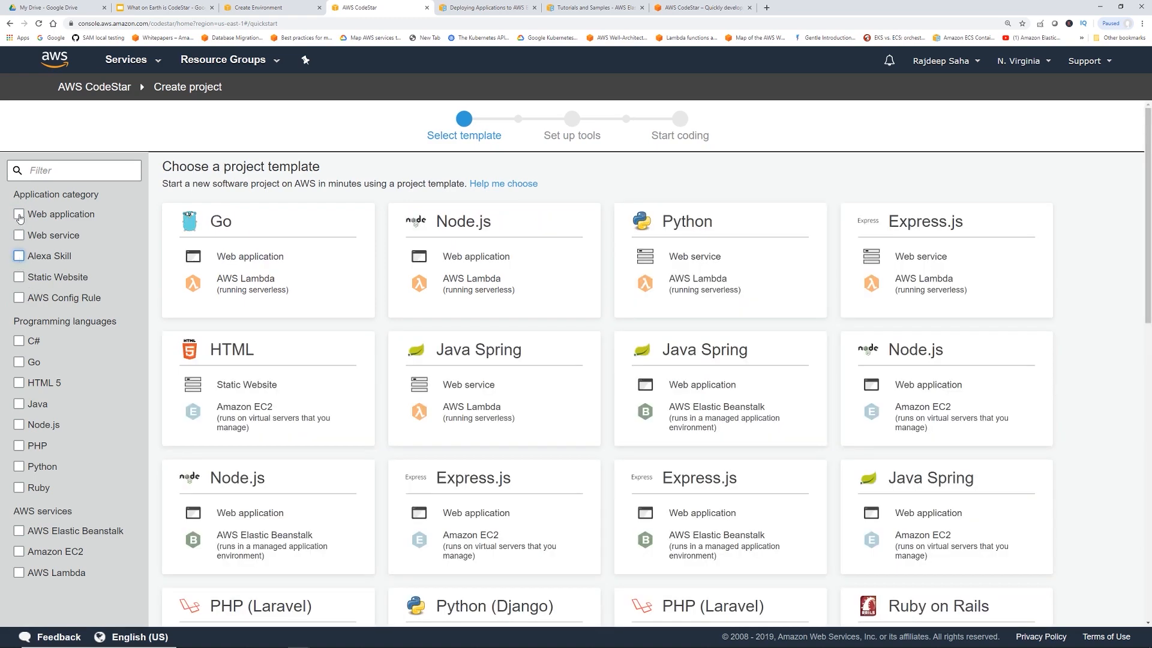
pyautogui.click(16, 235)
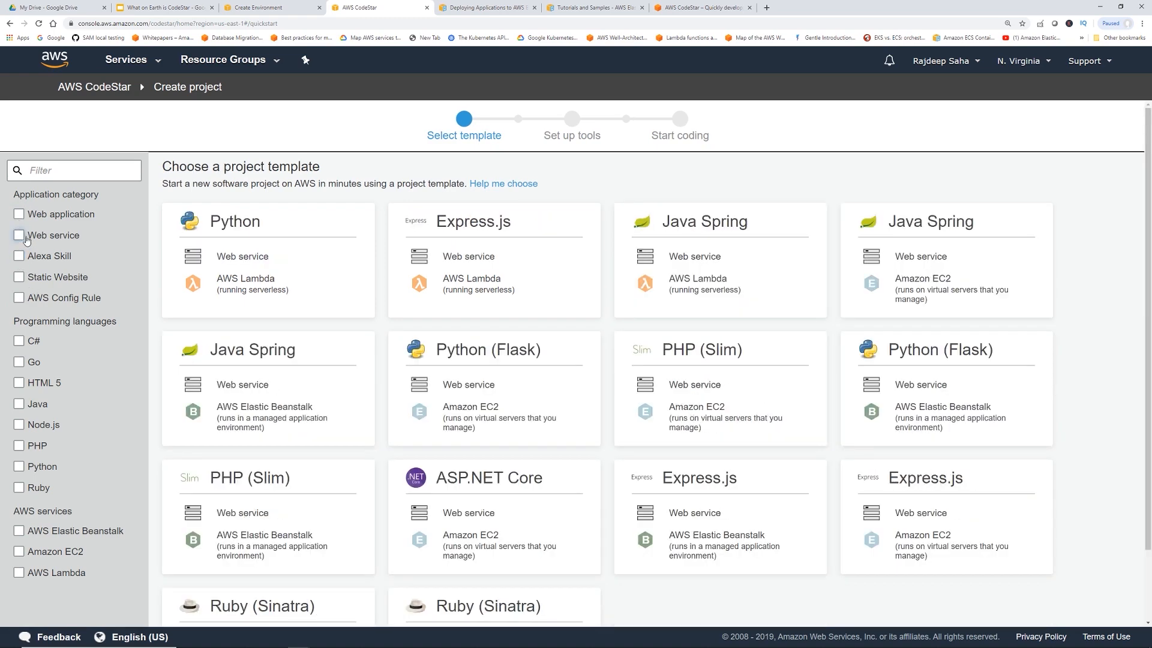
pyautogui.click(17, 236)
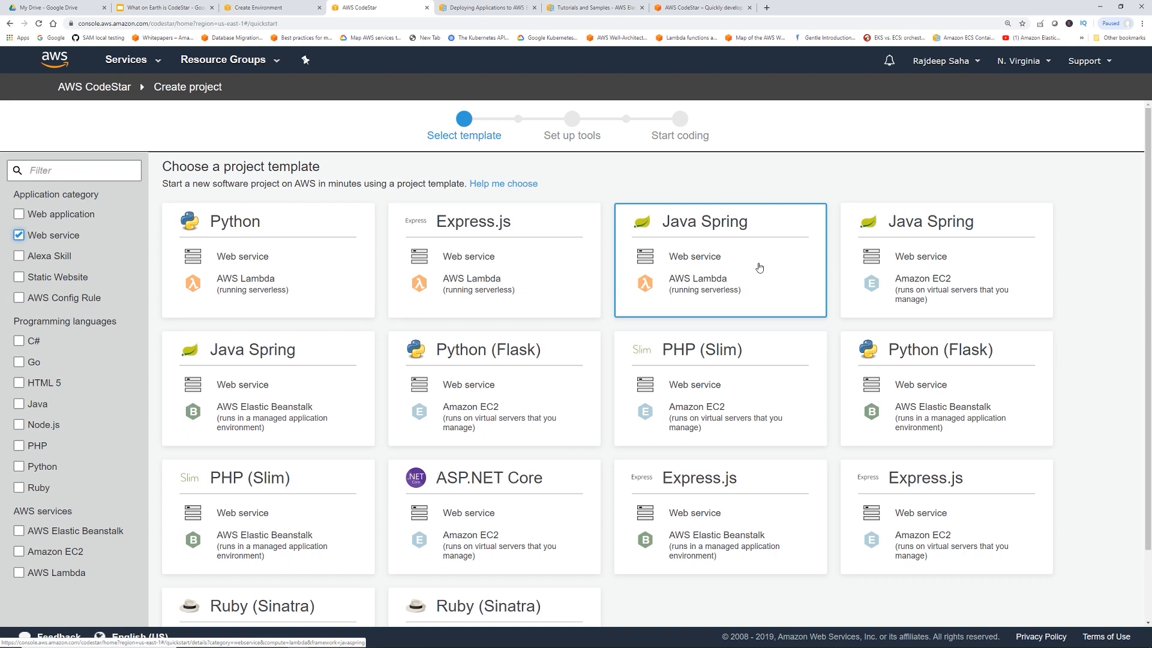
pyautogui.click(980, 266)
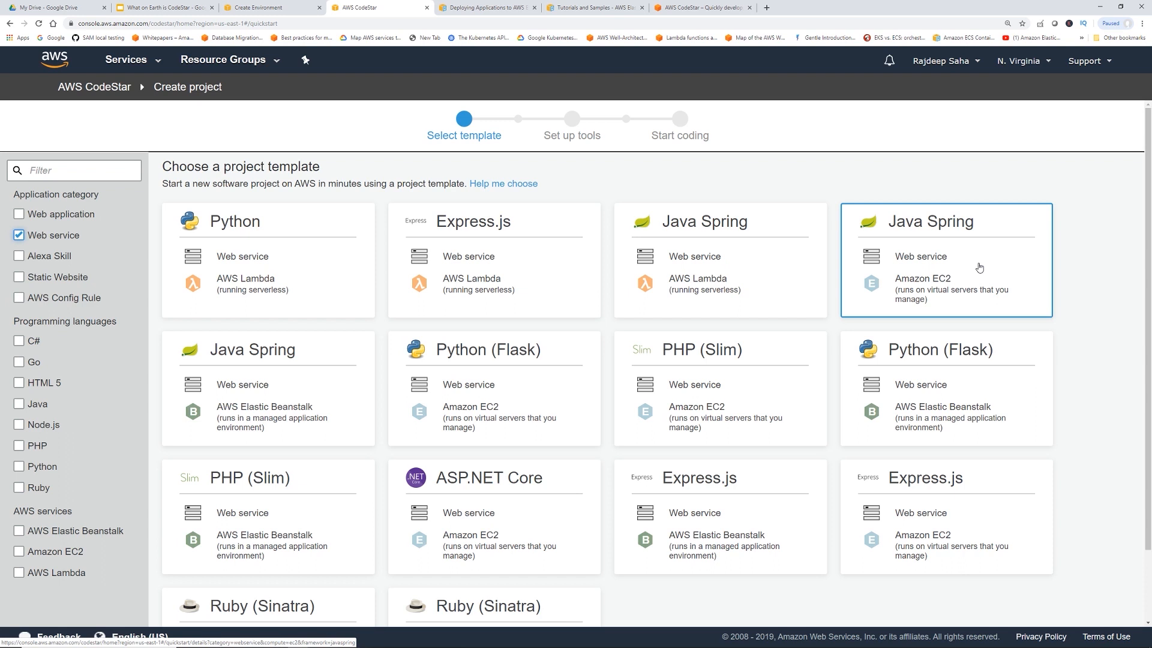
pyautogui.click(946, 259)
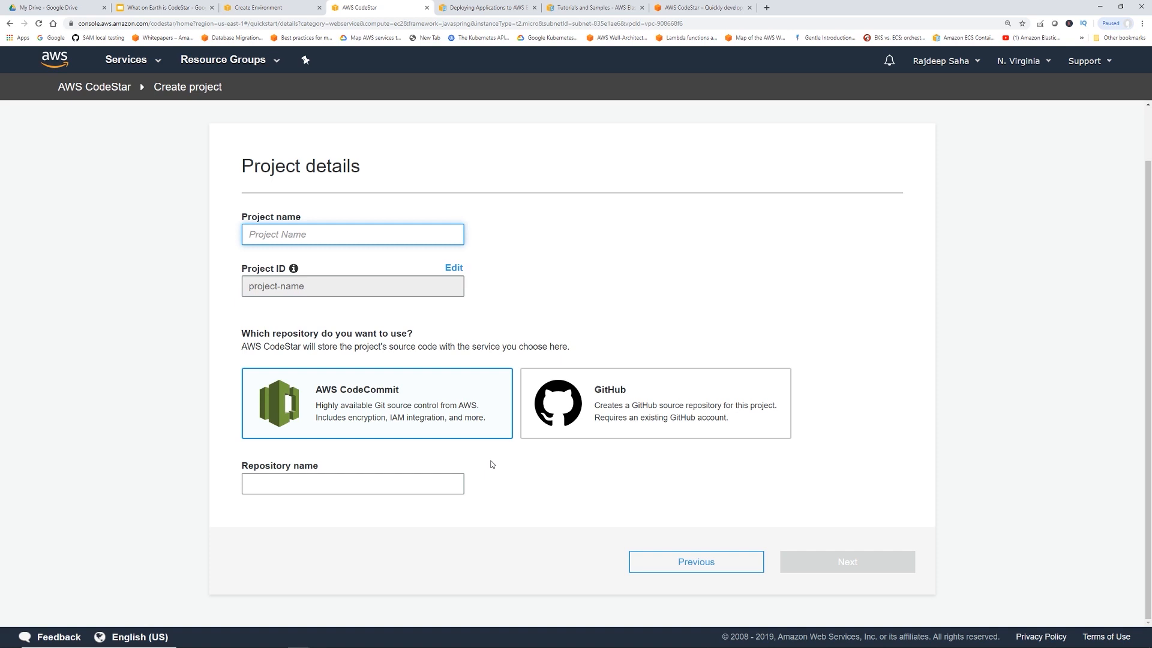
pyautogui.moveTo(444, 434)
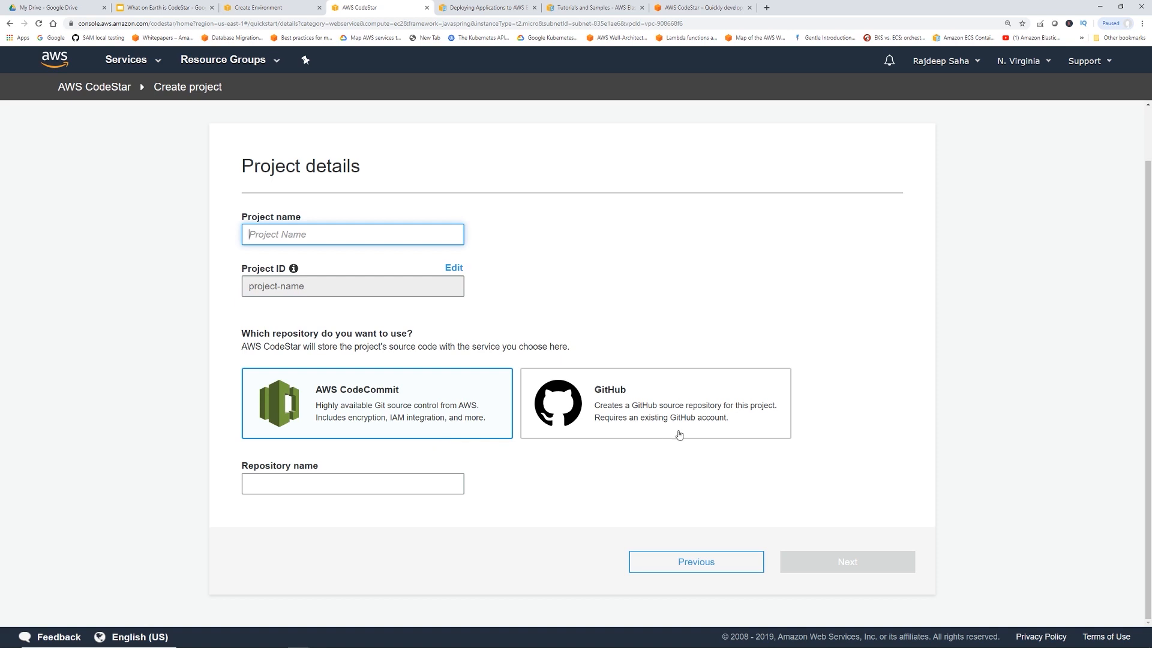
pyautogui.moveTo(686, 426)
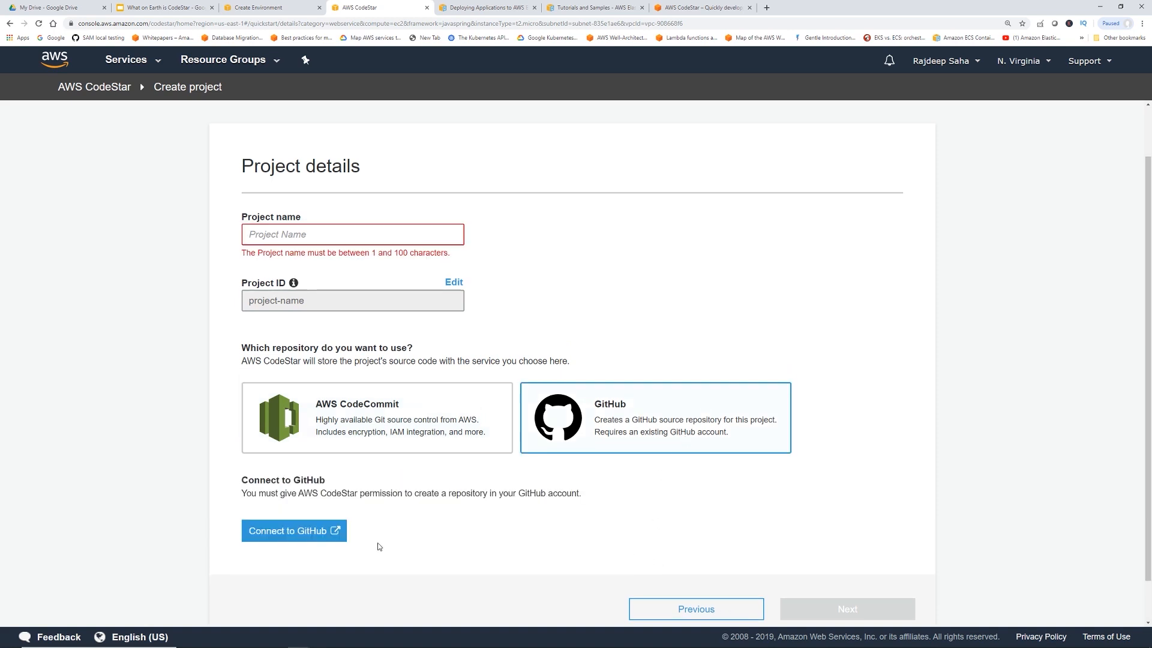
# Connect GitHub, name the project and repository amplecodestar, and continue to review
pyautogui.click(294, 530)
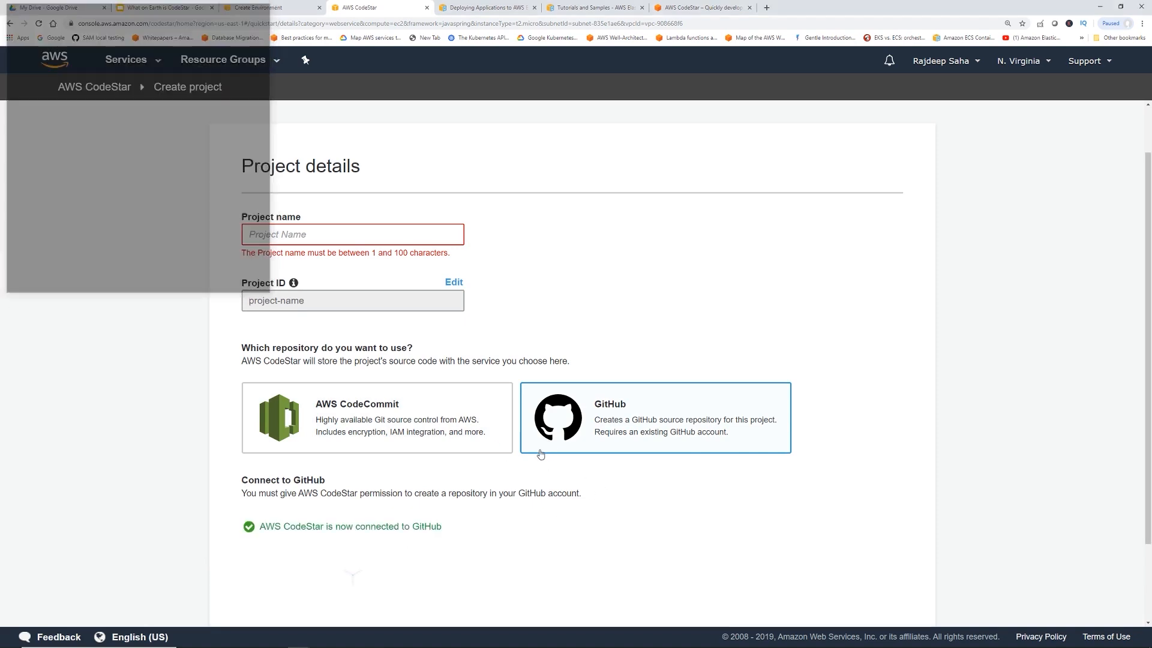
pyautogui.scroll(-3)
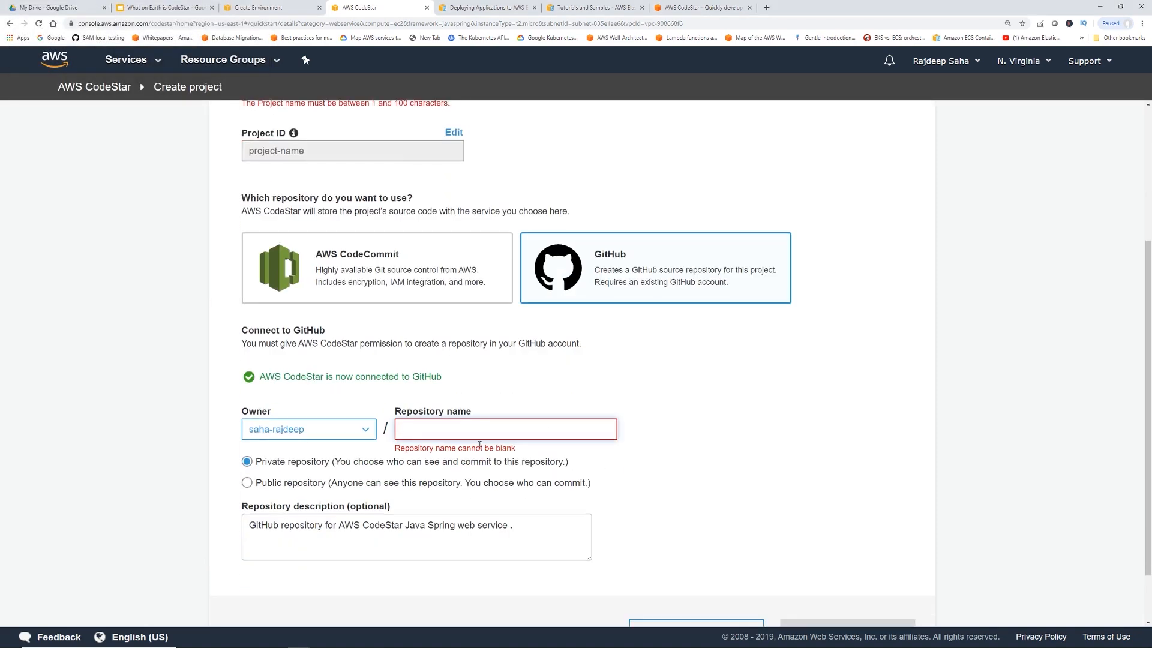
pyautogui.scroll(3)
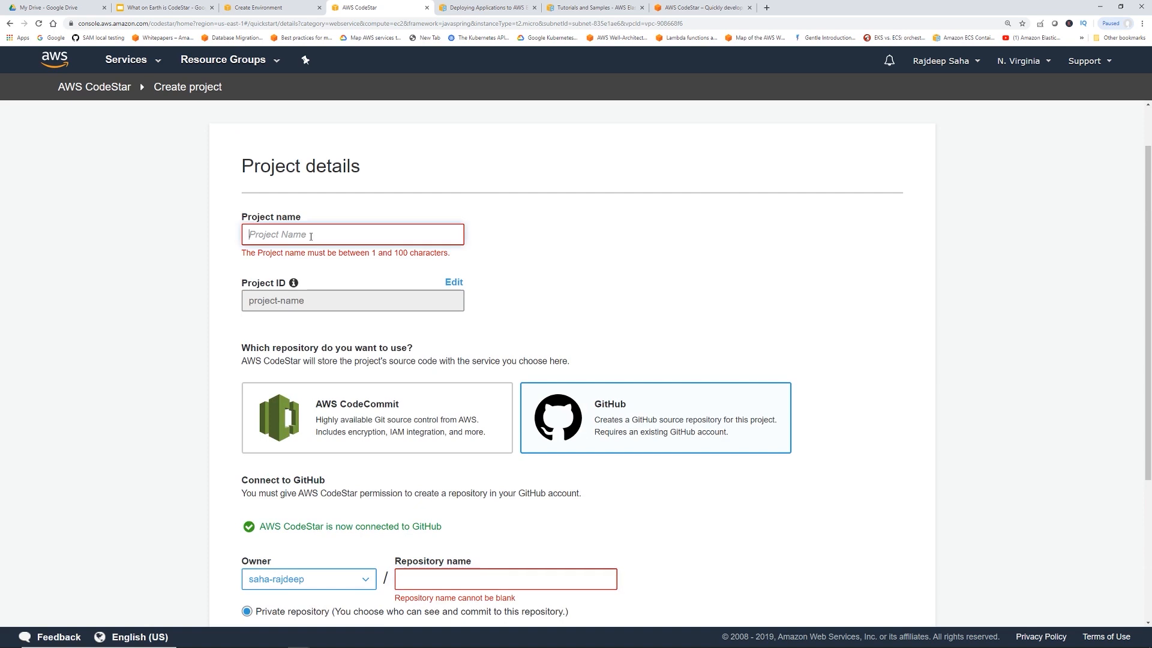
pyautogui.write('amplecodestar')
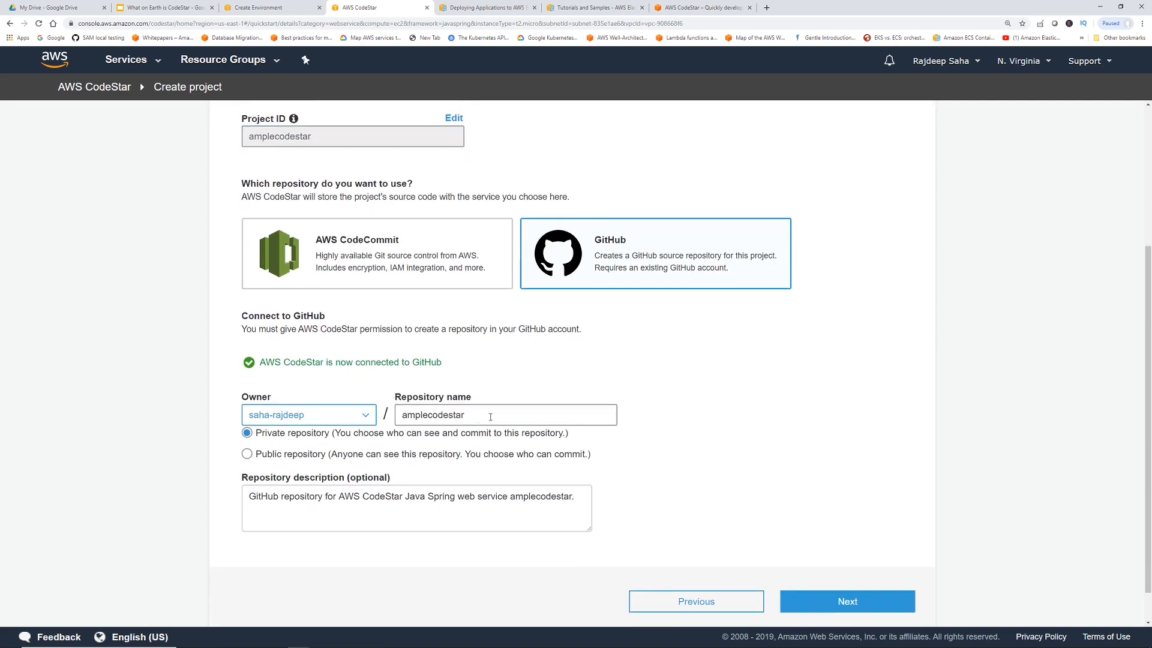
pyautogui.click(847, 601)
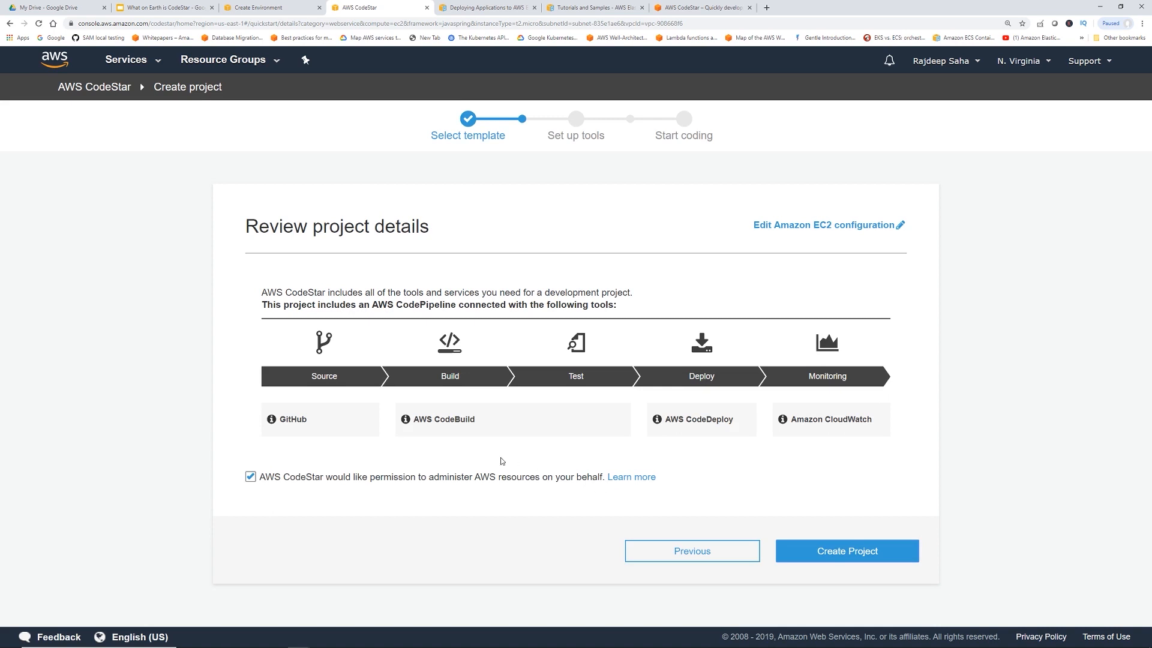
pyautogui.moveTo(316, 401)
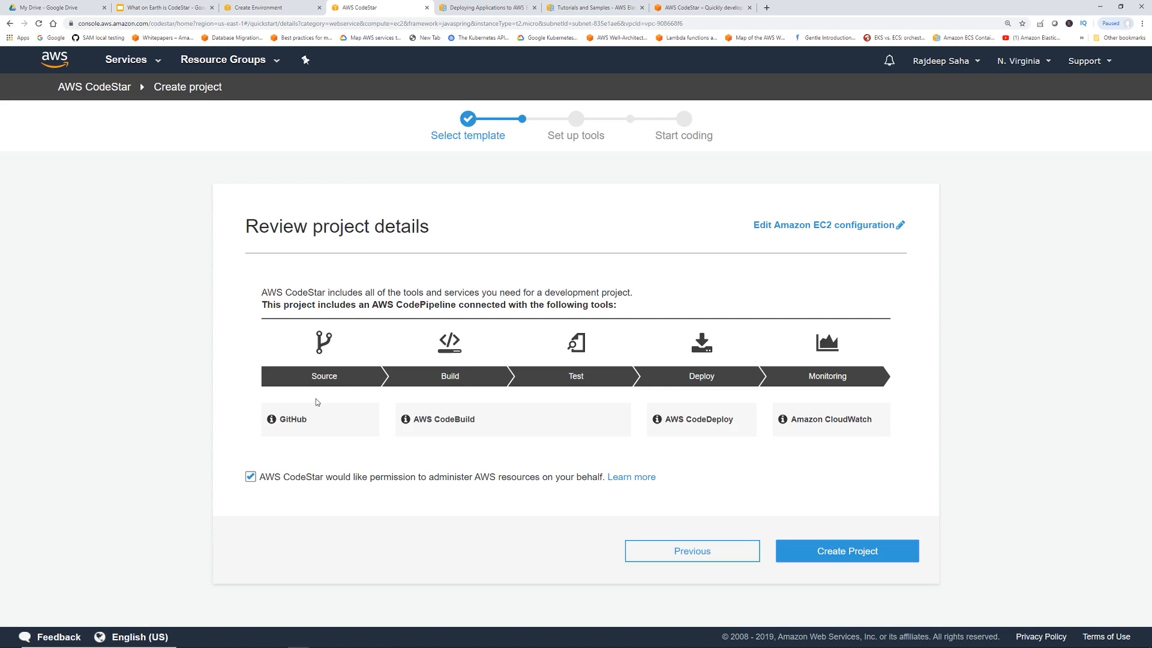
pyautogui.moveTo(469, 386)
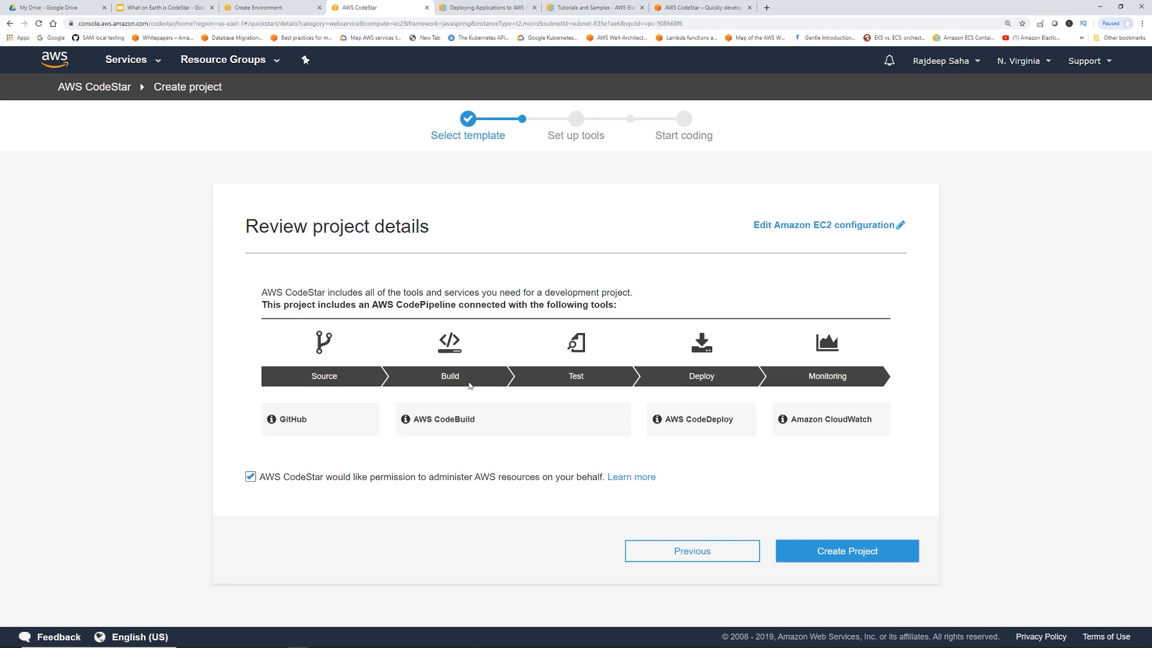
pyautogui.moveTo(504, 423)
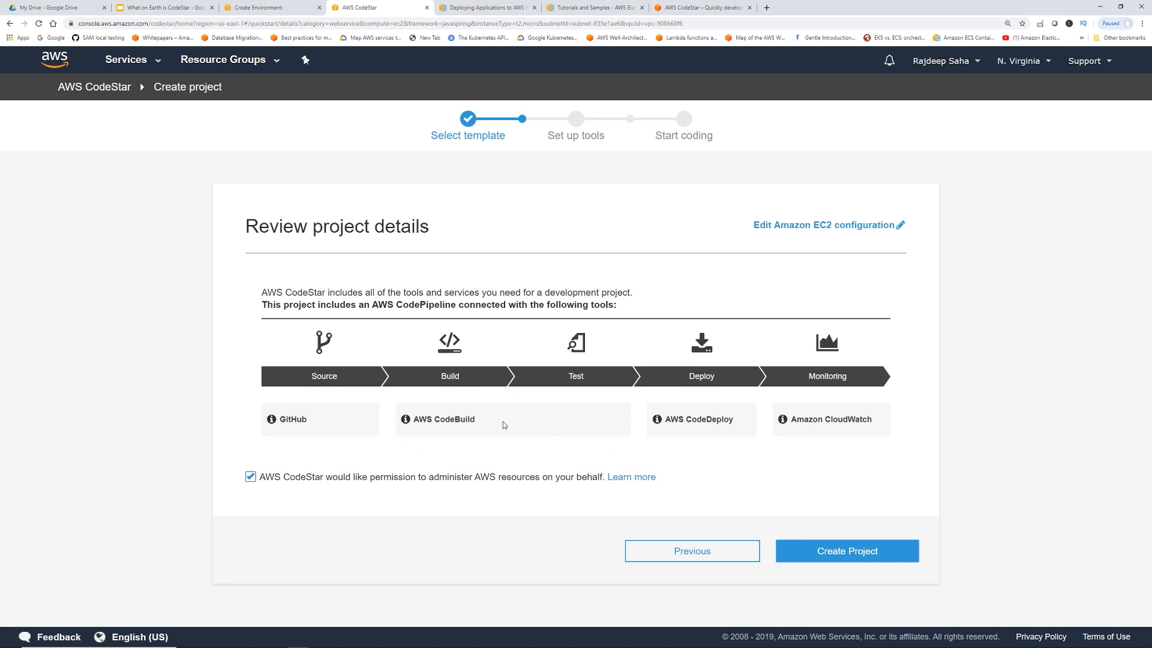
pyautogui.moveTo(735, 395)
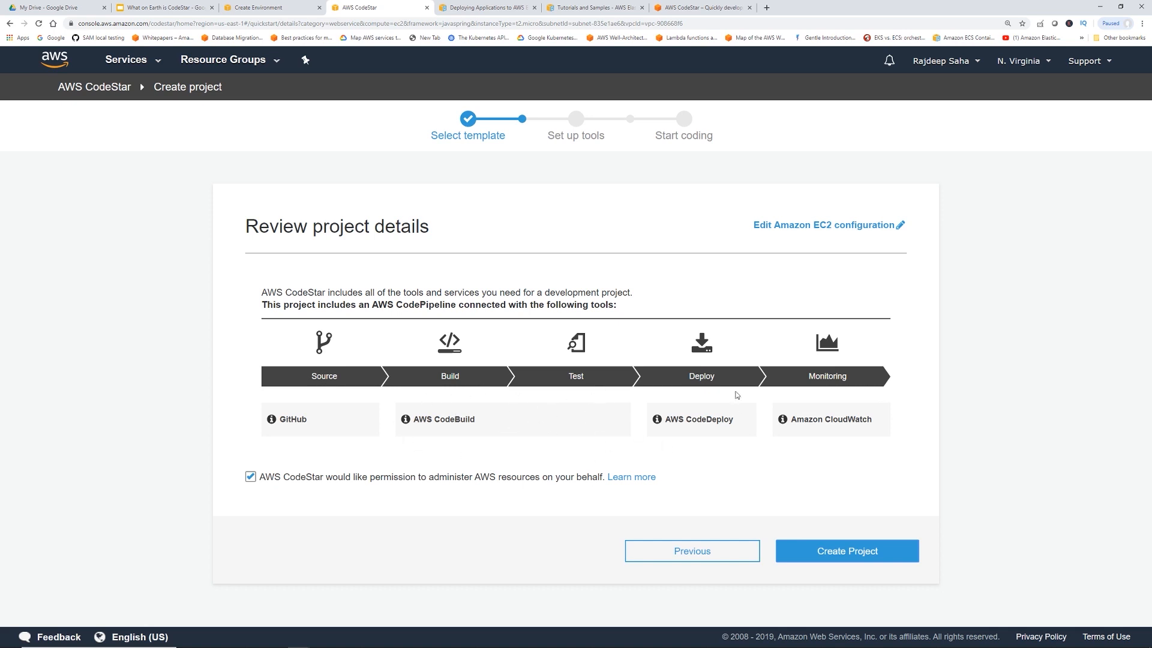
pyautogui.moveTo(733, 434)
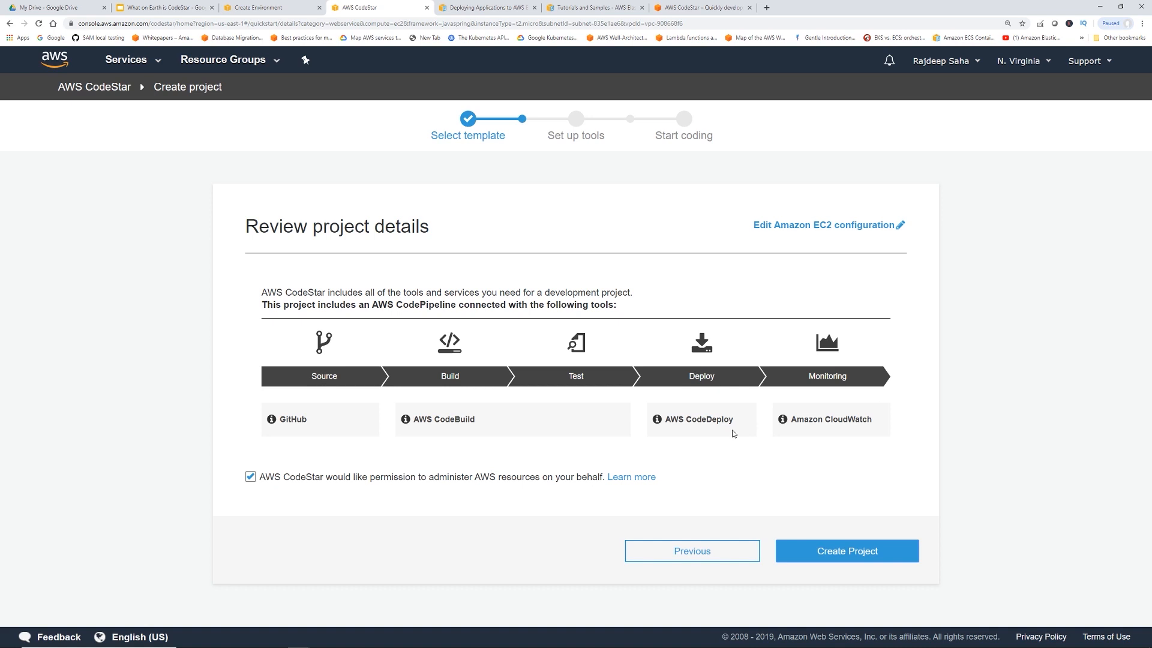
pyautogui.moveTo(808, 440)
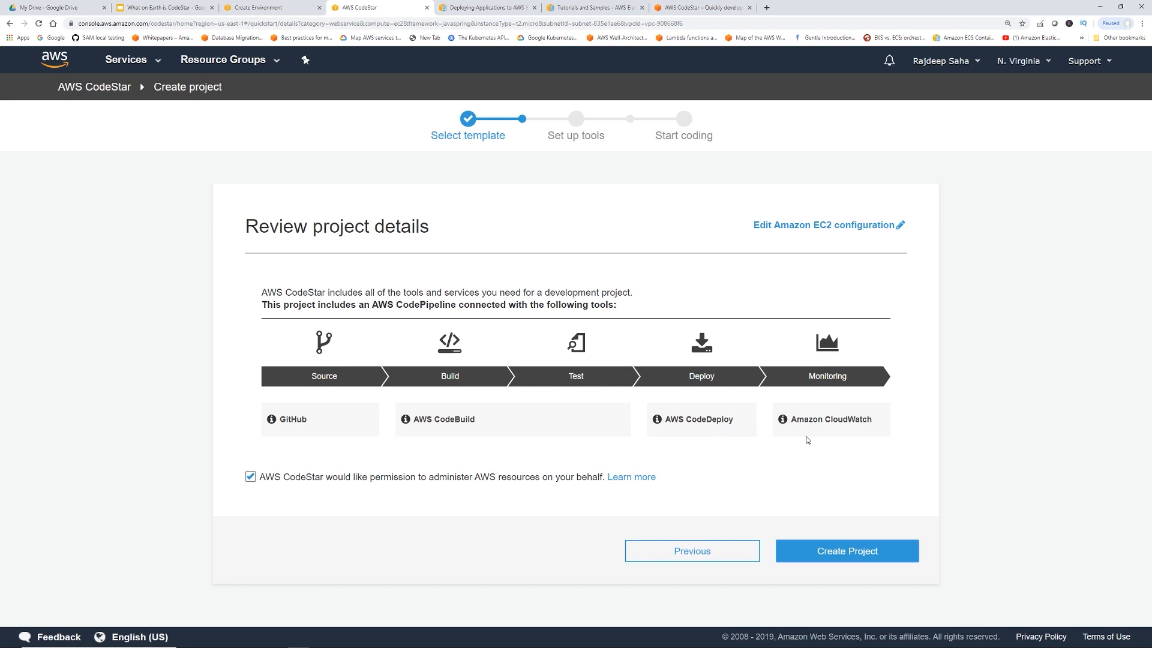
pyautogui.moveTo(790, 439)
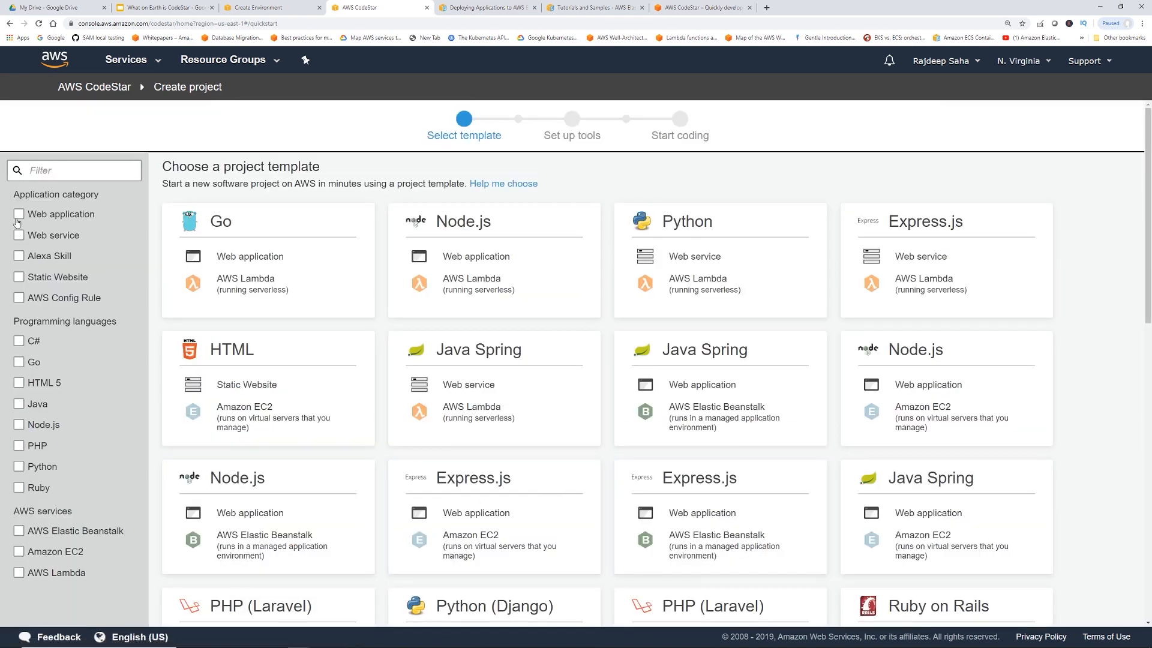
# Name the project WebApp-Codestar, keeping the AWS CodeCommit repository, and continue
pyautogui.click(18, 214)
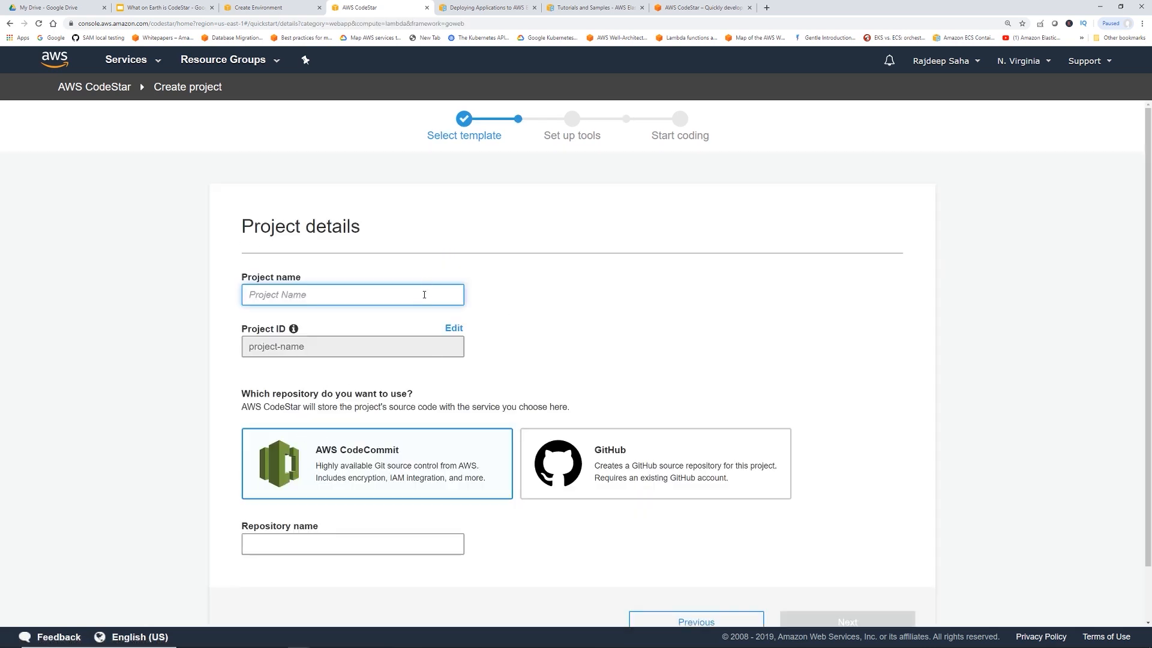
pyautogui.write('WebApp-Code')
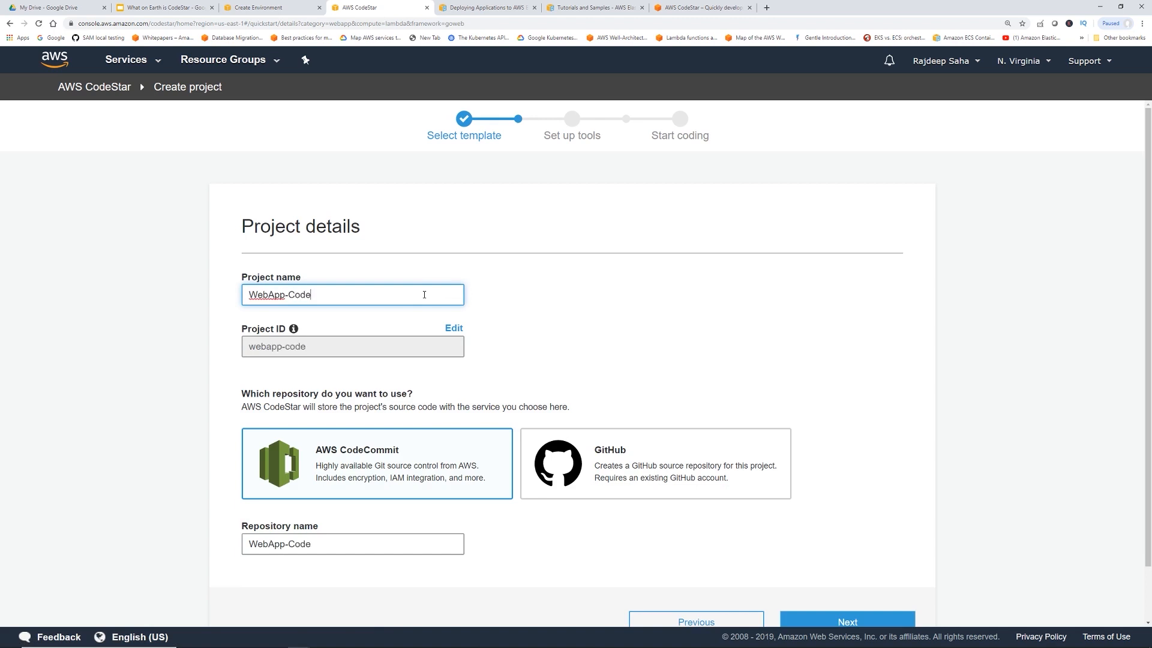
pyautogui.write('tar')
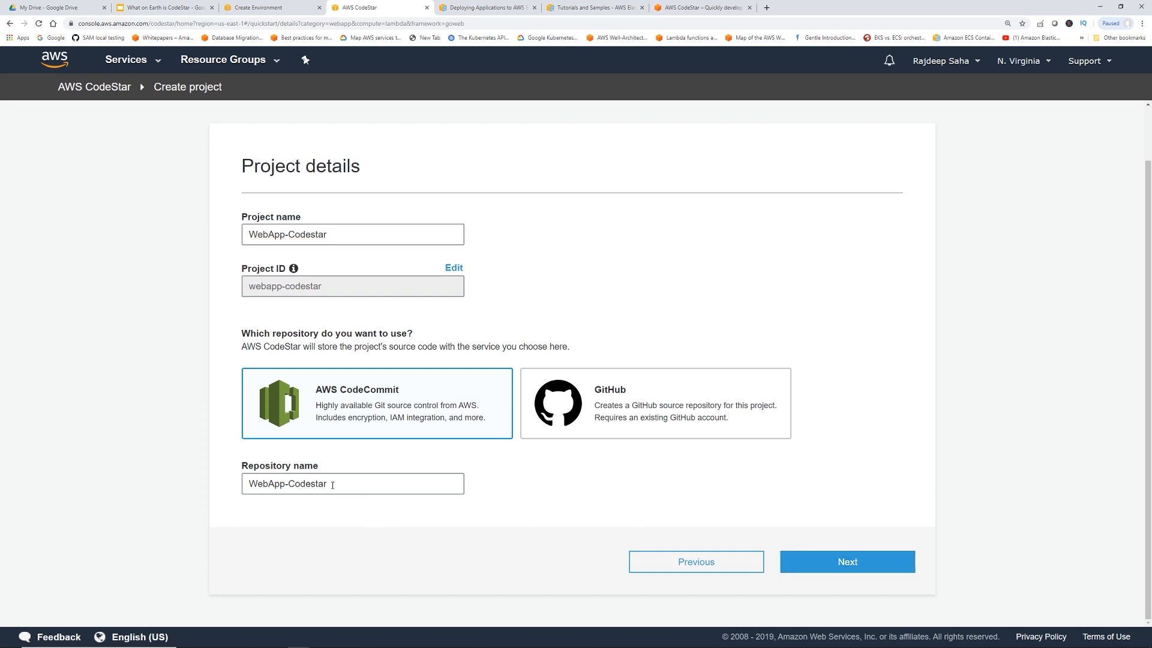
pyautogui.click(847, 561)
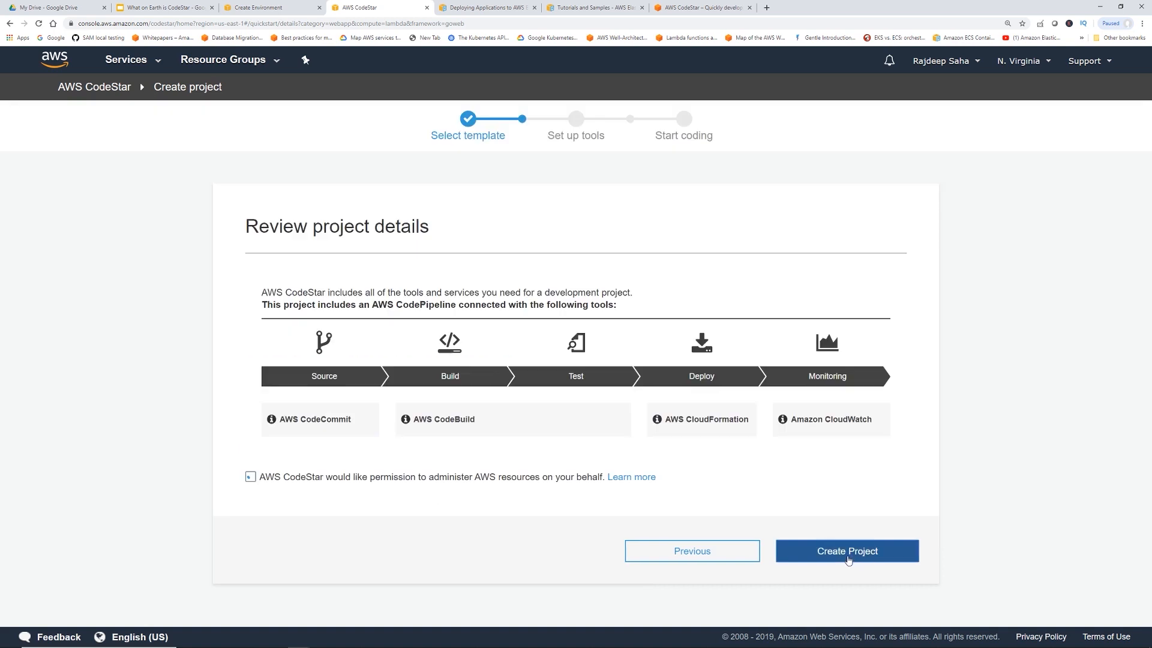
# Grant CodeStar permission to administer resources and create the WebApp-Codestar project
pyautogui.click(250, 476)
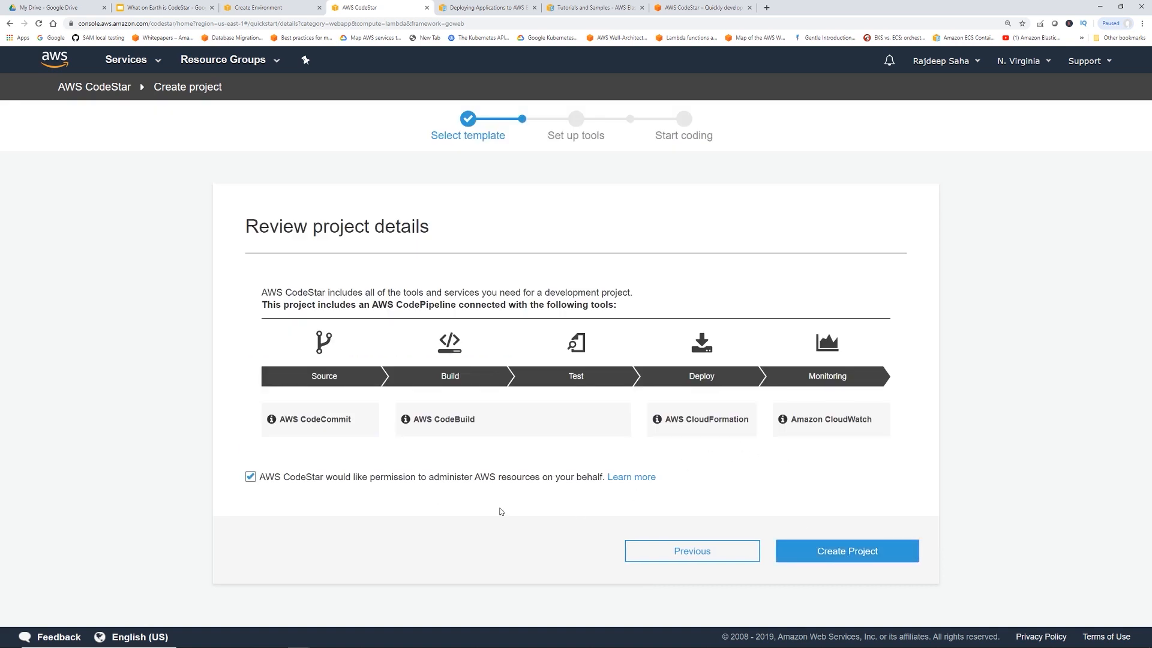
pyautogui.moveTo(325, 428)
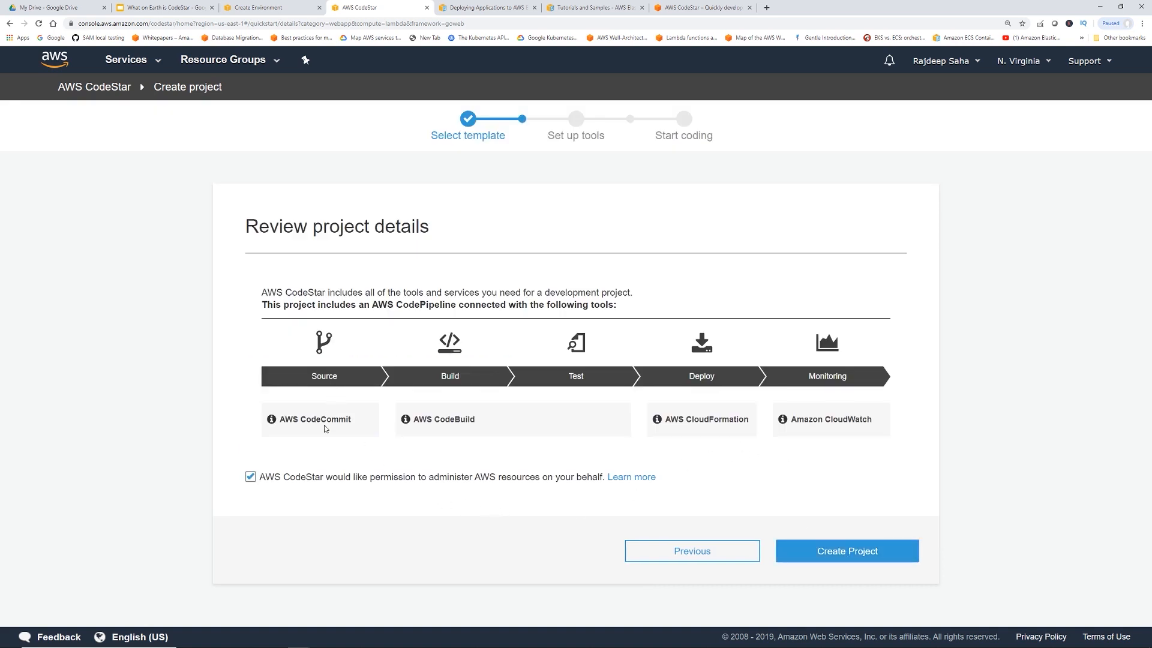
pyautogui.moveTo(484, 431)
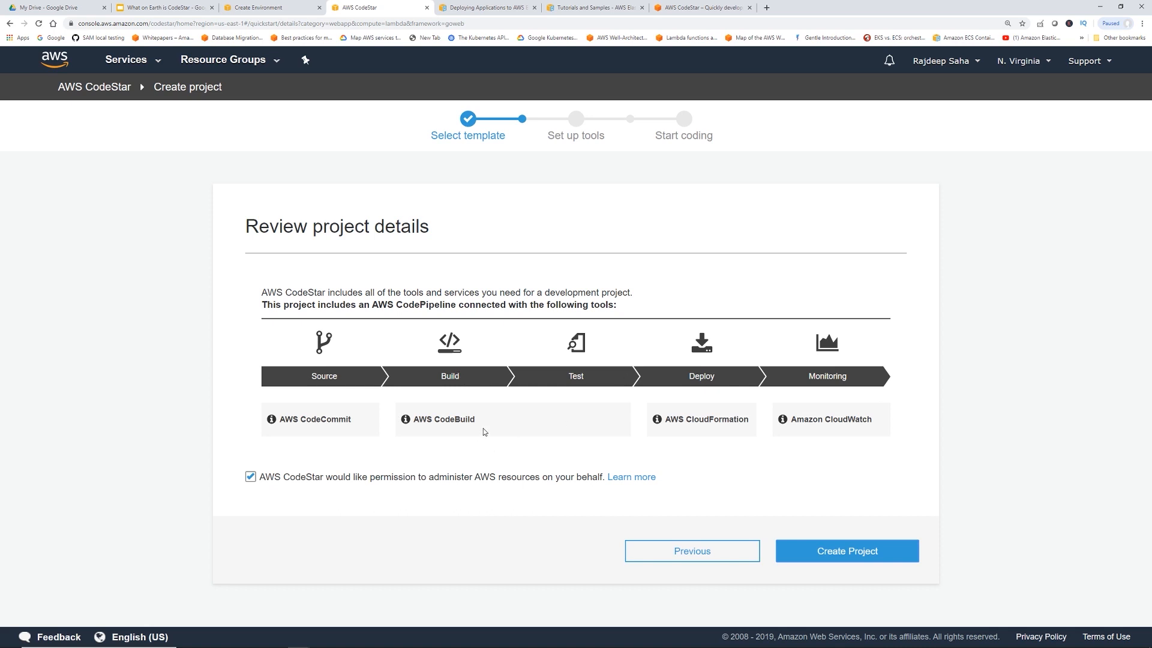
pyautogui.moveTo(728, 430)
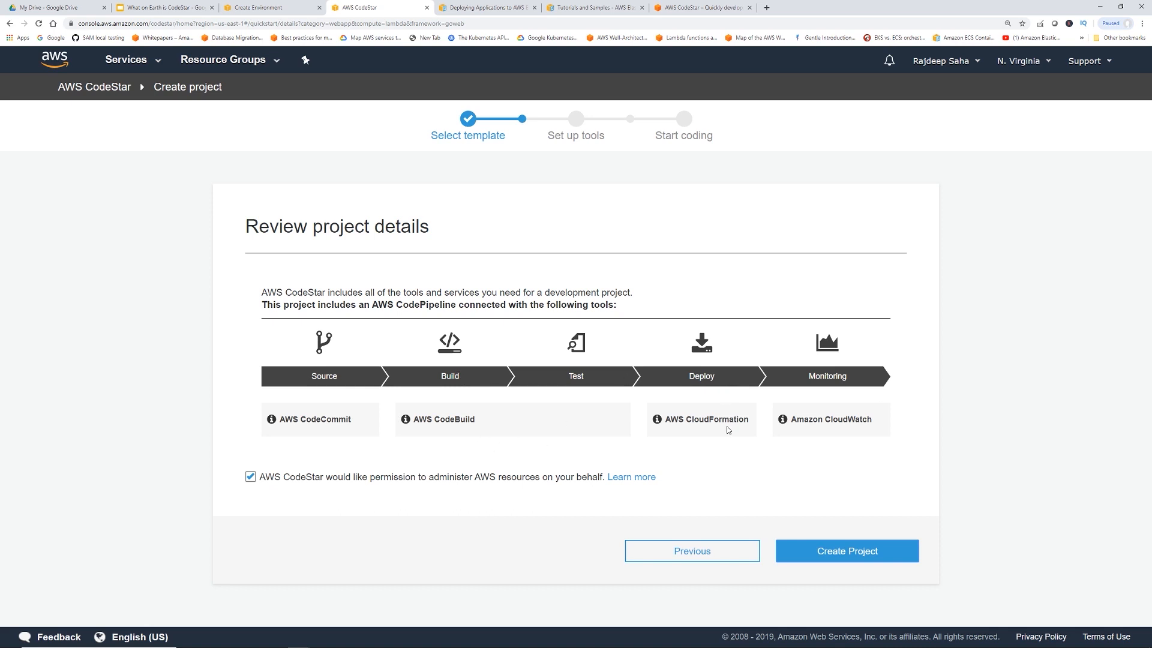
pyautogui.moveTo(870, 431)
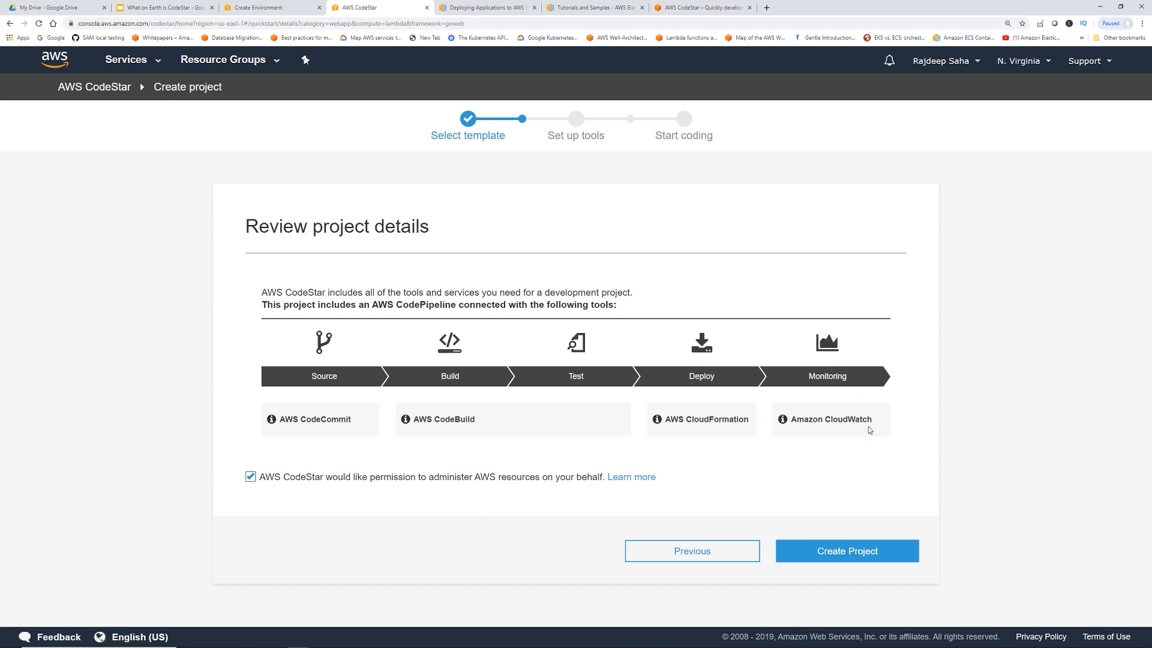
pyautogui.click(847, 551)
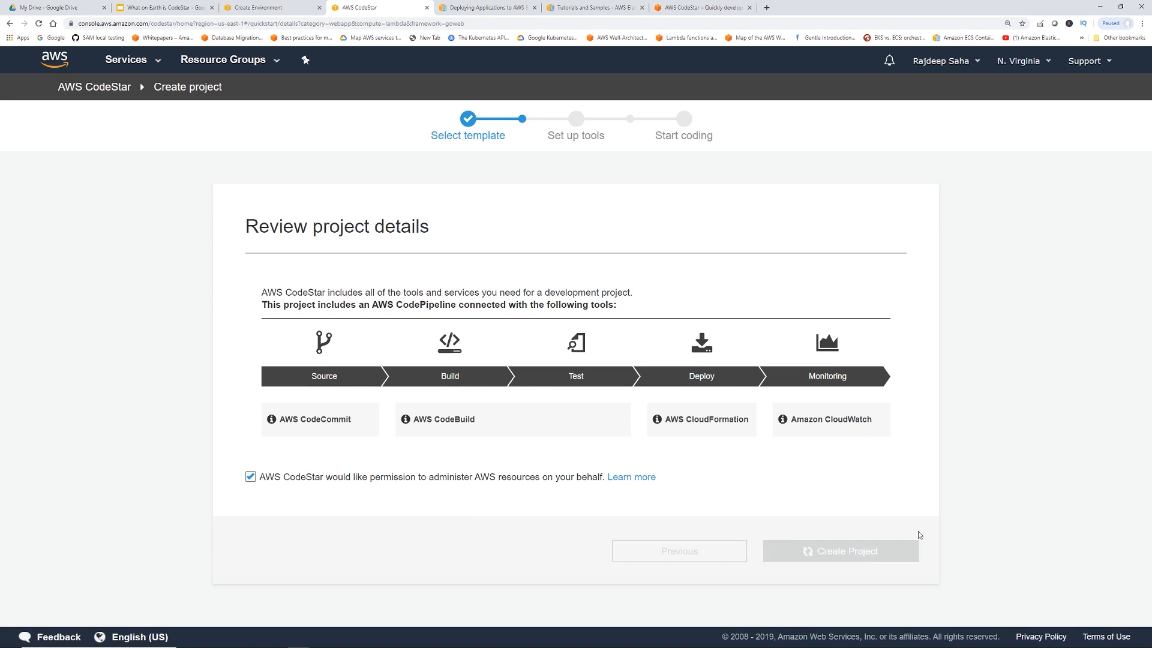
pyautogui.click(841, 551)
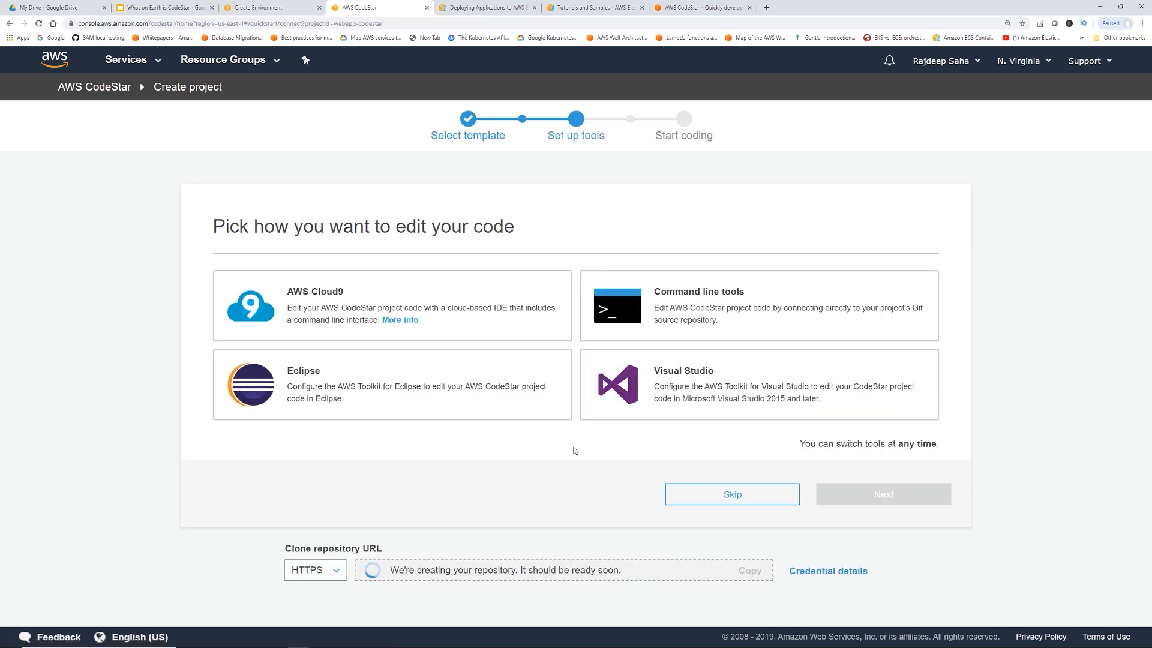
pyautogui.moveTo(482, 256)
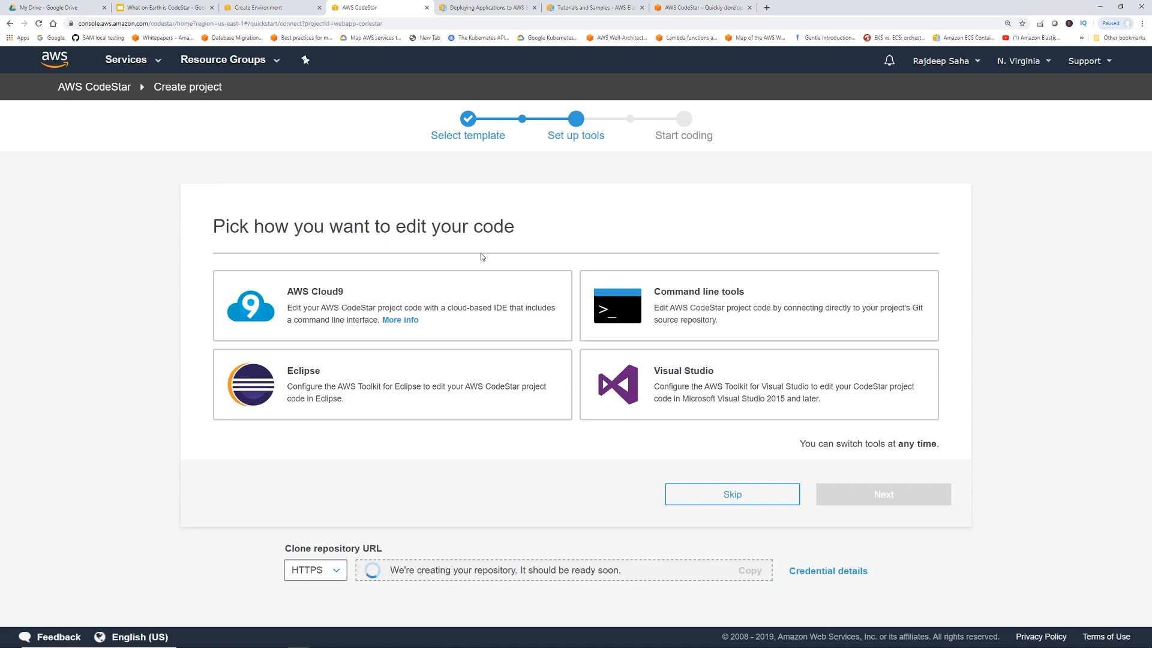
pyautogui.moveTo(399, 280)
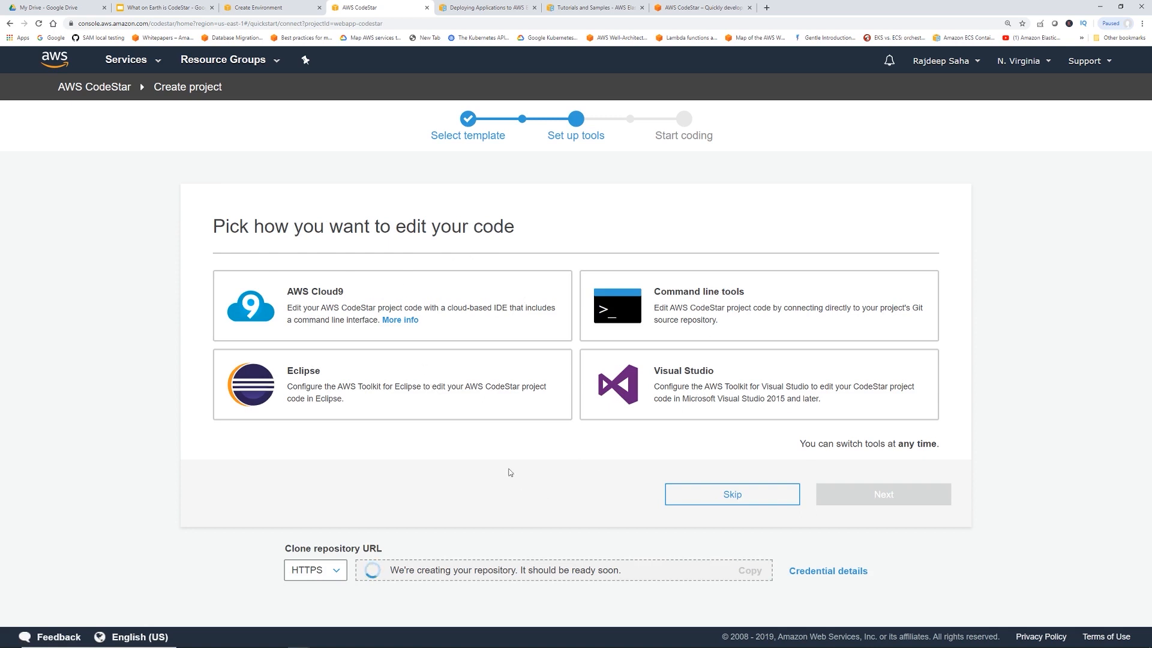
# Choose AWS Cloud9 on a t2.micro instance as the code editor and finish setup
pyautogui.click(391, 305)
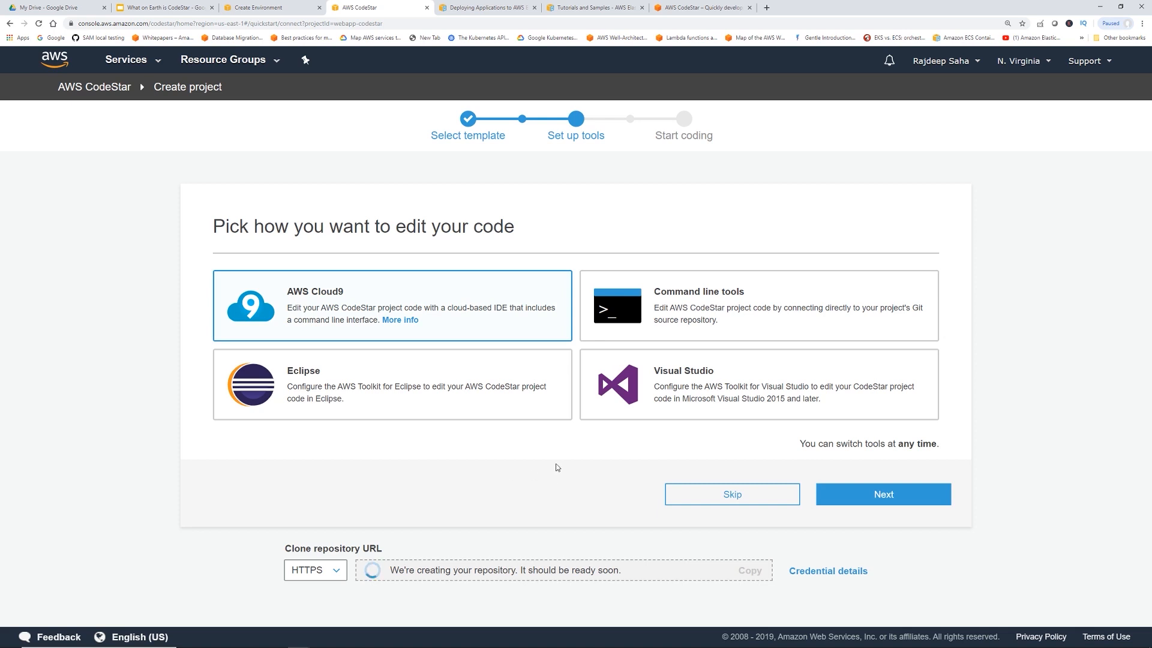
pyautogui.moveTo(562, 464)
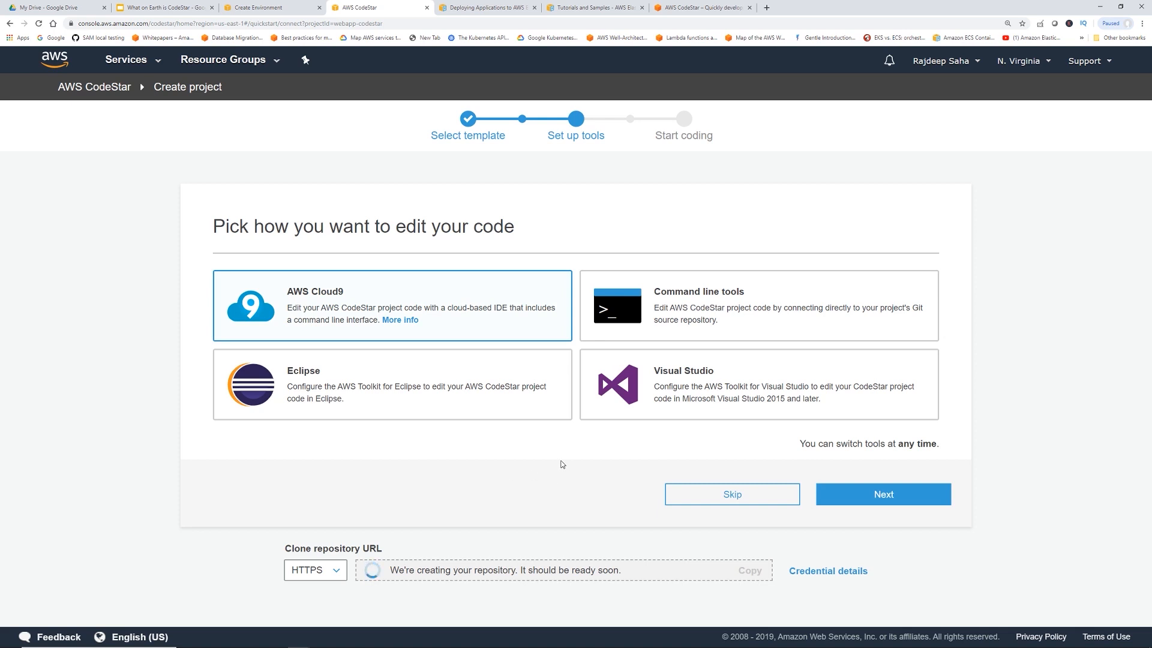
pyautogui.moveTo(920, 503)
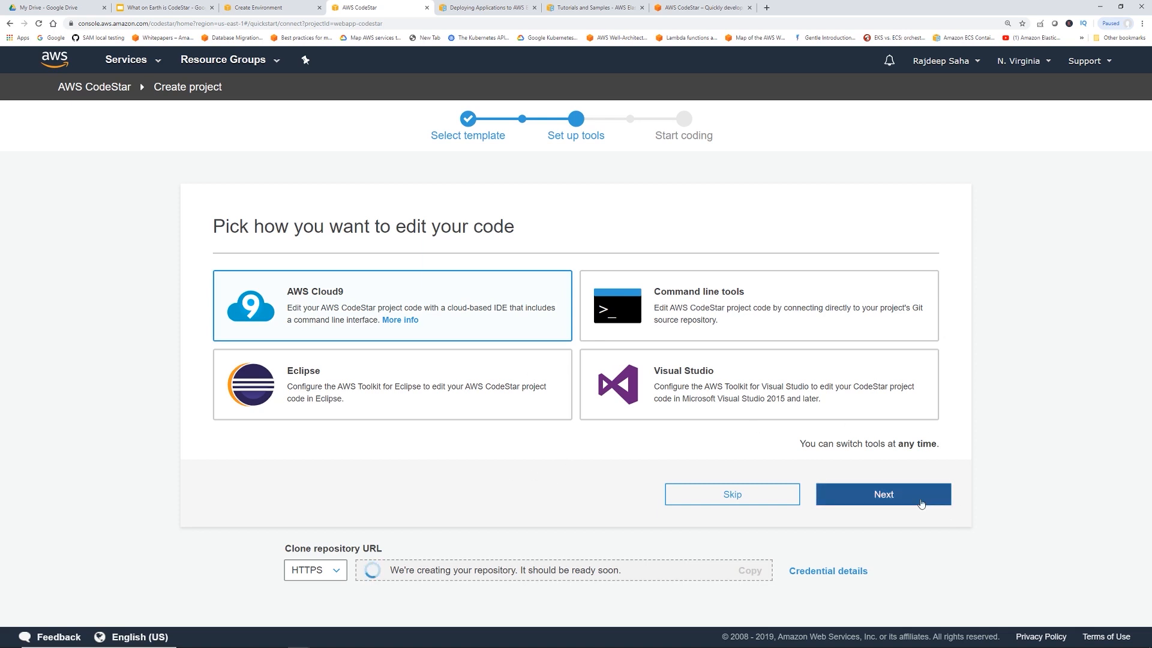
pyautogui.click(884, 494)
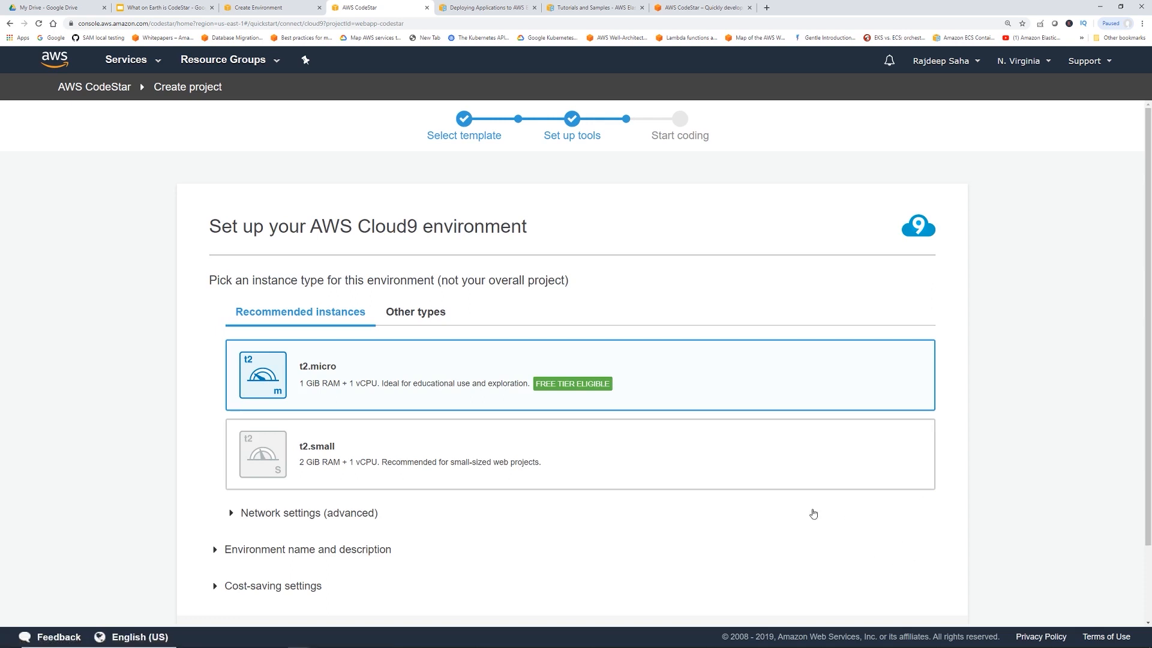
pyautogui.moveTo(674, 515)
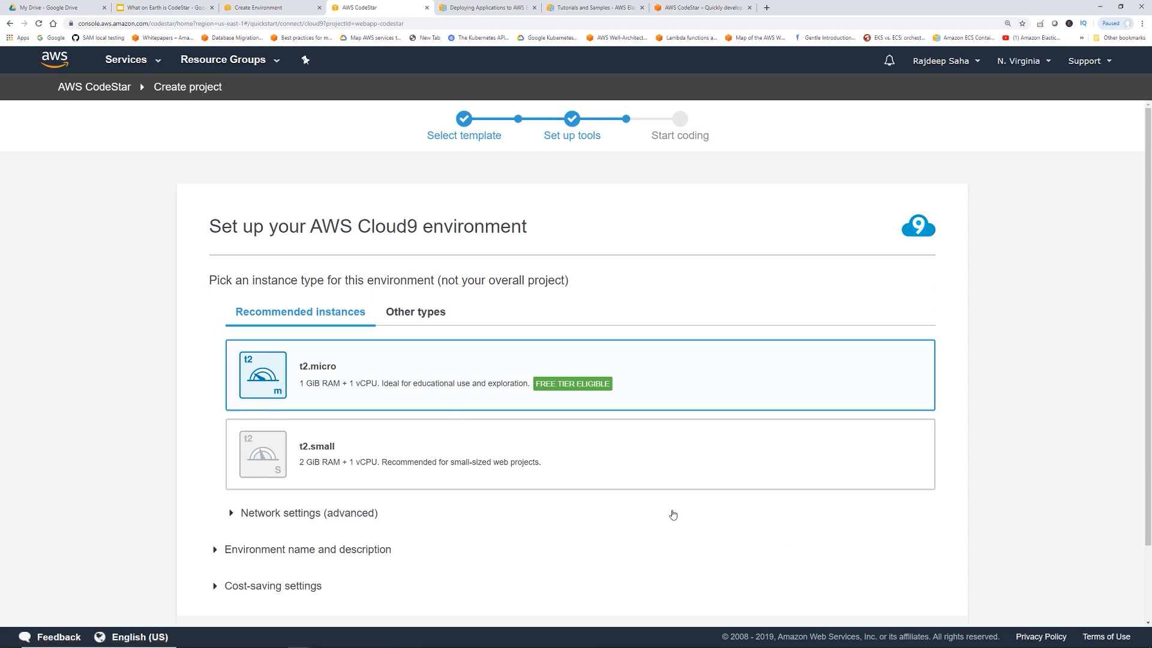
pyautogui.scroll(-3)
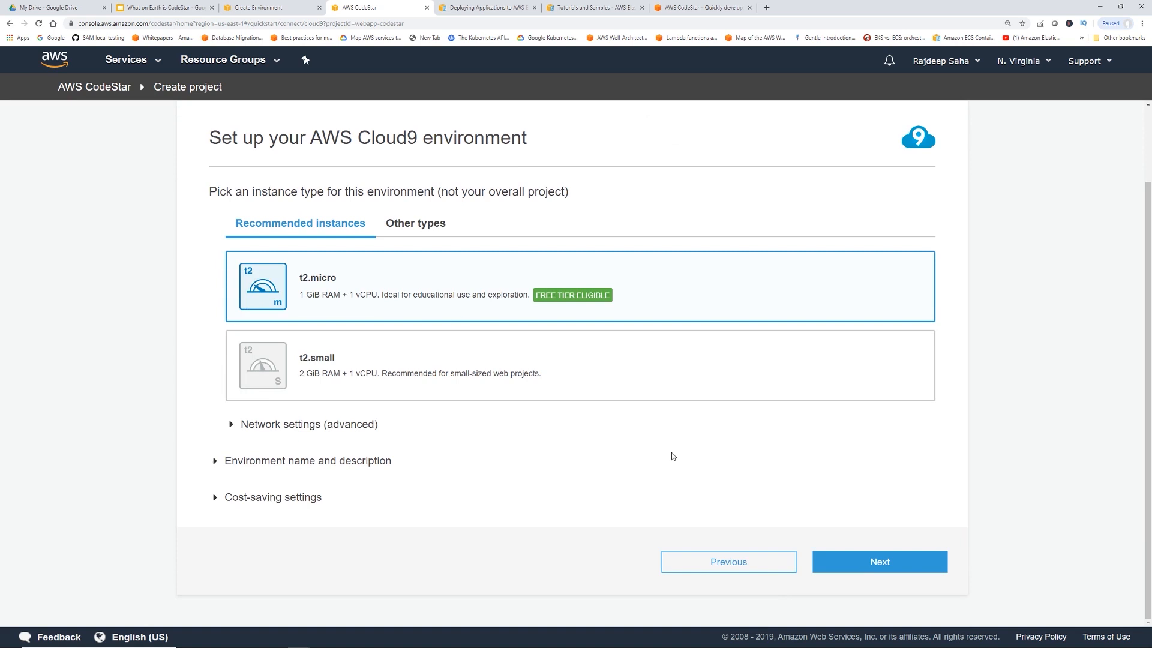
pyautogui.click(879, 561)
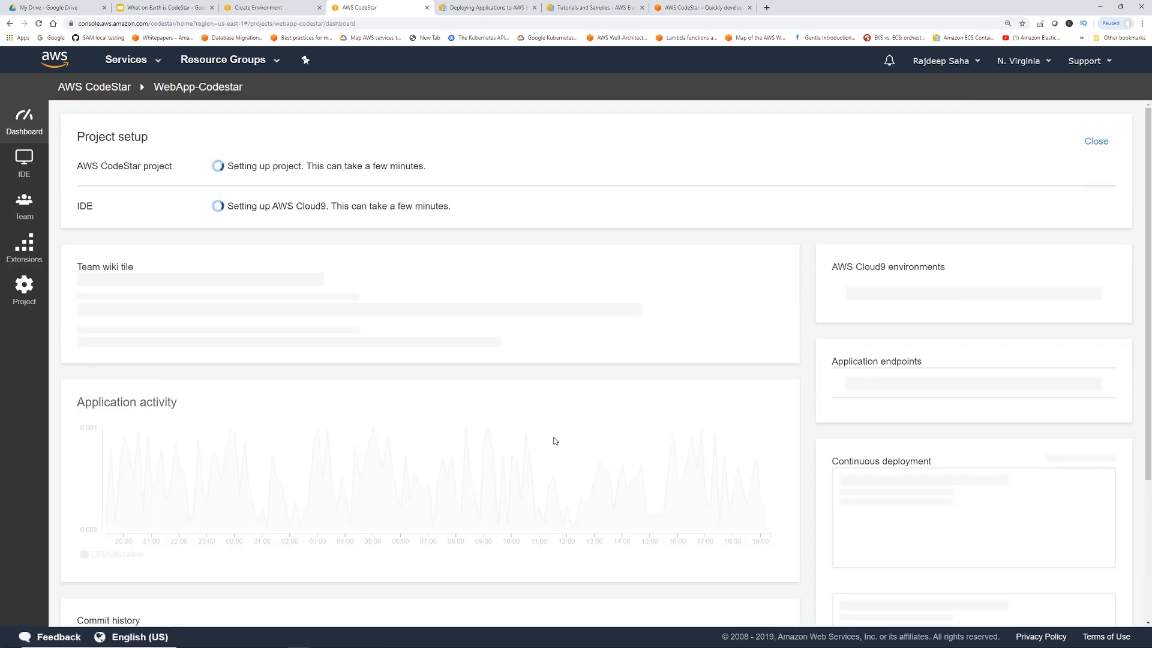
pyautogui.moveTo(625, 441)
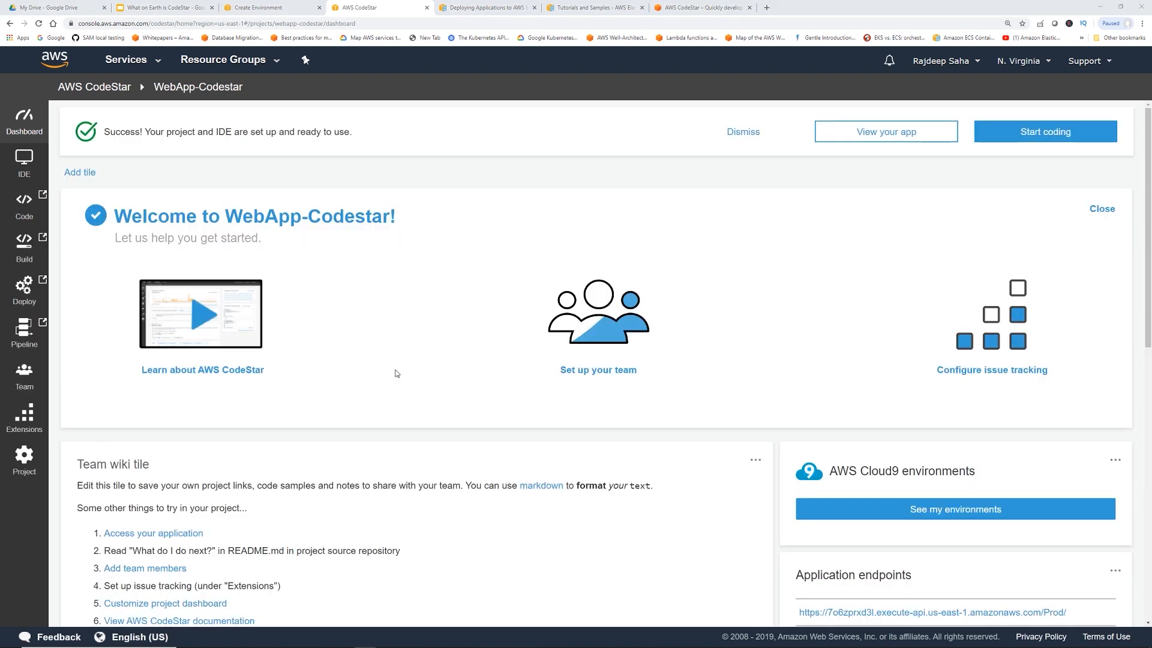
pyautogui.moveTo(398, 368)
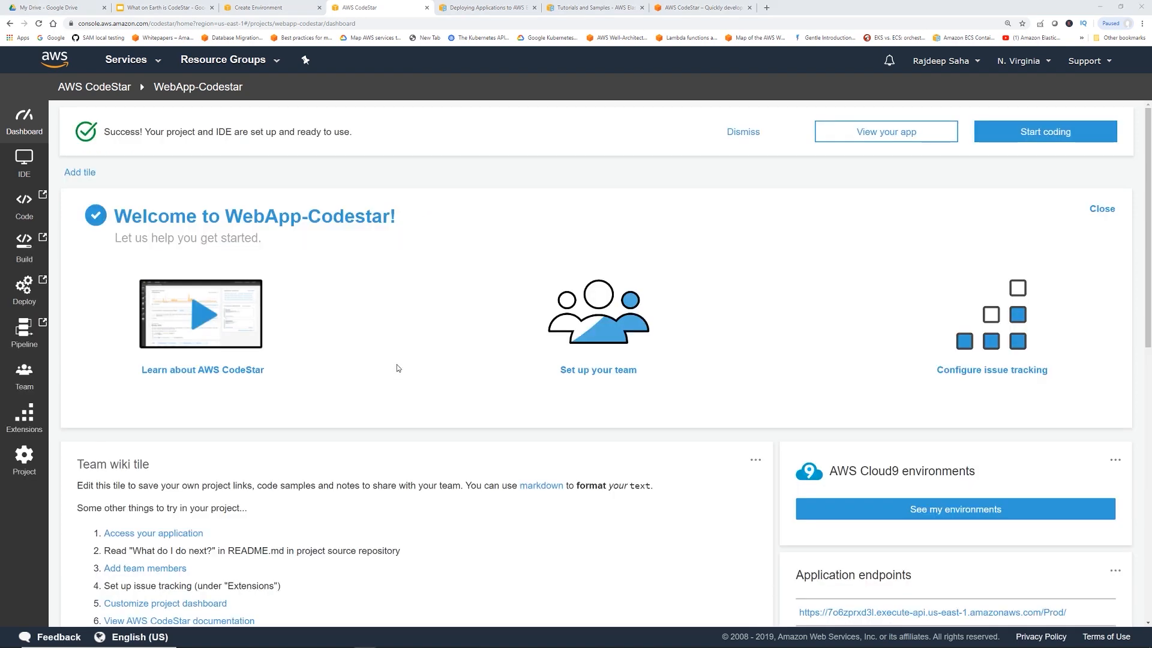
# Scroll down to the Application endpoints tile after the Success banner appears
pyautogui.scroll(-3)
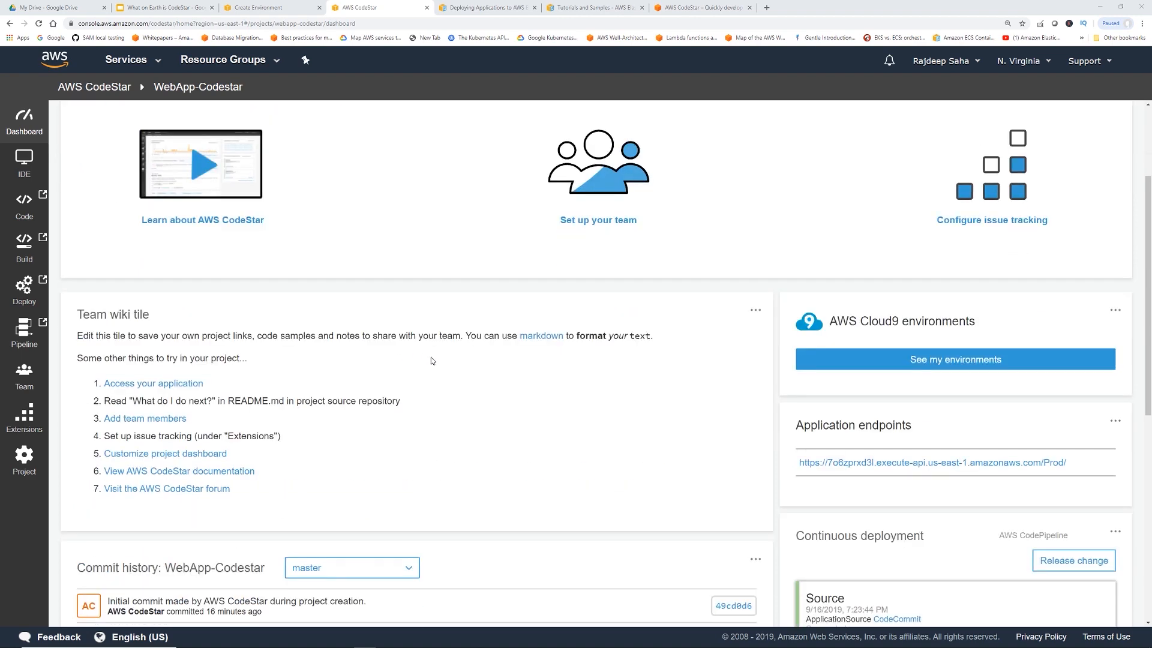
pyautogui.moveTo(876, 423)
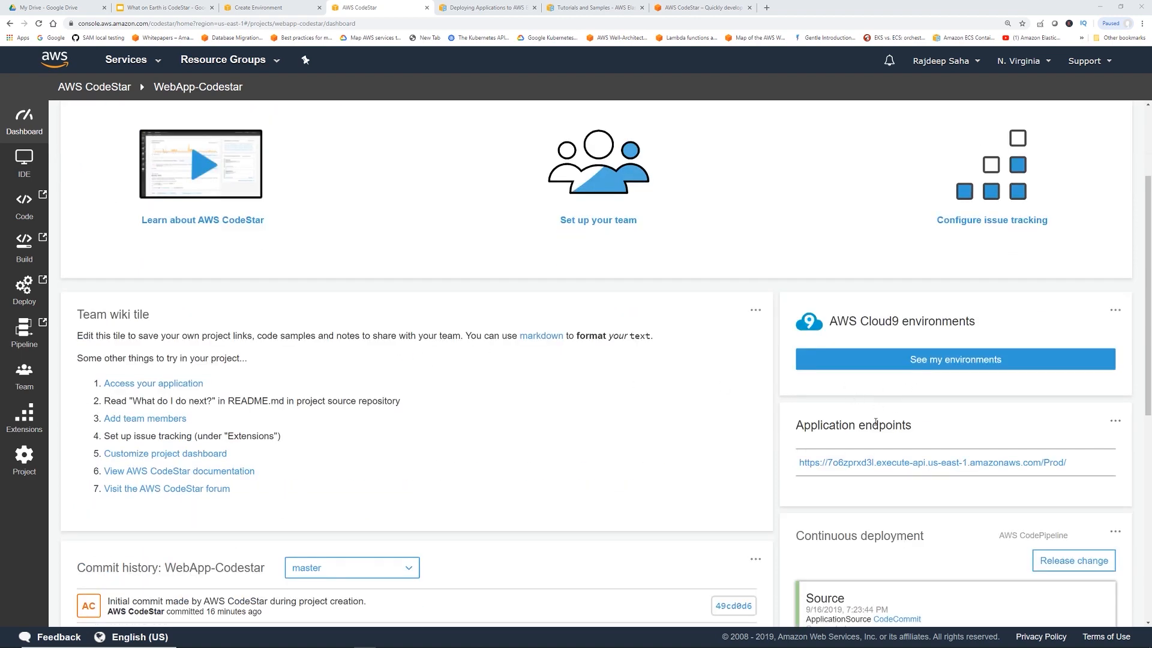
pyautogui.moveTo(886, 467)
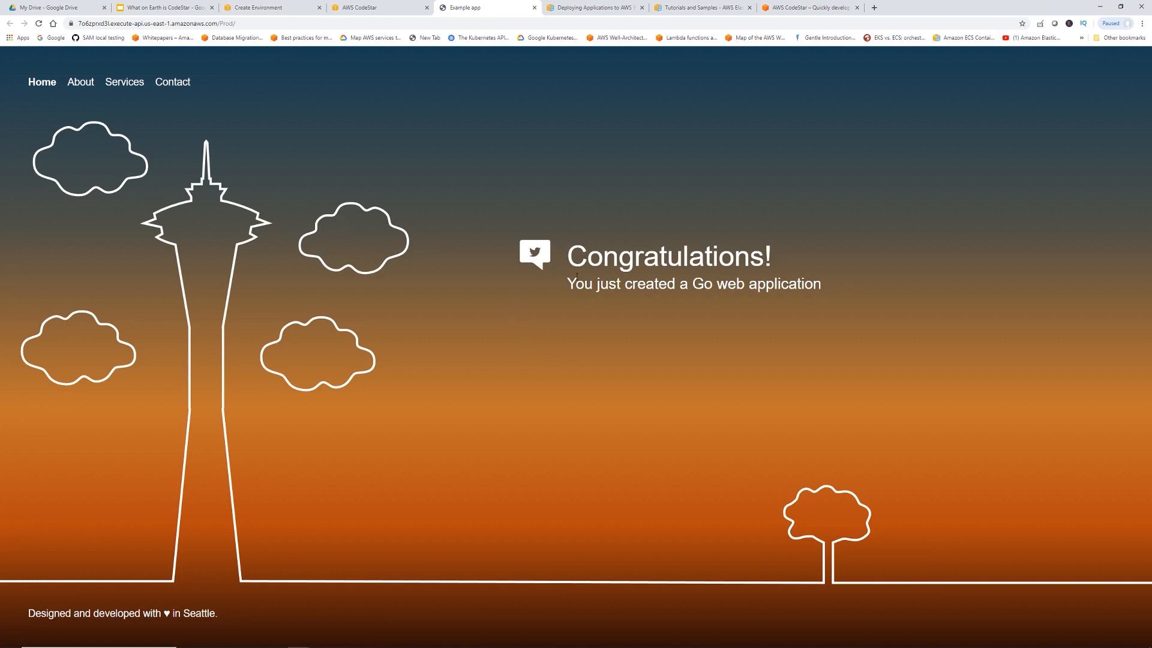
pyautogui.moveTo(755, 300)
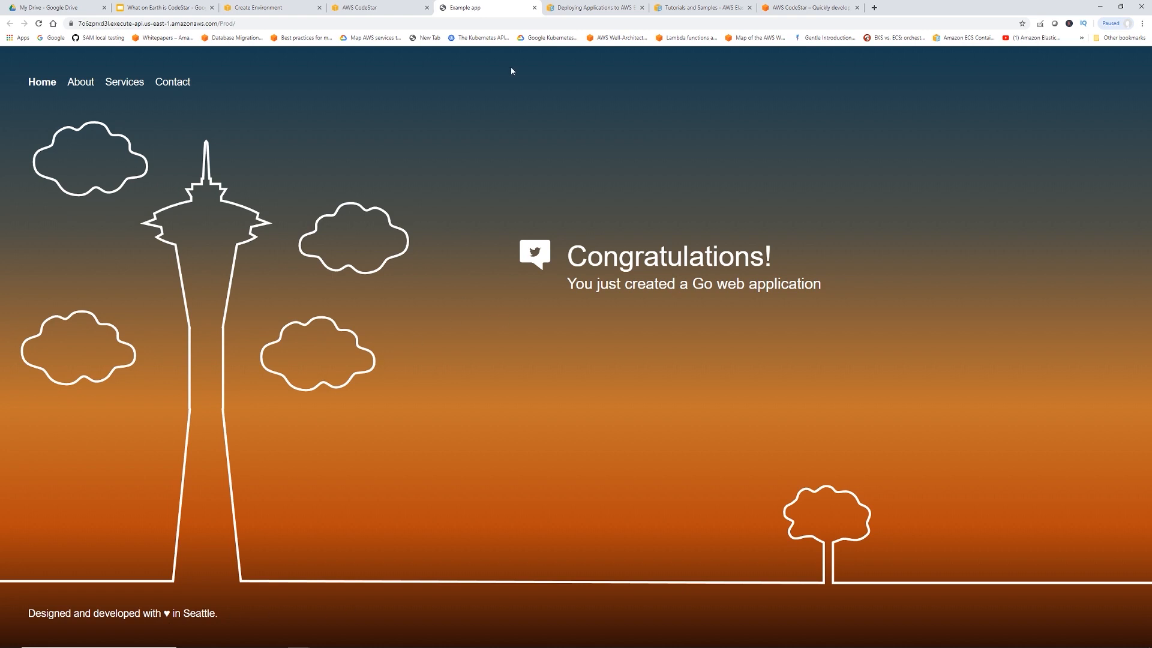
pyautogui.moveTo(372, 8)
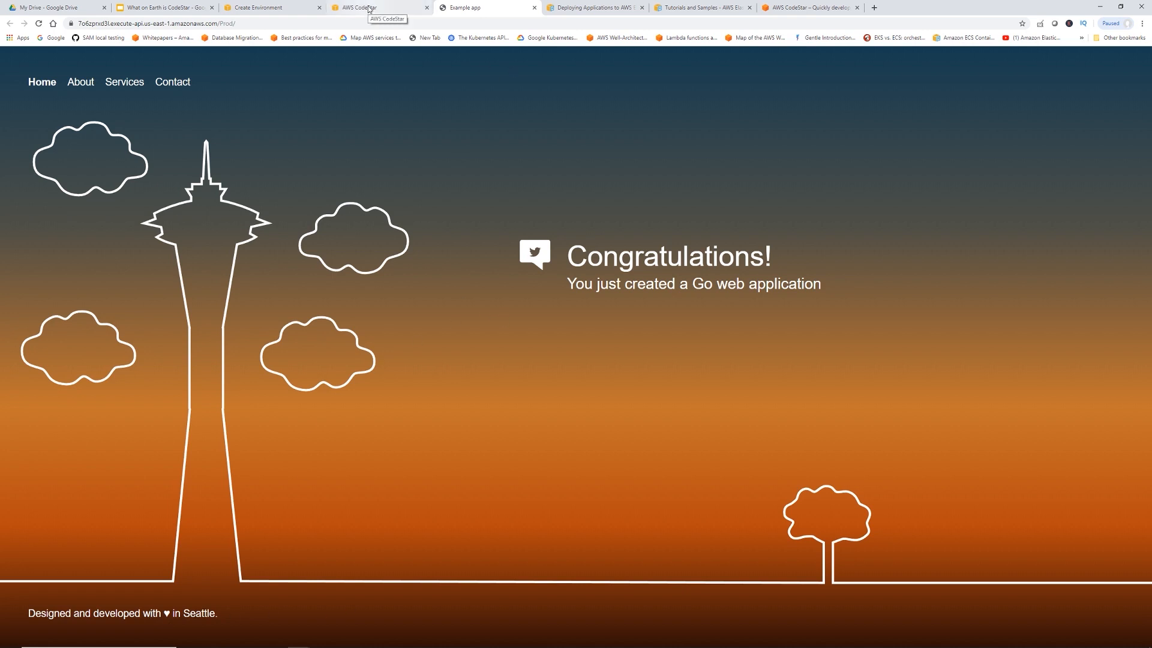
# Return to the WebApp-Codestar dashboard after viewing the live Congratulations page
pyautogui.click(367, 8)
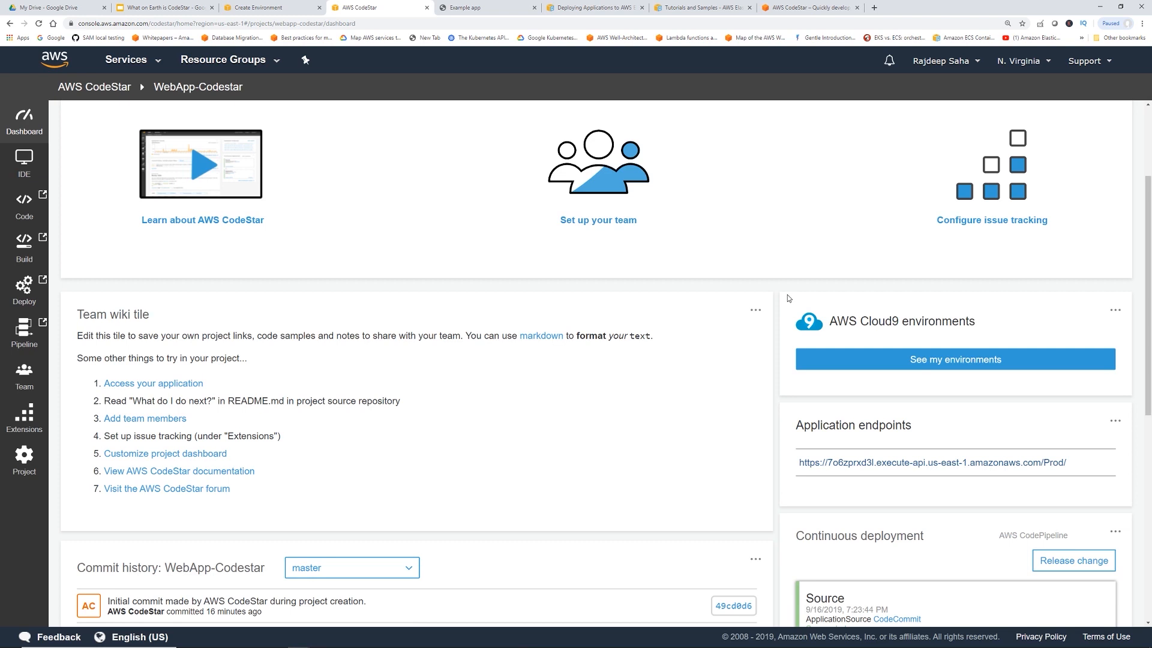
pyautogui.moveTo(617, 331)
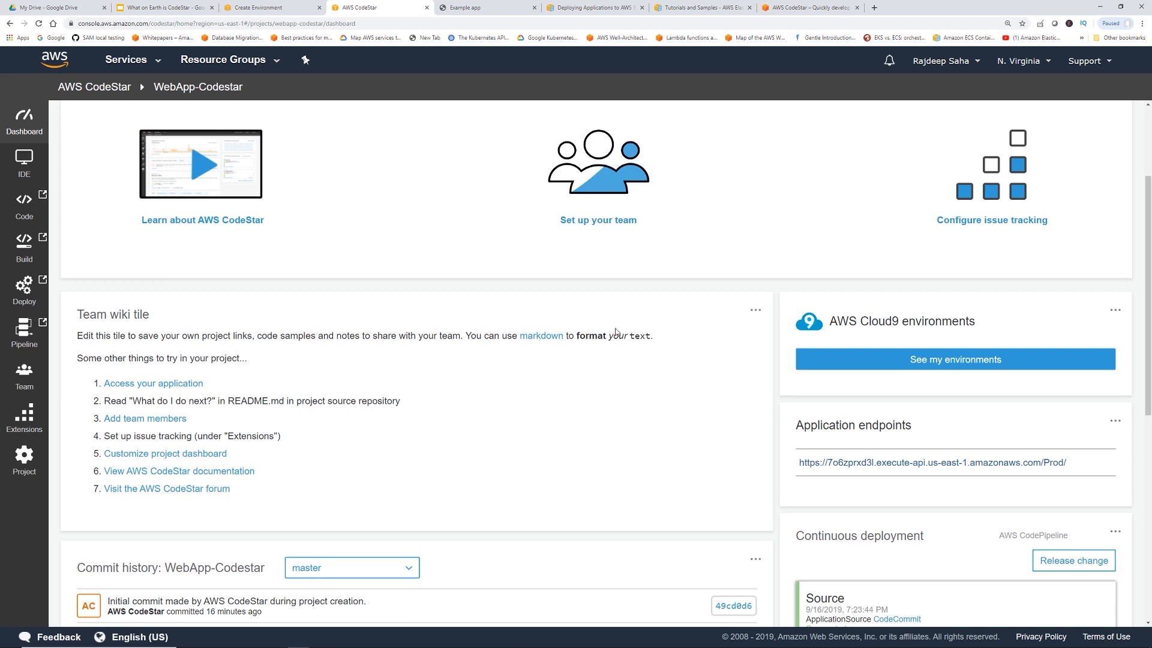
pyautogui.moveTo(583, 382)
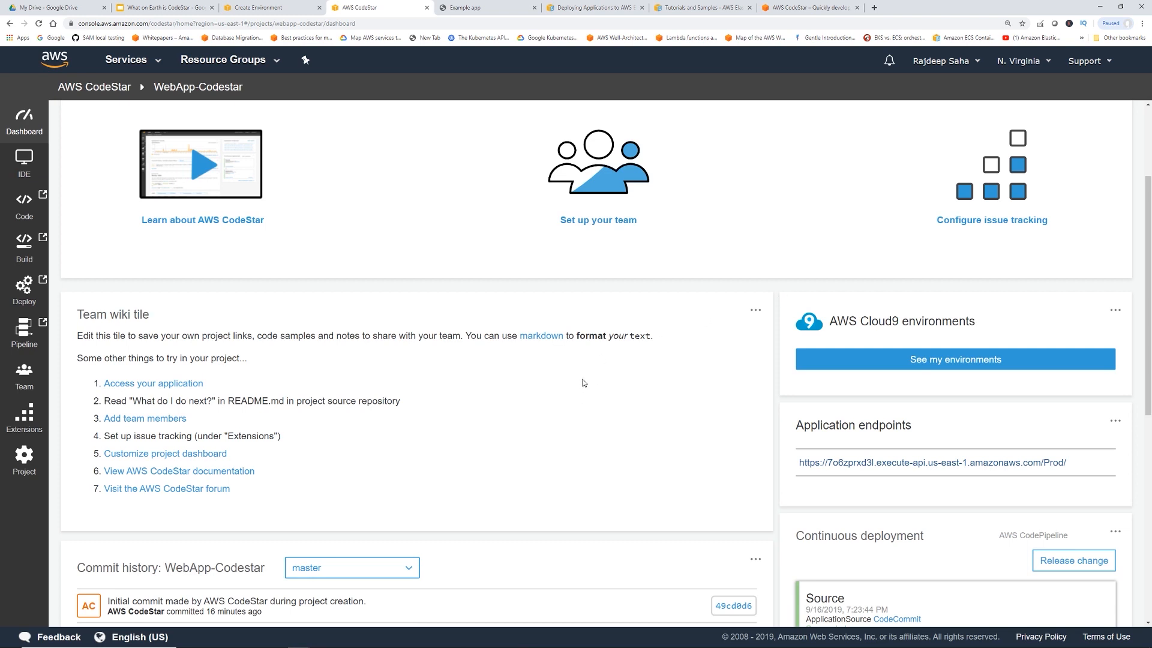
pyautogui.moveTo(585, 376)
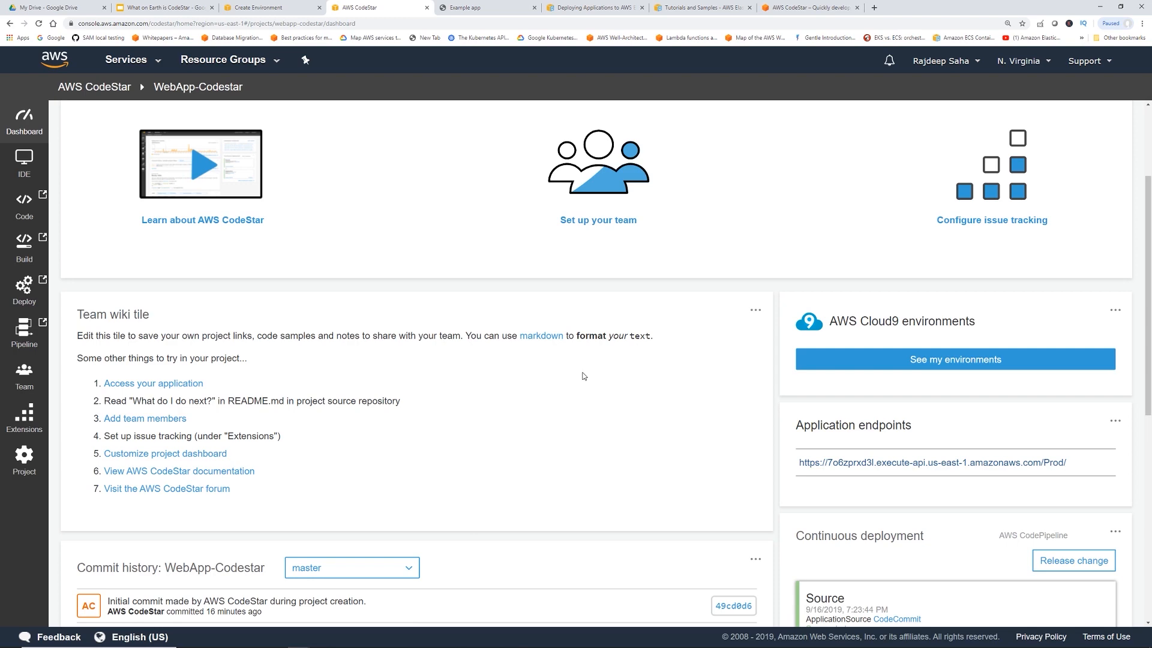
pyautogui.moveTo(617, 427)
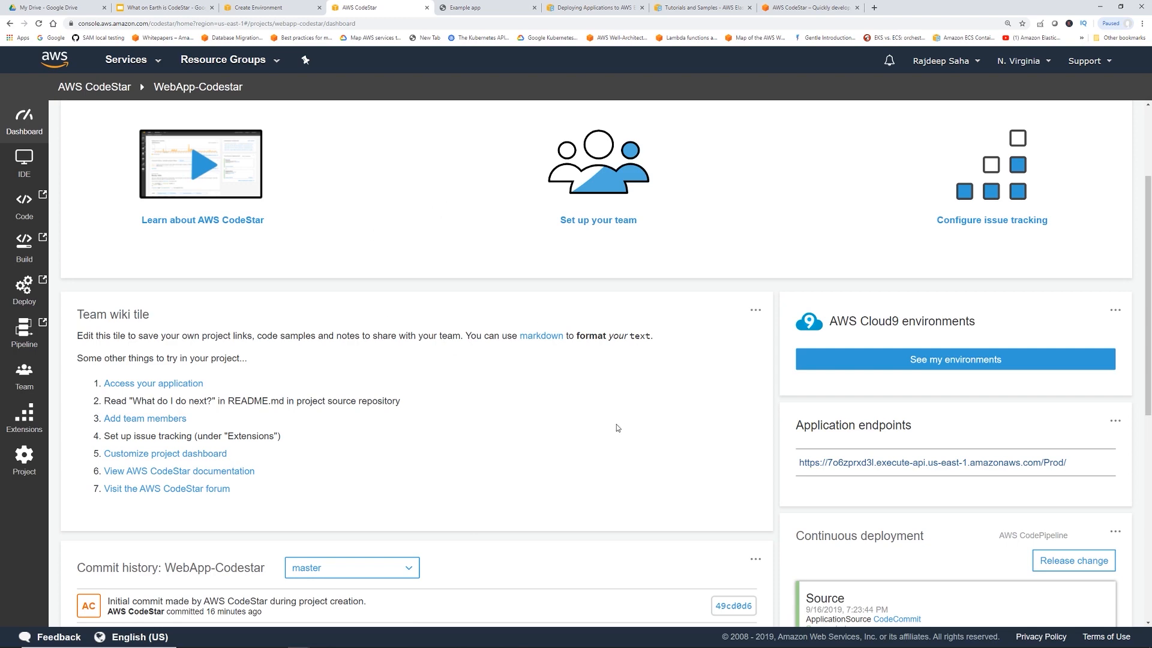
# Open webapp-codestar-Pipeline details from the dashboard's Continuous deployment tile
pyautogui.scroll(-3)
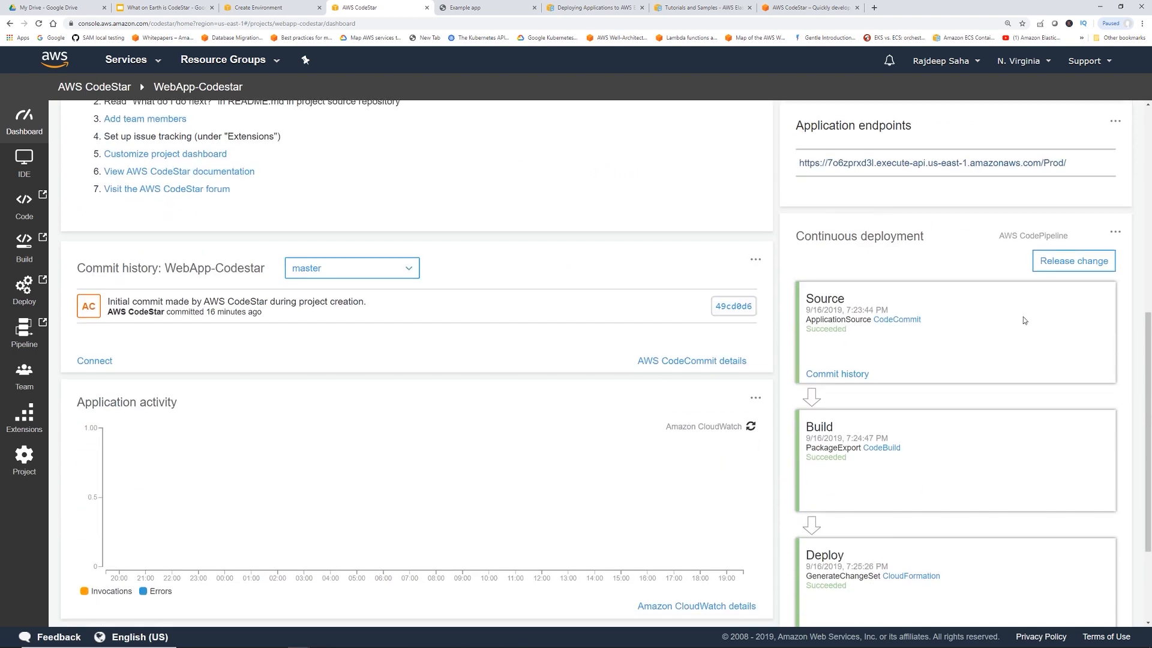
pyautogui.scroll(-3)
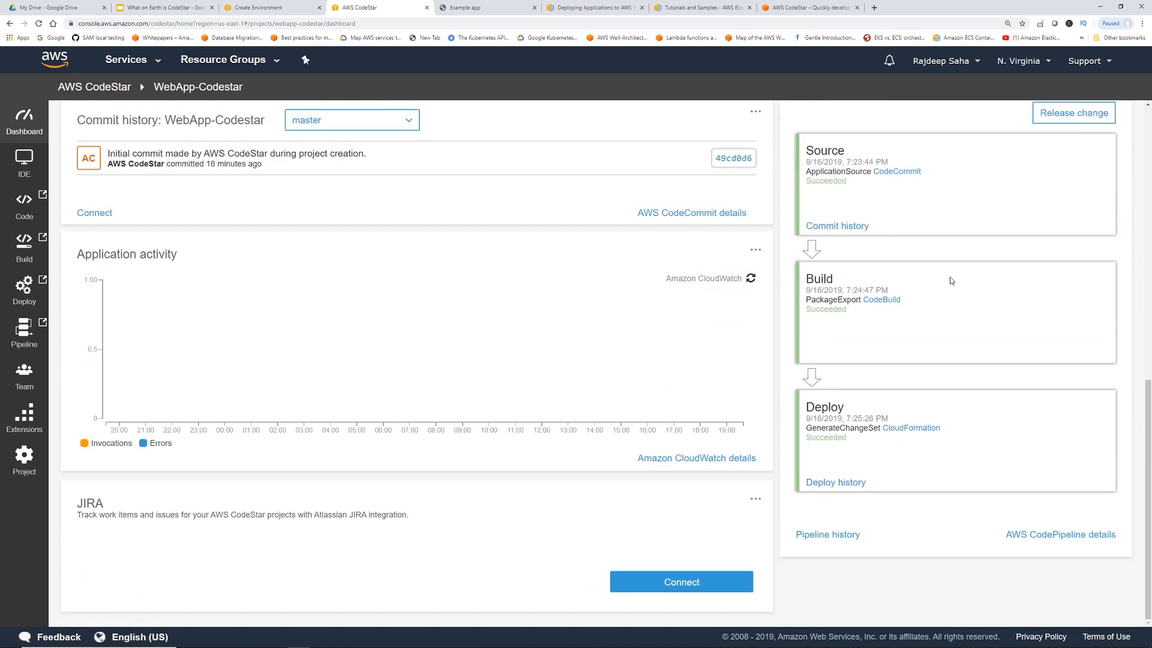
pyautogui.moveTo(1079, 526)
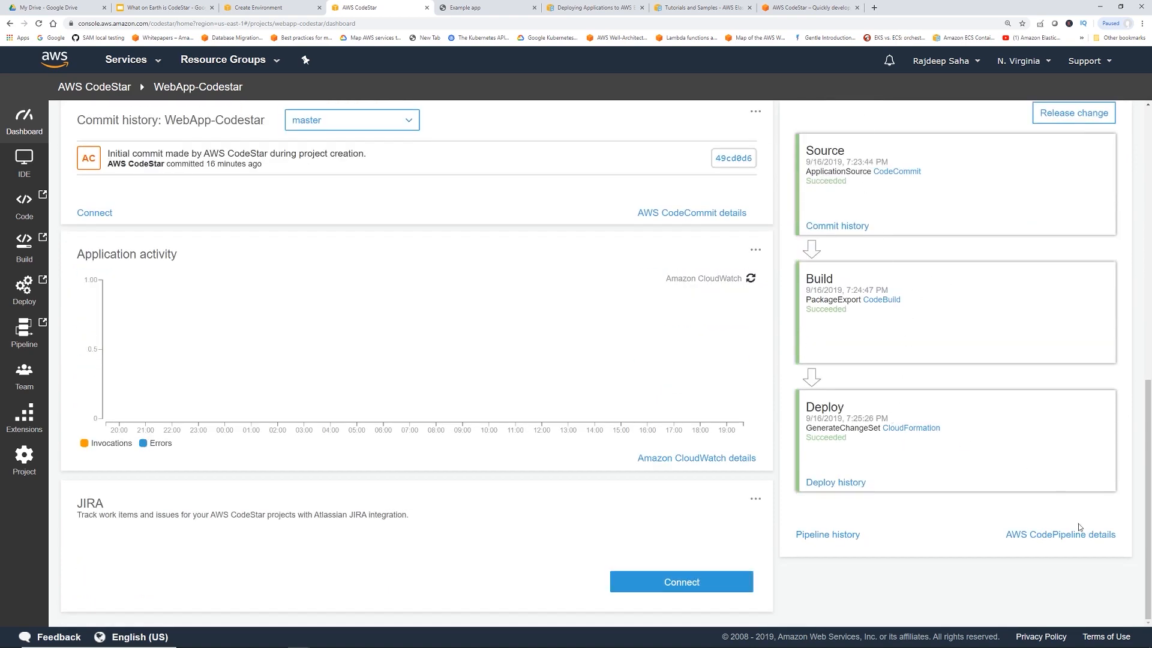
pyautogui.click(1060, 534)
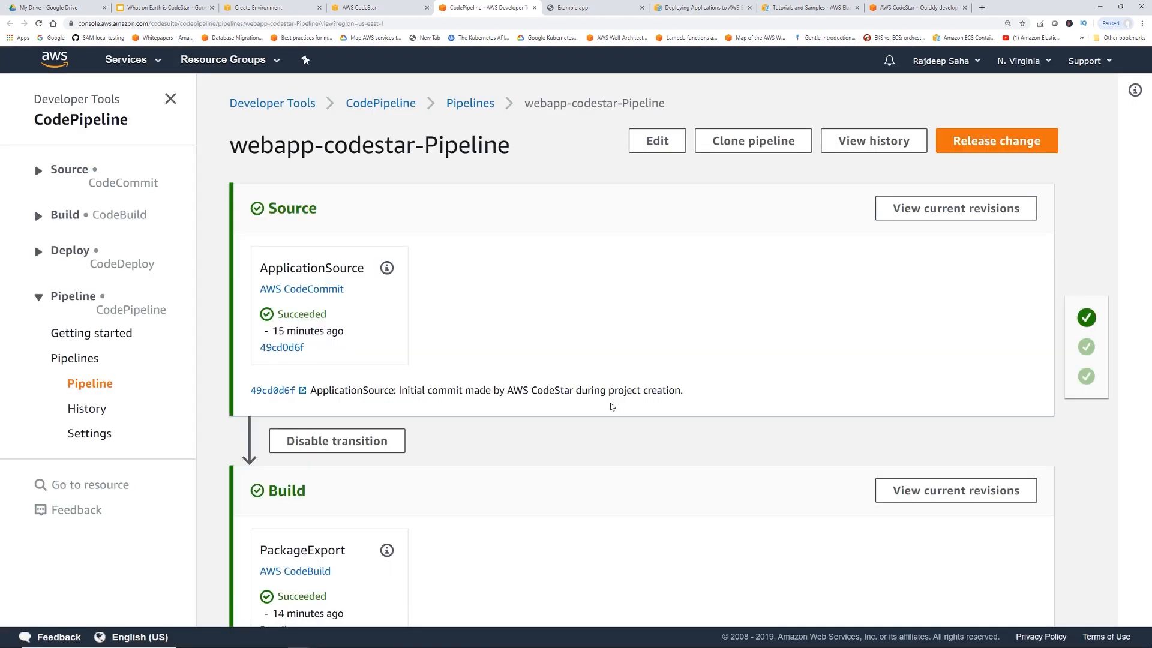
pyautogui.moveTo(600, 405)
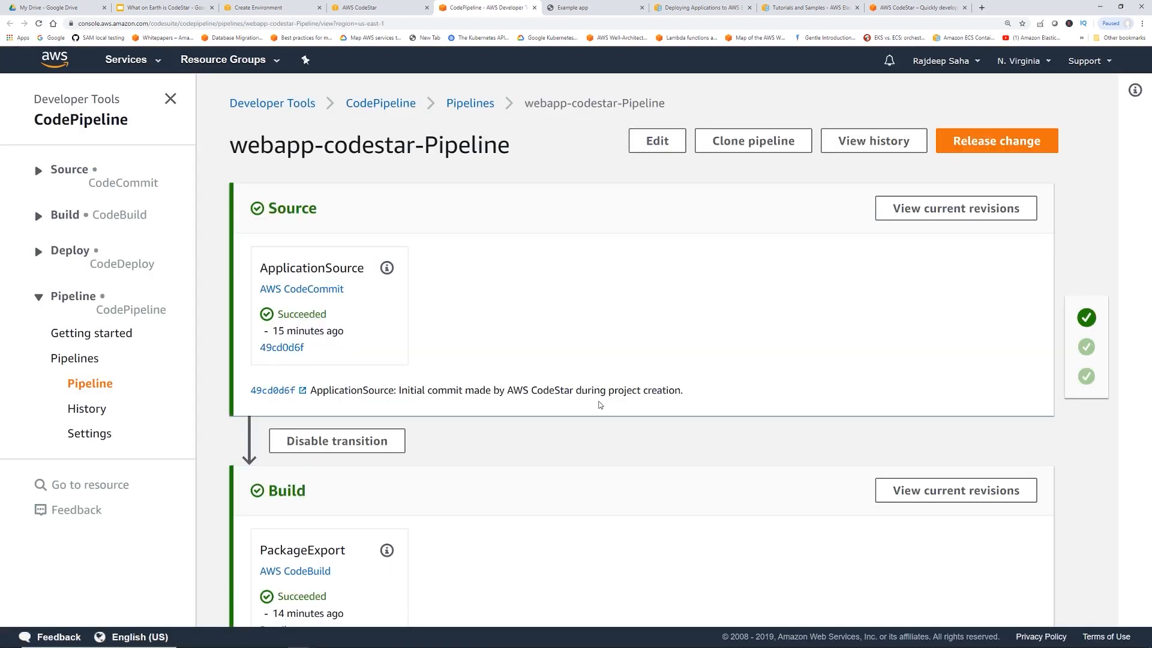
# Verify Source, Build and both Deploy change-set actions succeeded, then return to the dashboard
pyautogui.scroll(-3)
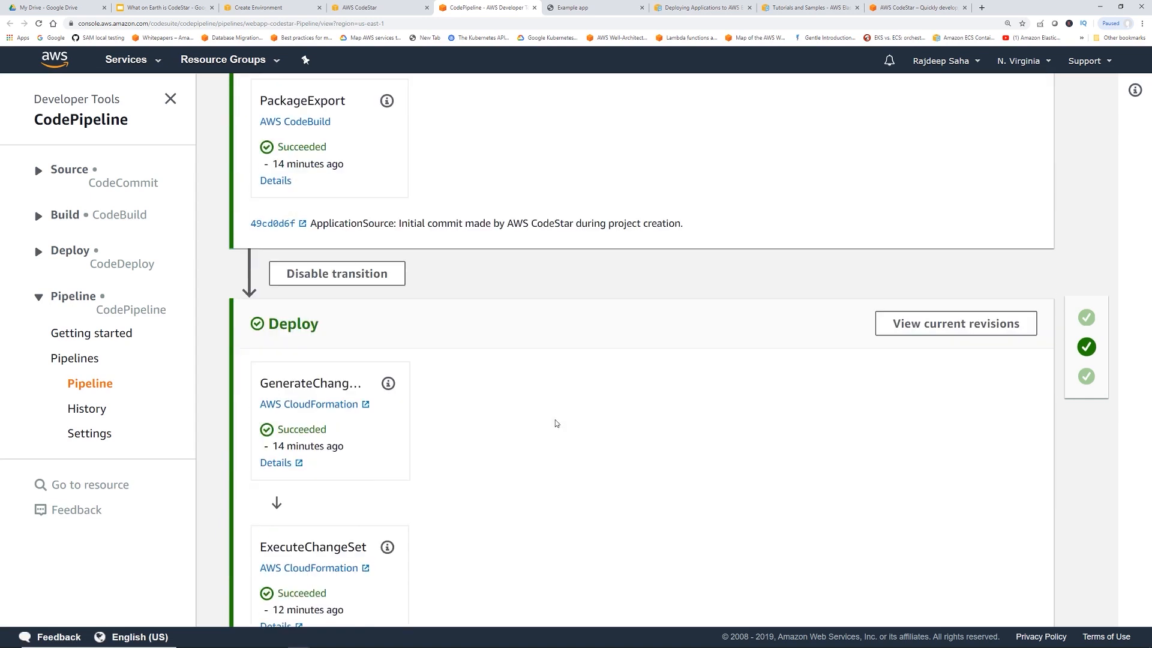
pyautogui.scroll(-3)
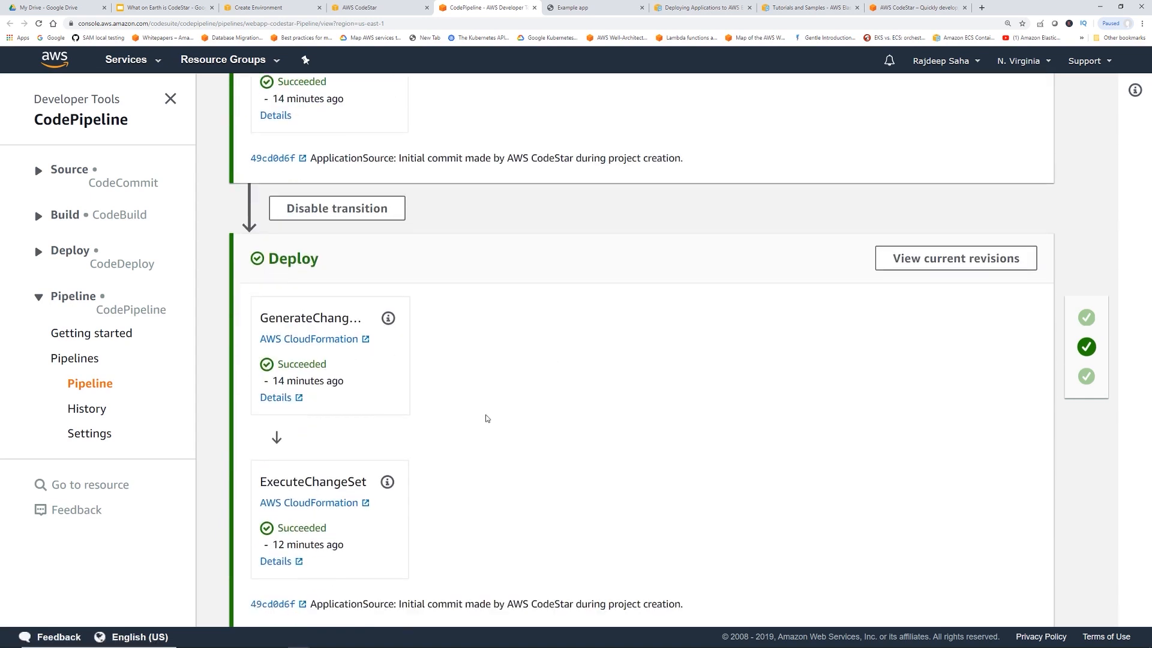
pyautogui.scroll(-3)
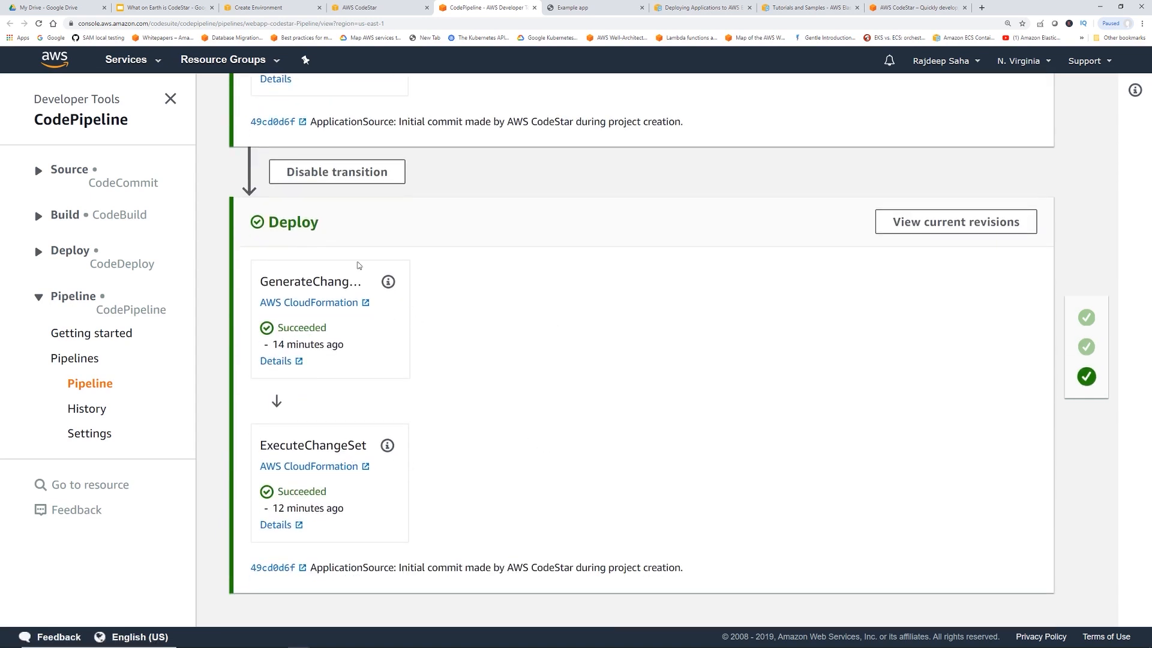
pyautogui.click(387, 7)
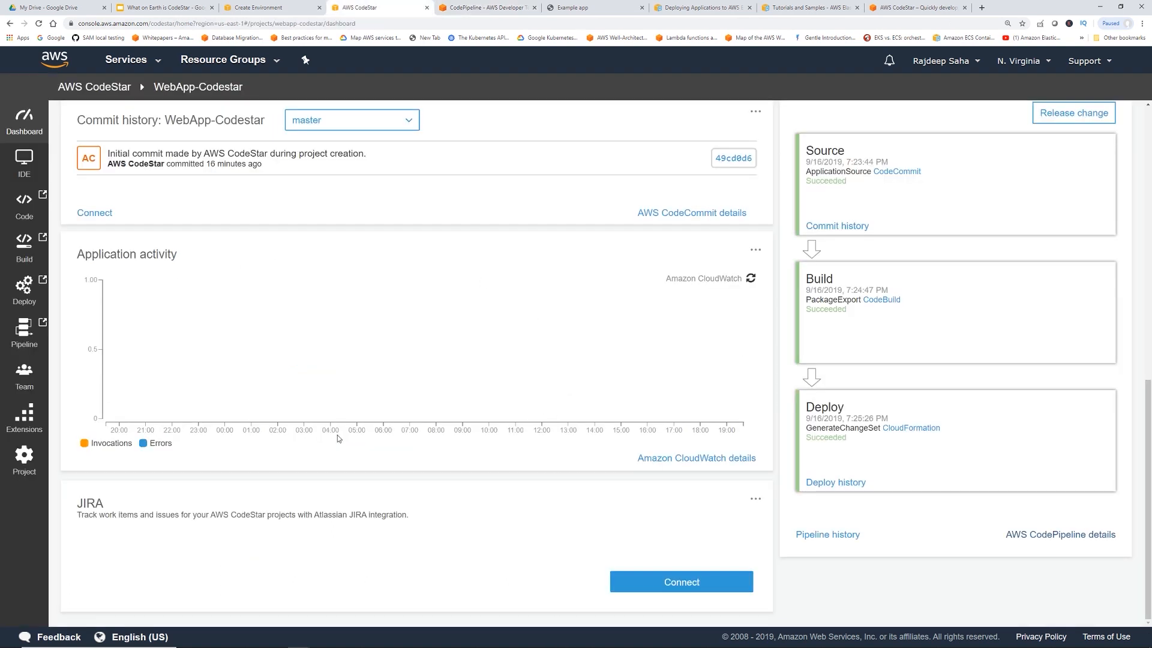
pyautogui.moveTo(695, 461)
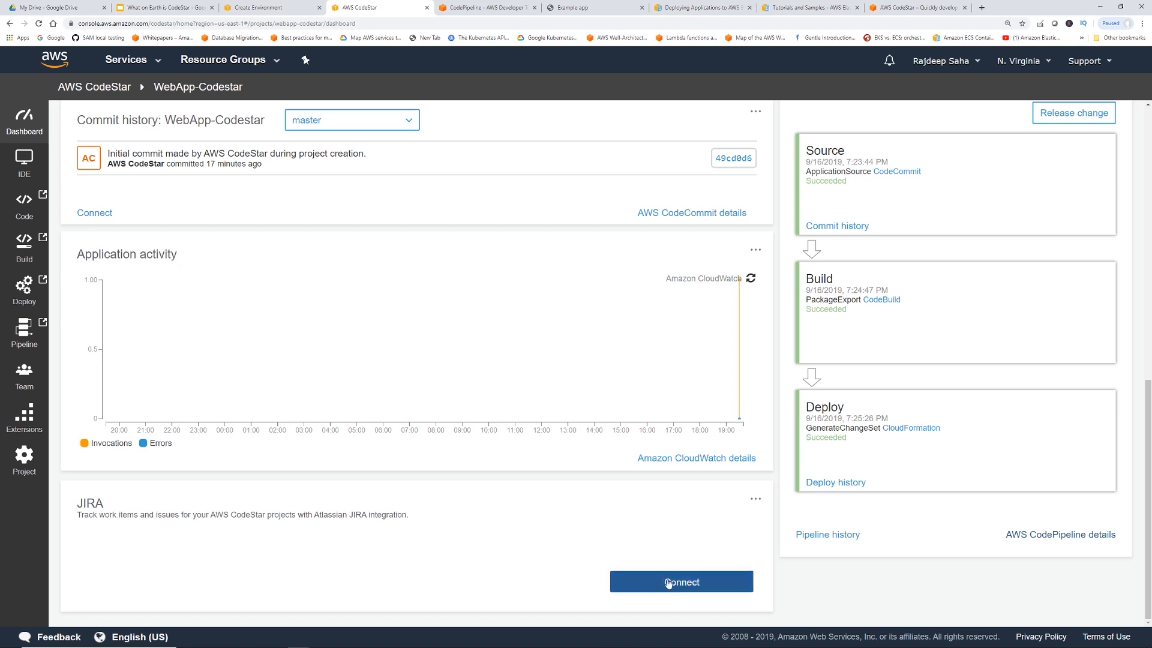
pyautogui.click(682, 582)
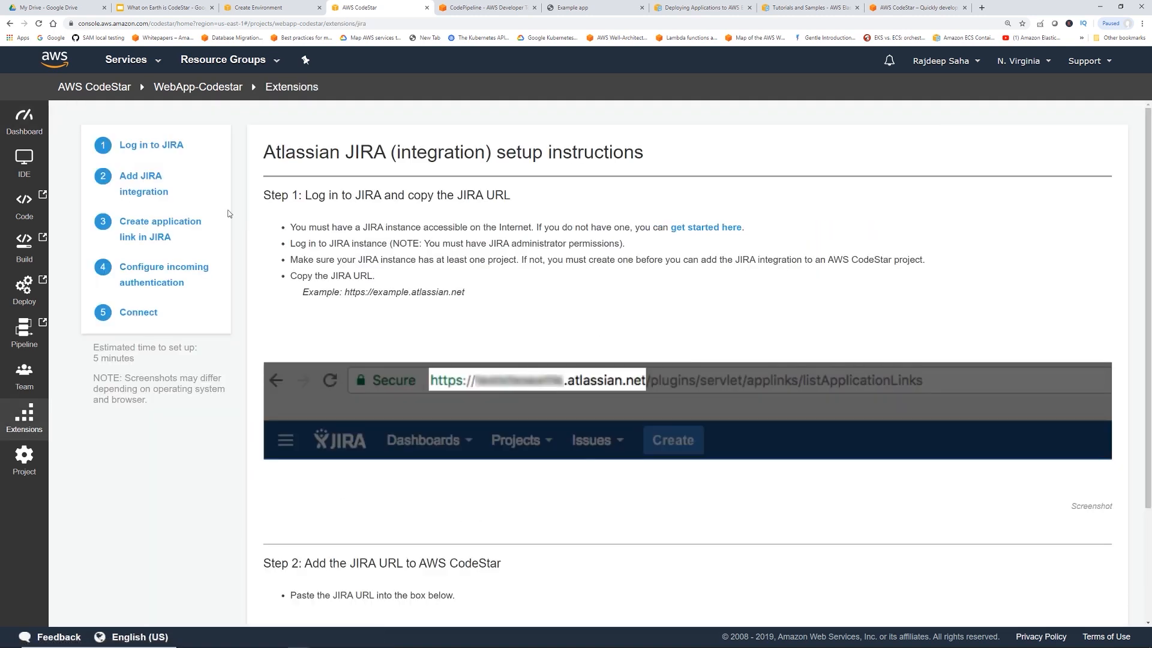
pyautogui.moveTo(605, 451)
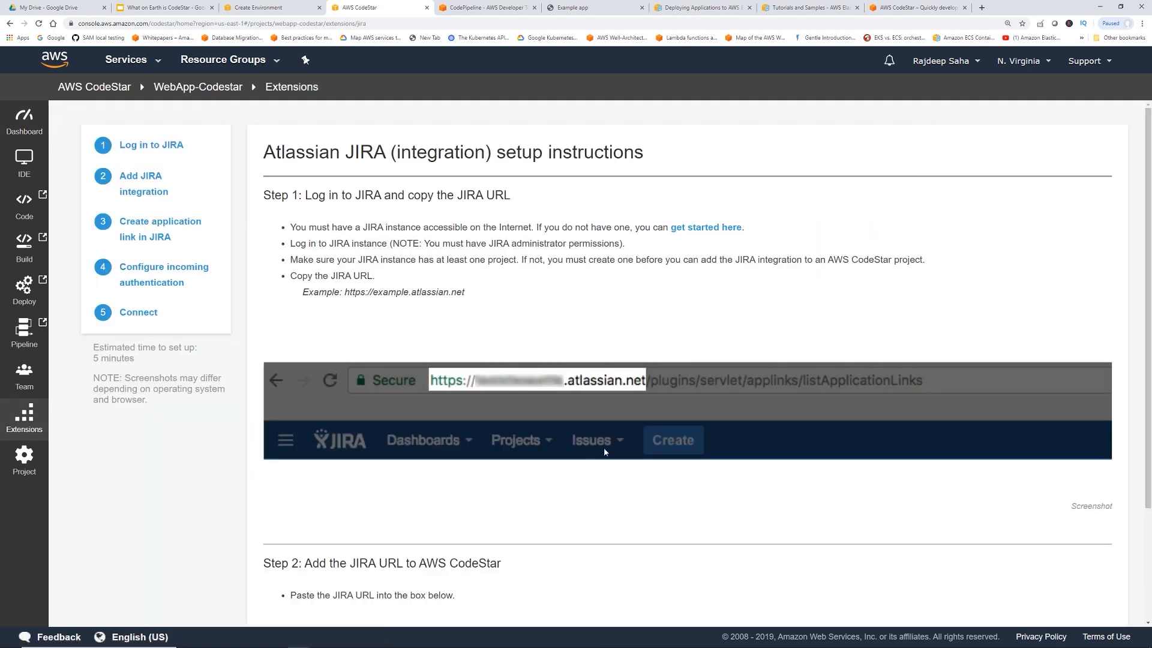
pyautogui.moveTo(642, 206)
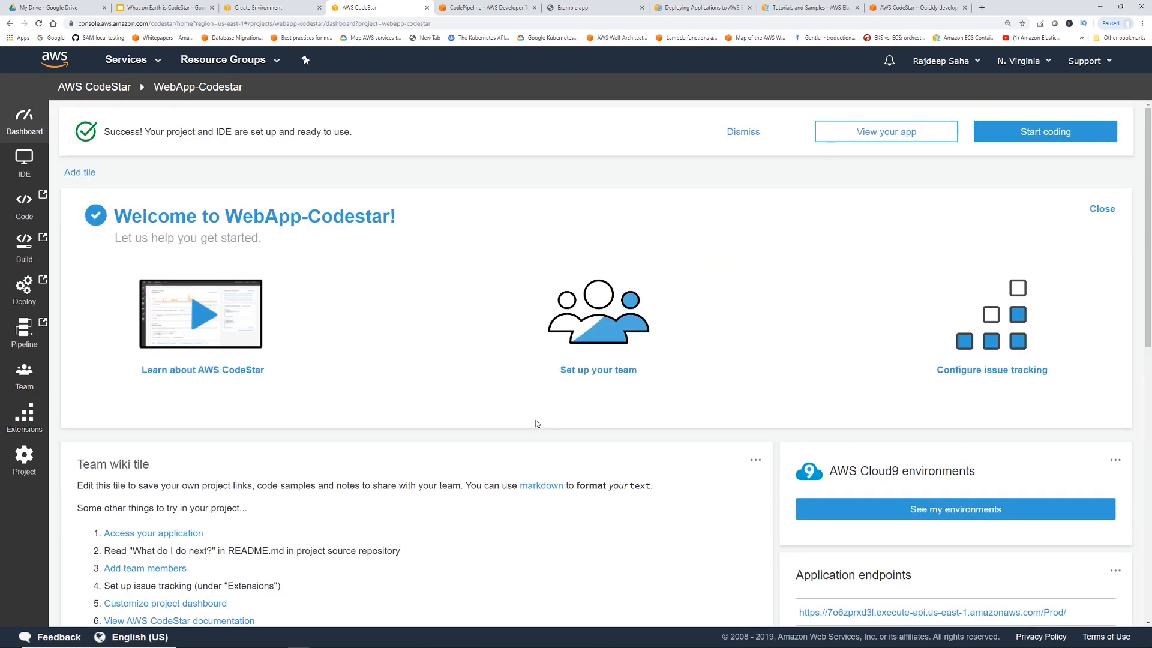
pyautogui.moveTo(597, 336)
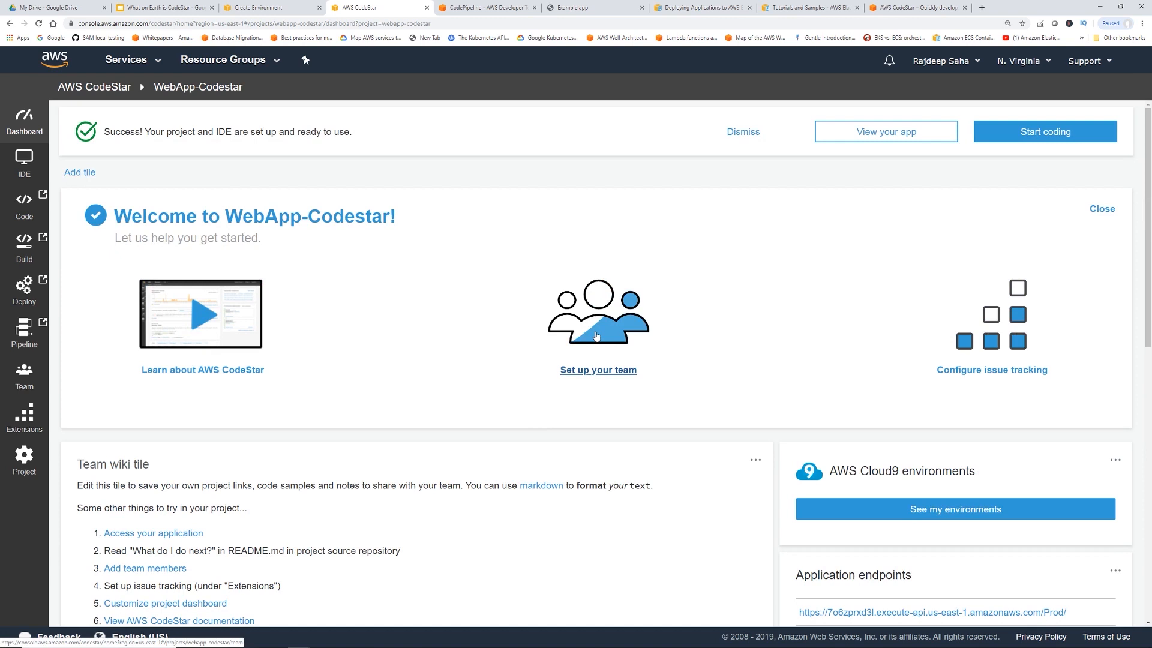
# Add DeveloperBob to the project team with the Contributor role
pyautogui.click(598, 369)
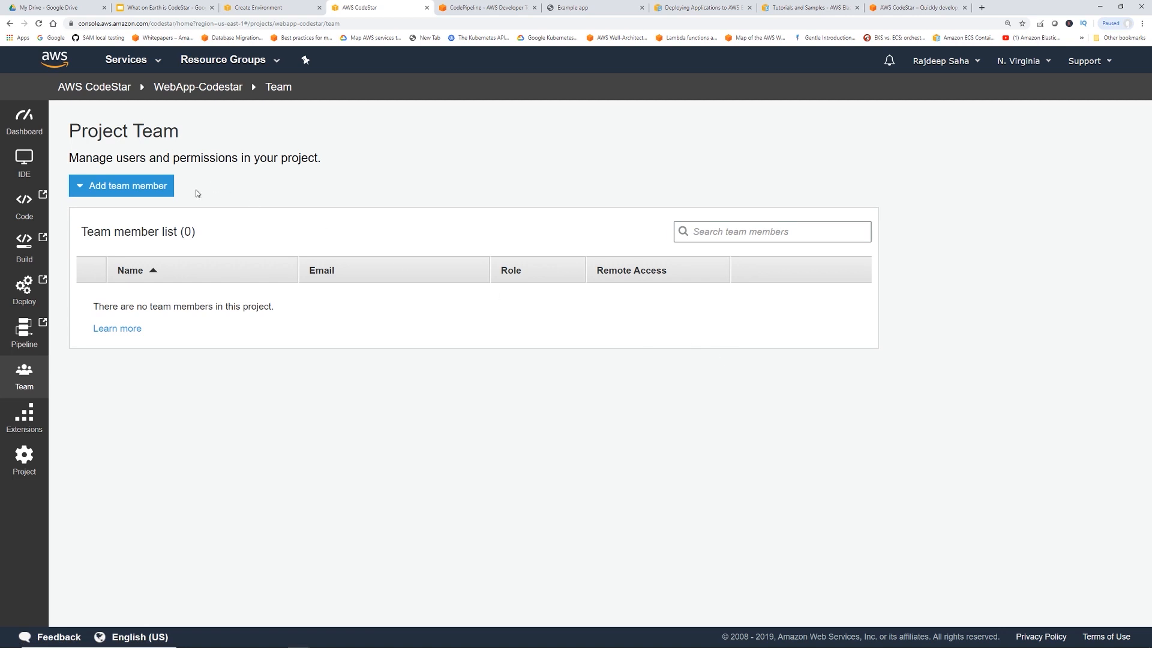
pyautogui.click(122, 185)
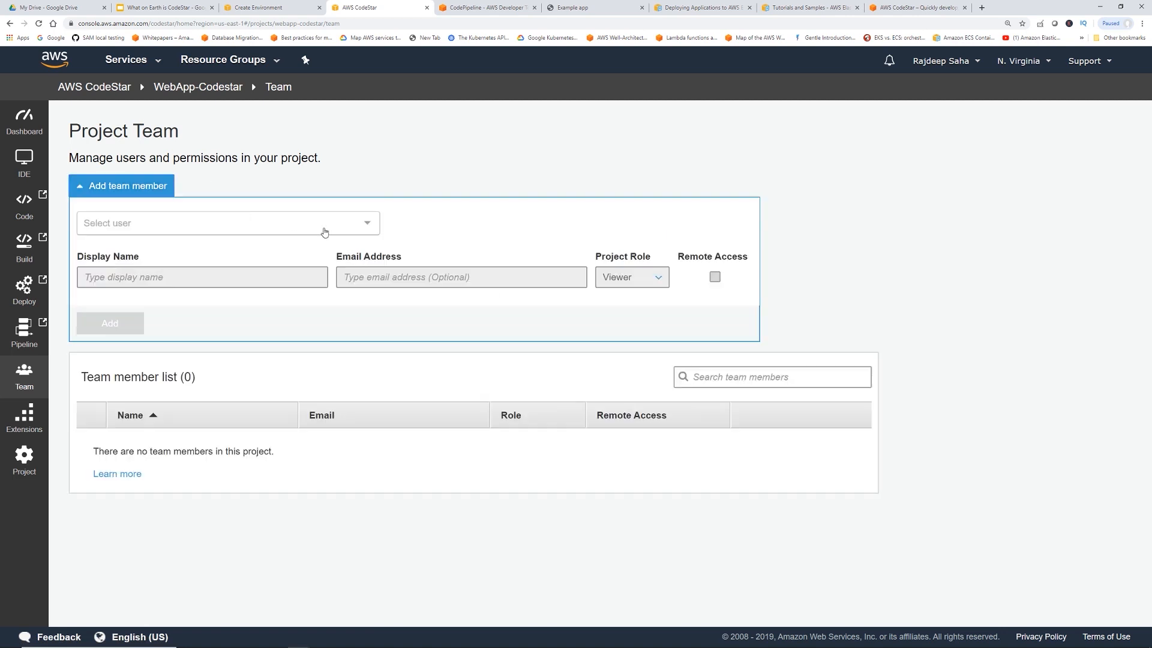
pyautogui.moveTo(276, 279)
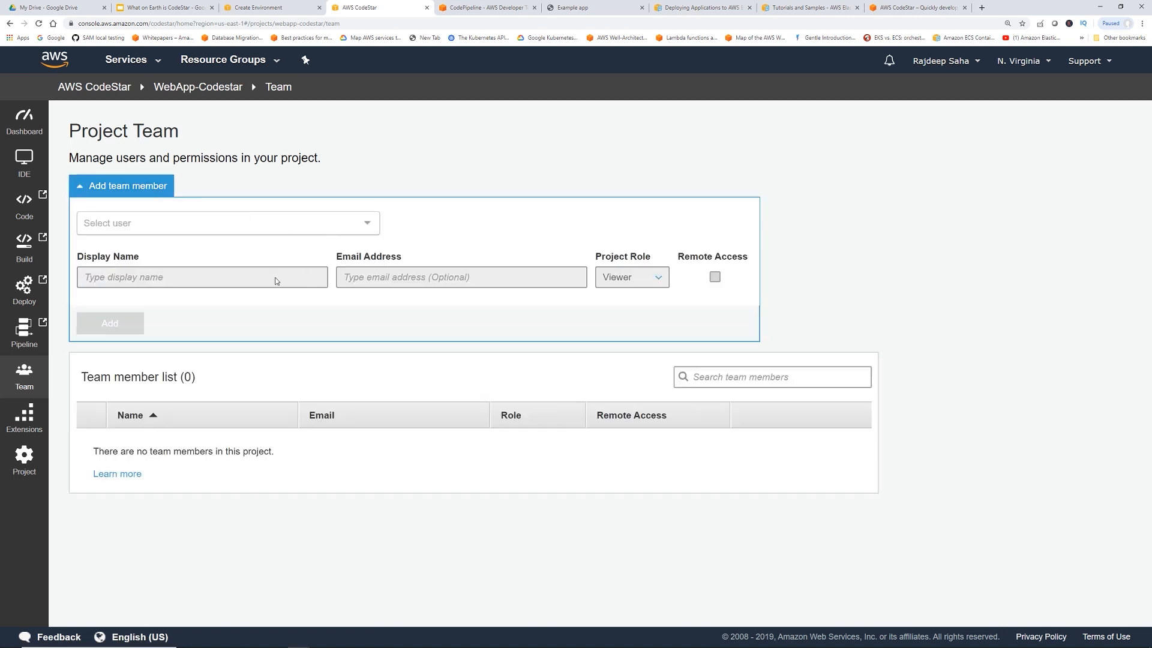
pyautogui.click(228, 223)
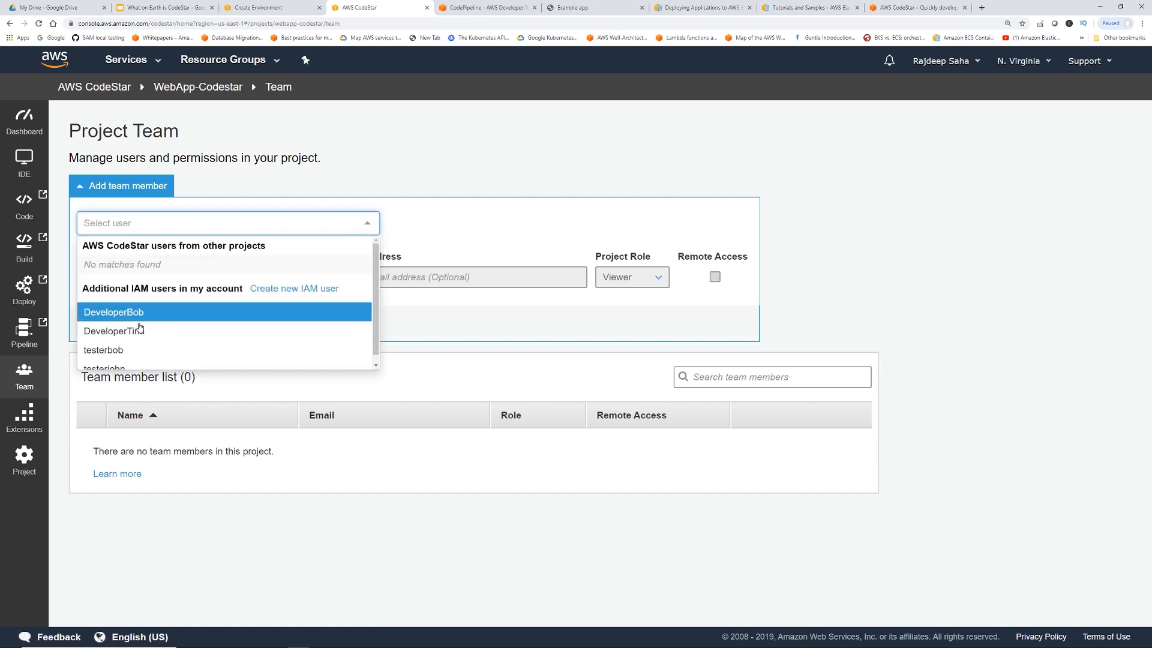
pyautogui.click(112, 312)
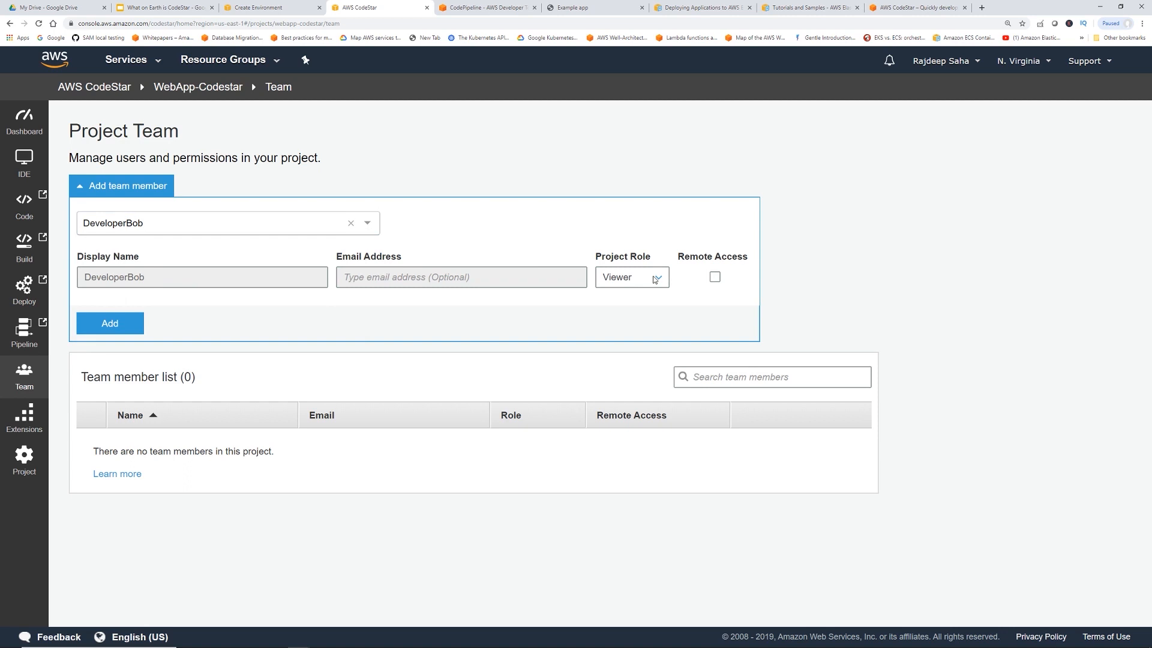
pyautogui.click(632, 277)
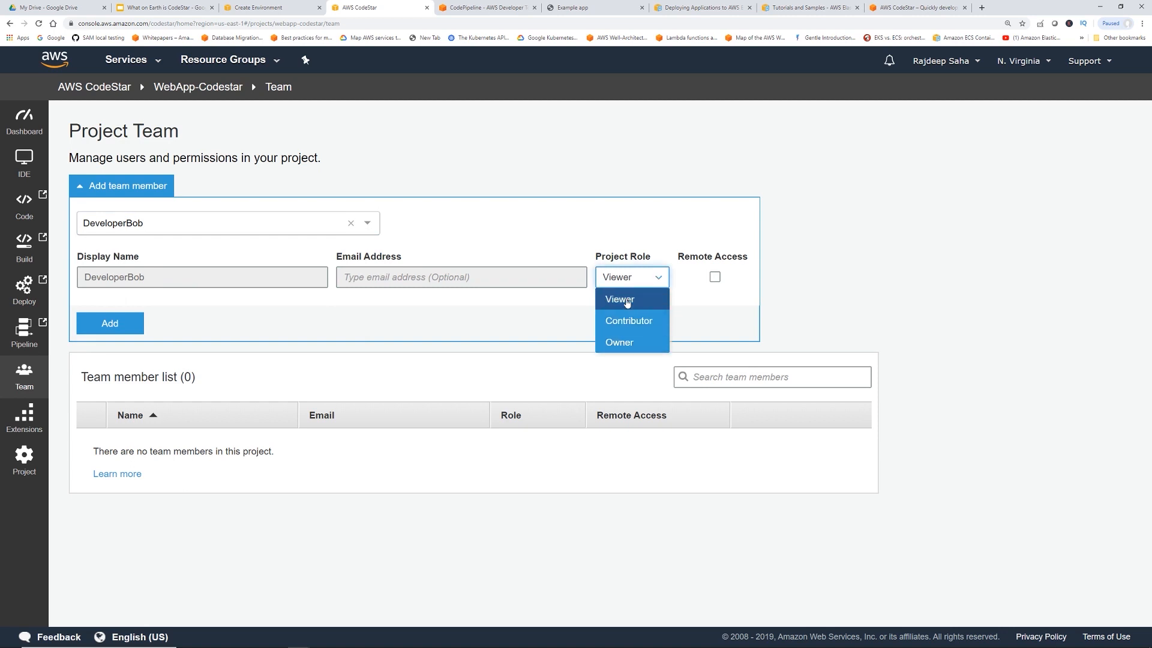
pyautogui.click(628, 320)
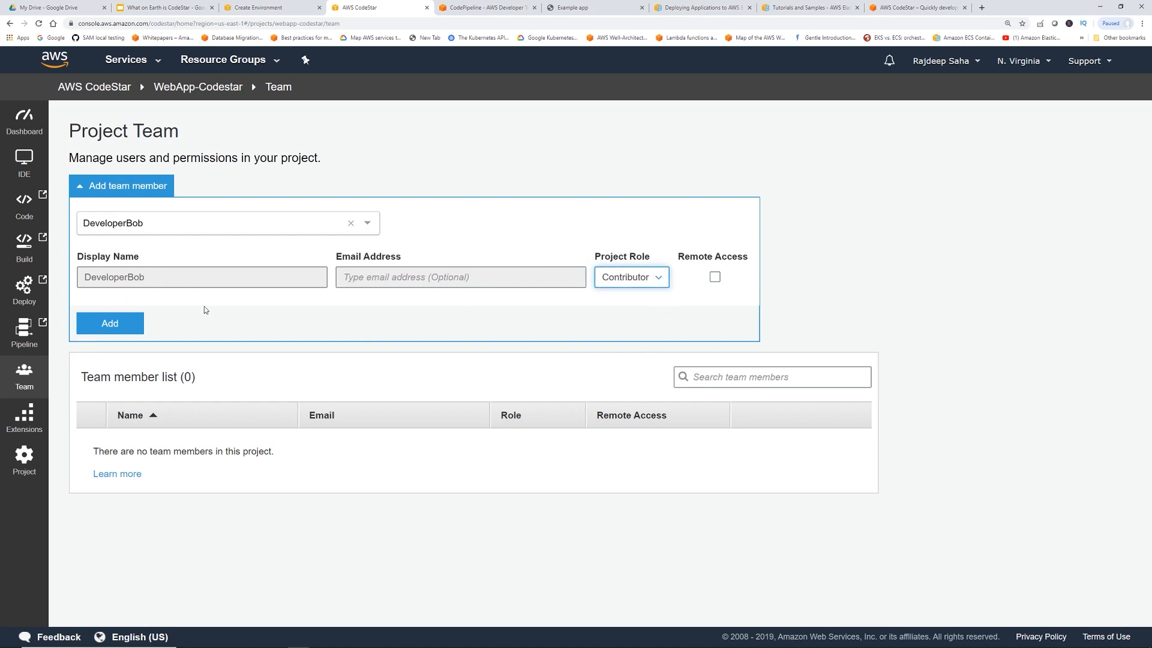
pyautogui.click(109, 323)
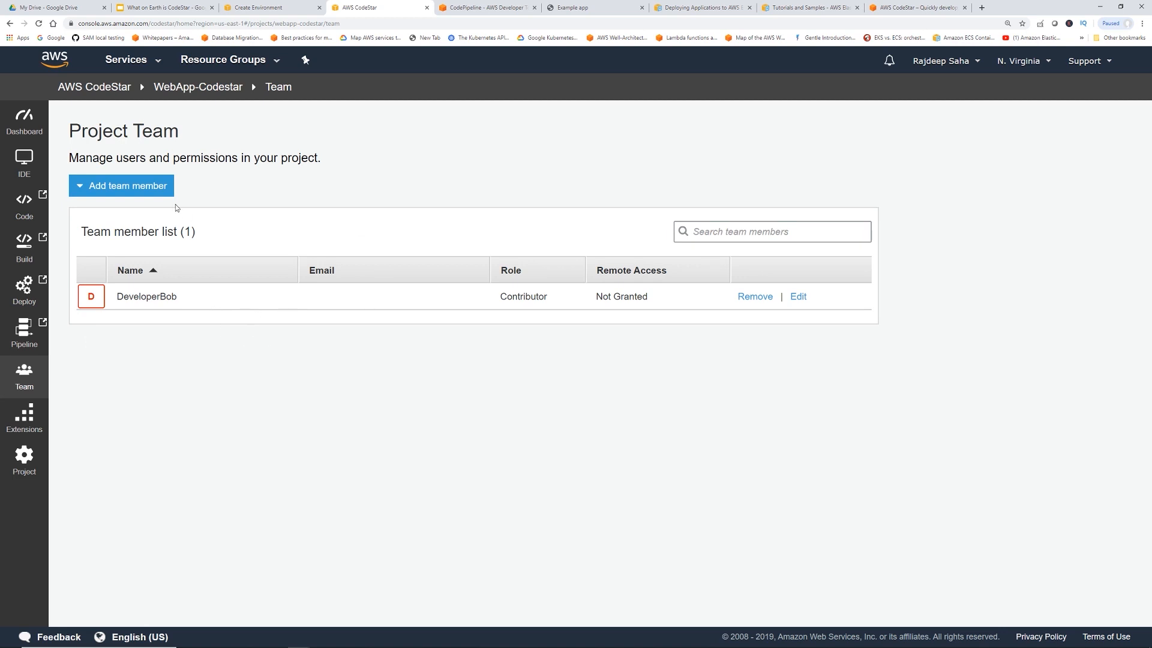
# Add DeveloperTina as a Viewer and return to the project dashboard
pyautogui.click(121, 185)
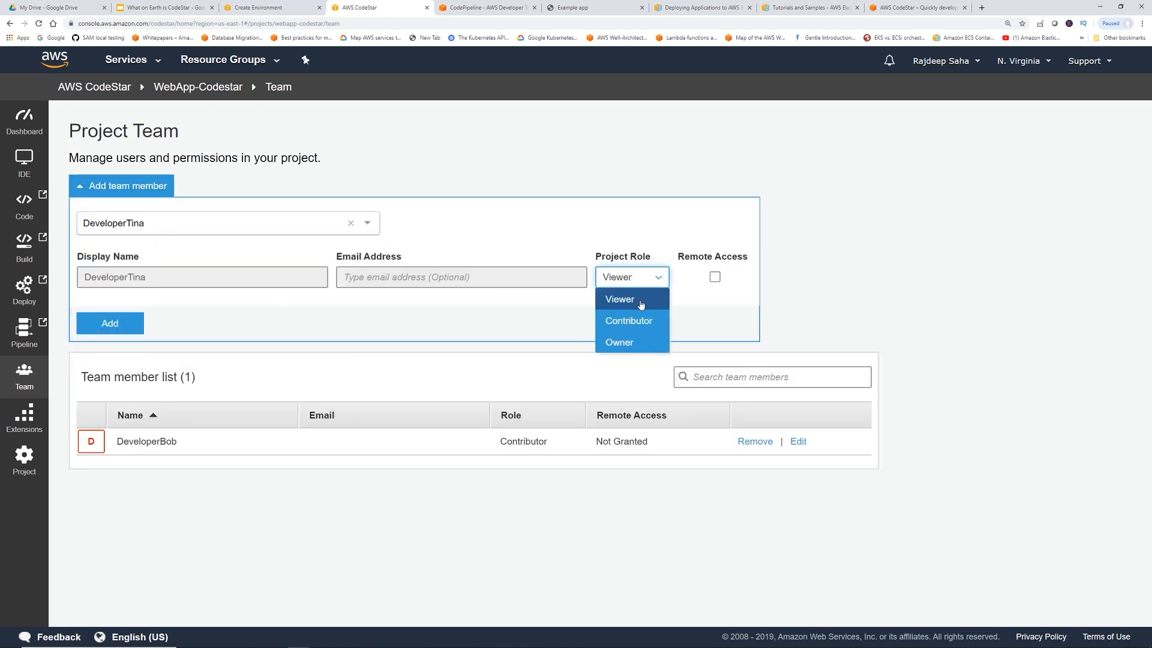
pyautogui.click(122, 185)
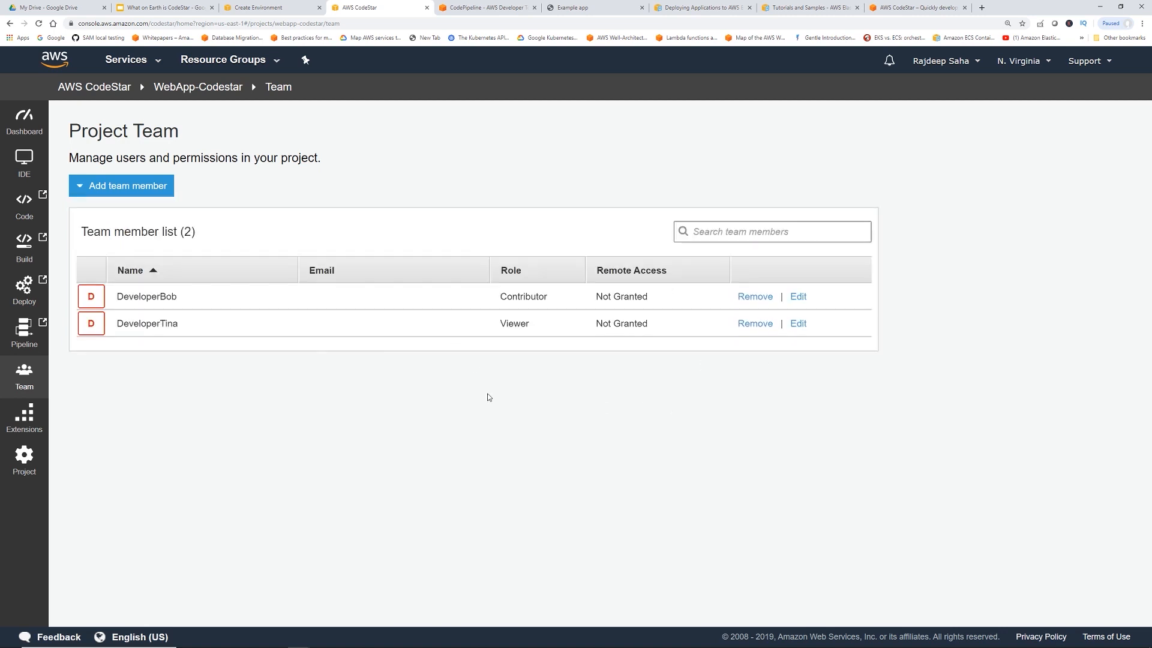
pyautogui.moveTo(33, 123)
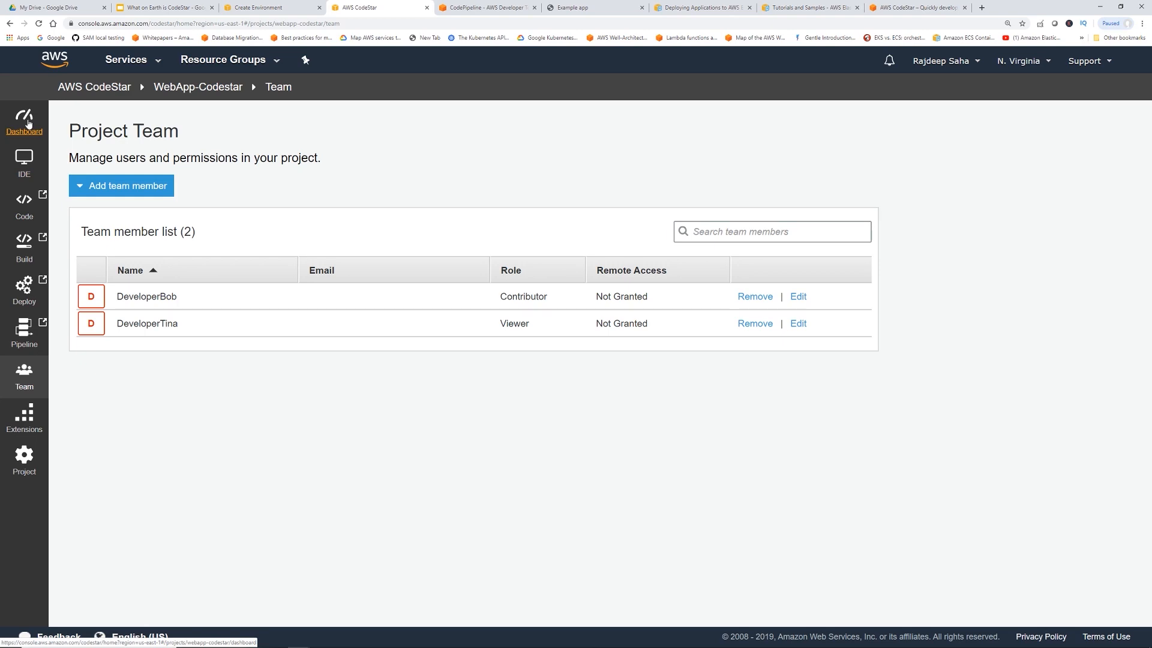
pyautogui.click(24, 120)
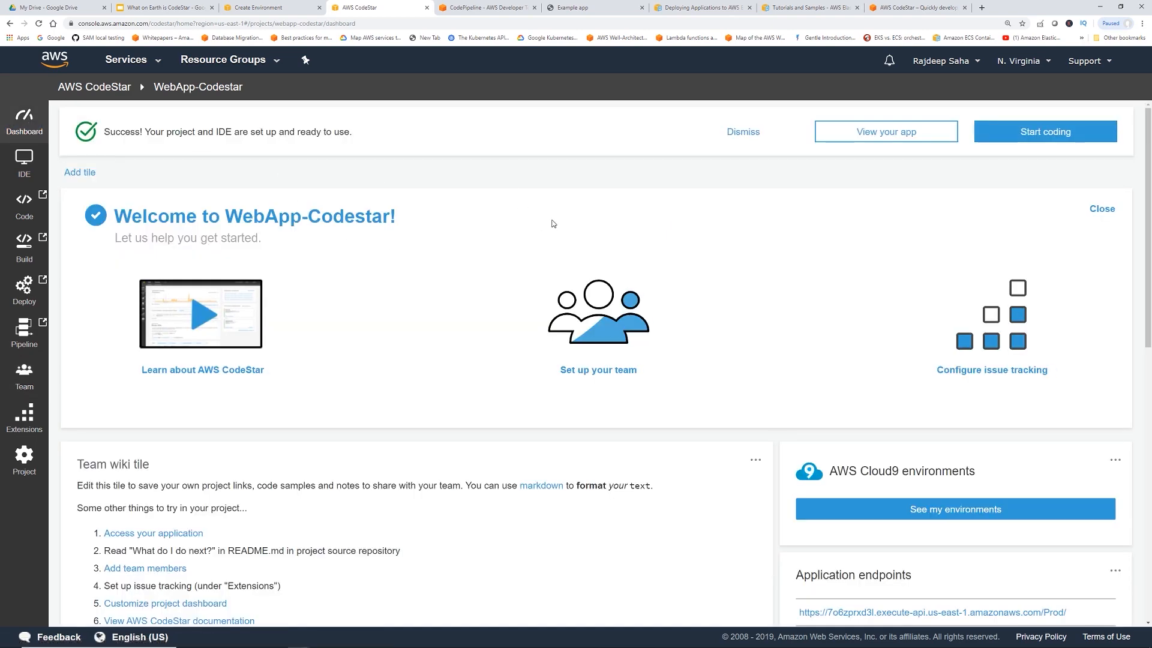
pyautogui.scroll(-3)
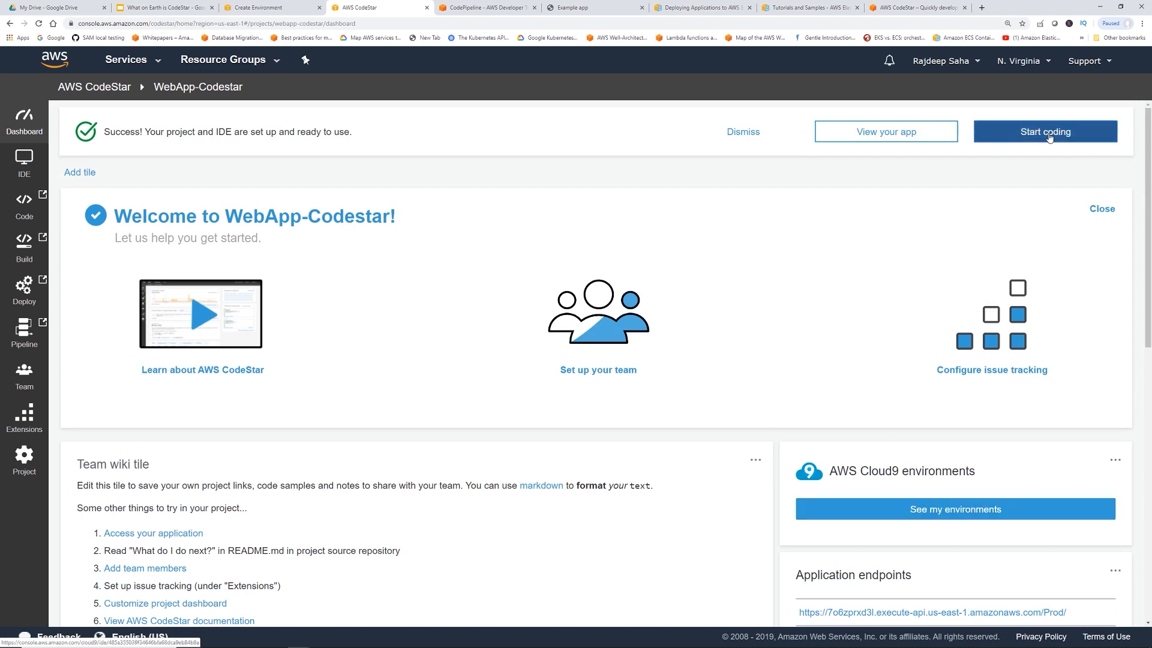
# Launch the Cloud9 environment showing webapp-codestar's files, then view the Example app tab
pyautogui.click(1045, 132)
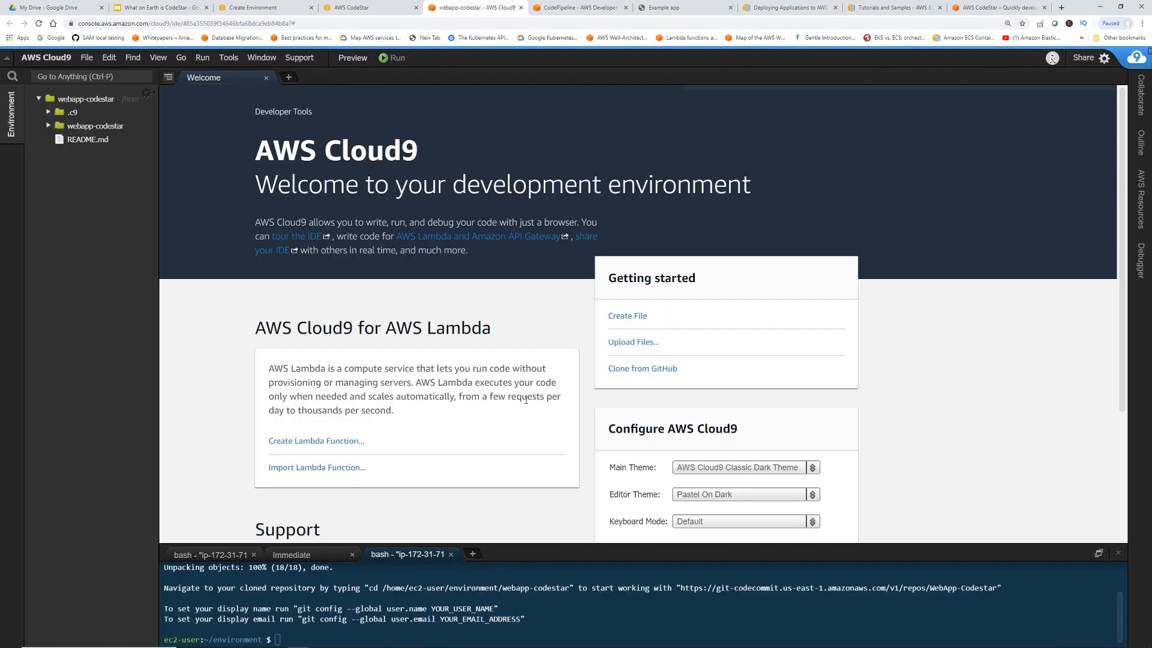
pyautogui.click(266, 77)
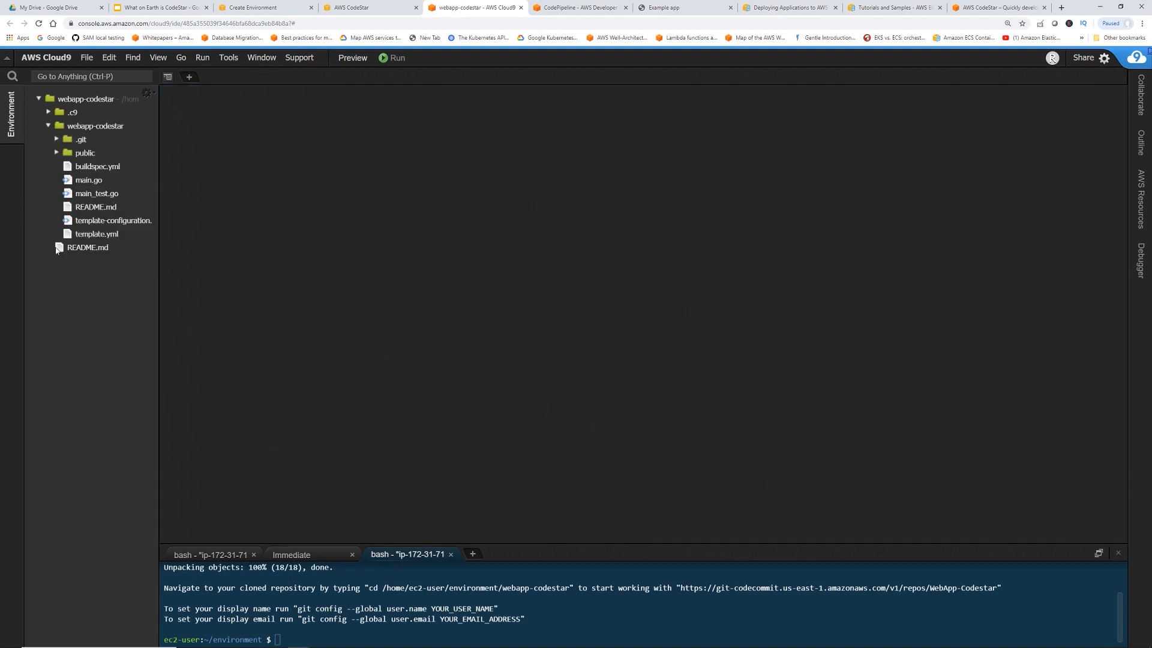
pyautogui.click(85, 153)
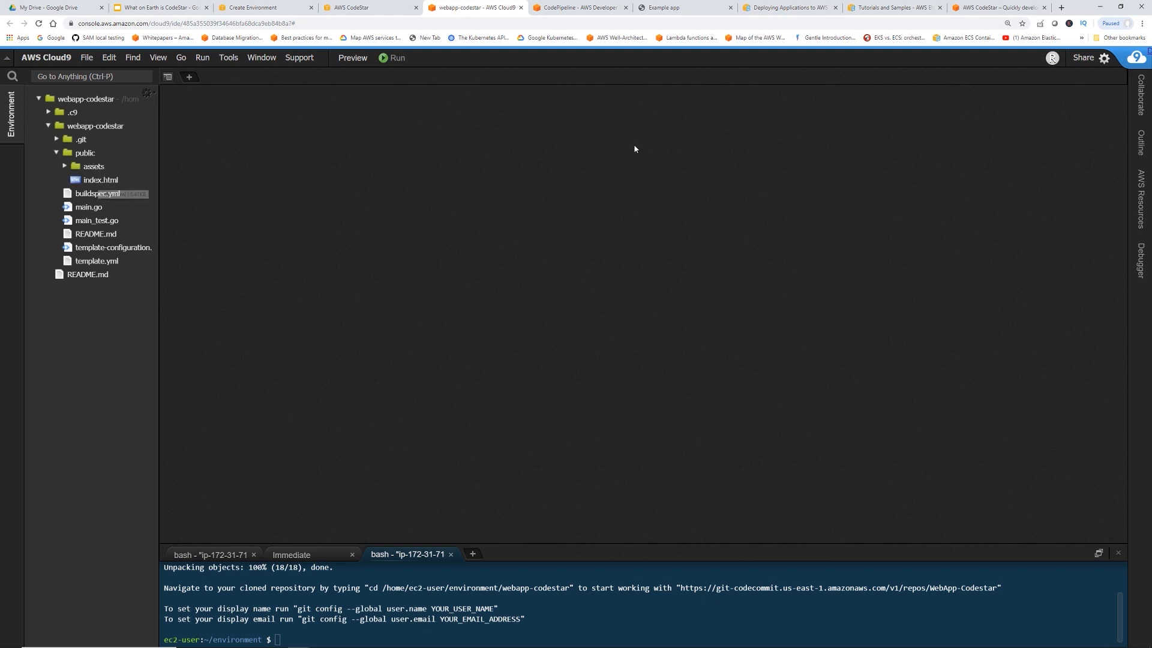
pyautogui.moveTo(830, 125)
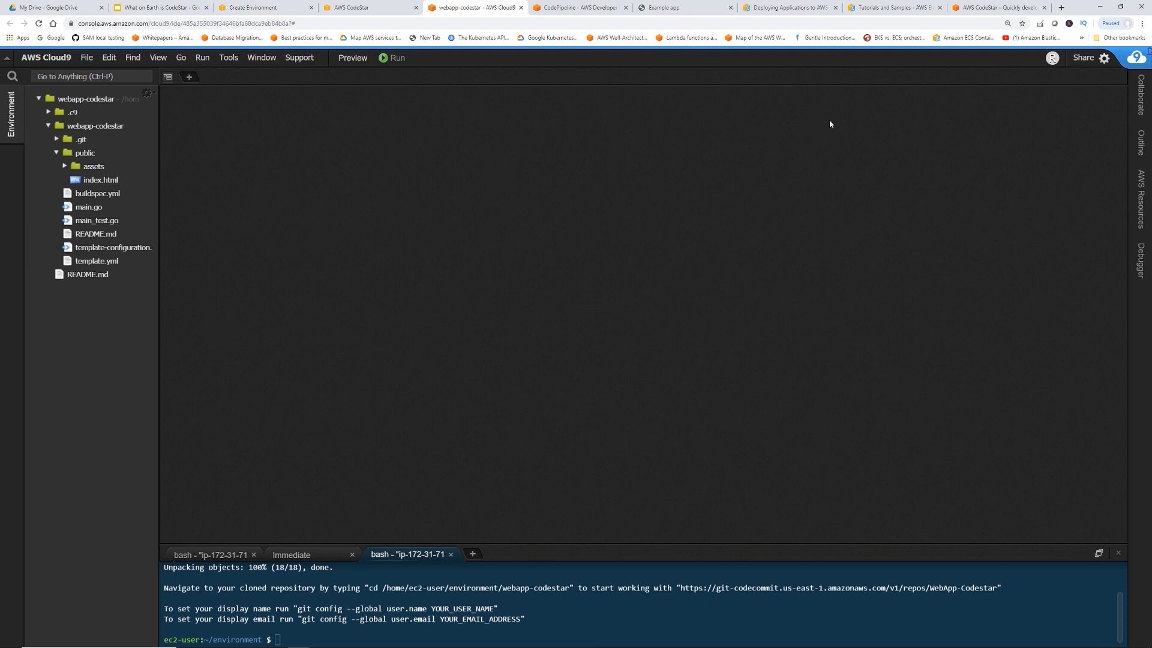
pyautogui.click(673, 7)
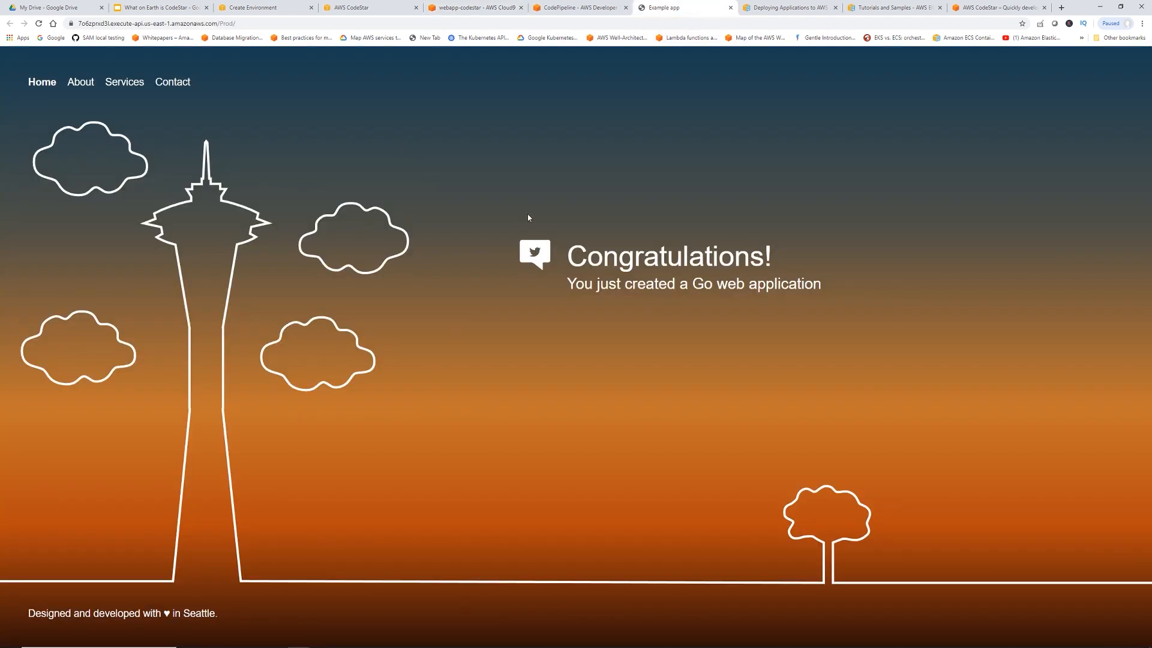
pyautogui.moveTo(47, 605)
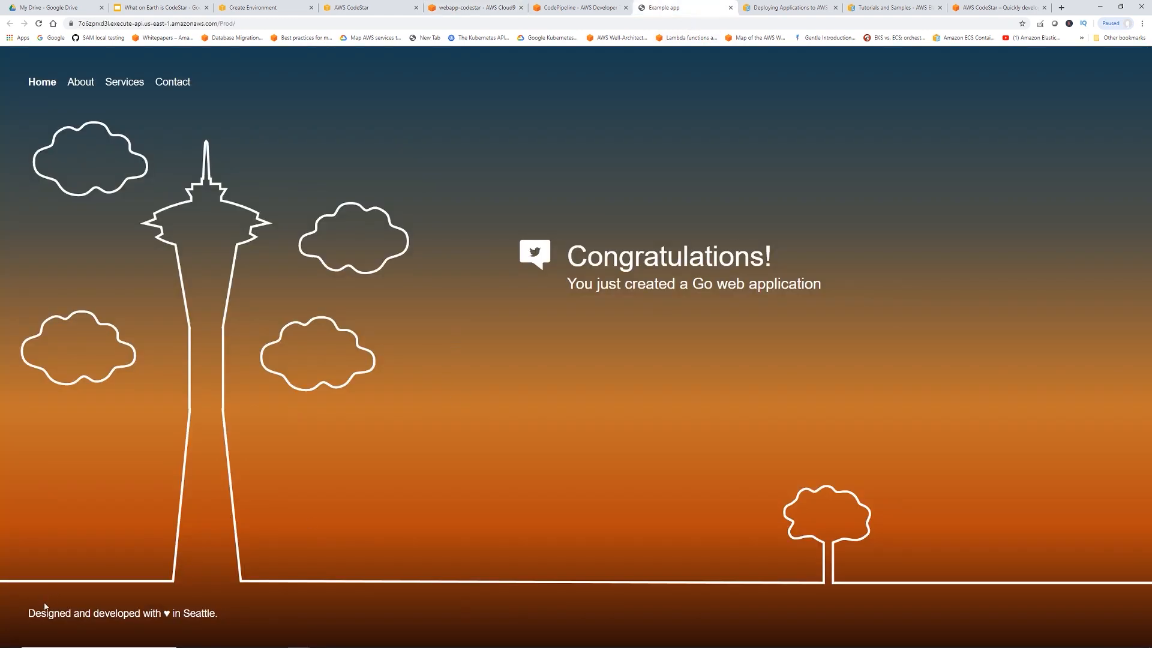
pyautogui.moveTo(238, 595)
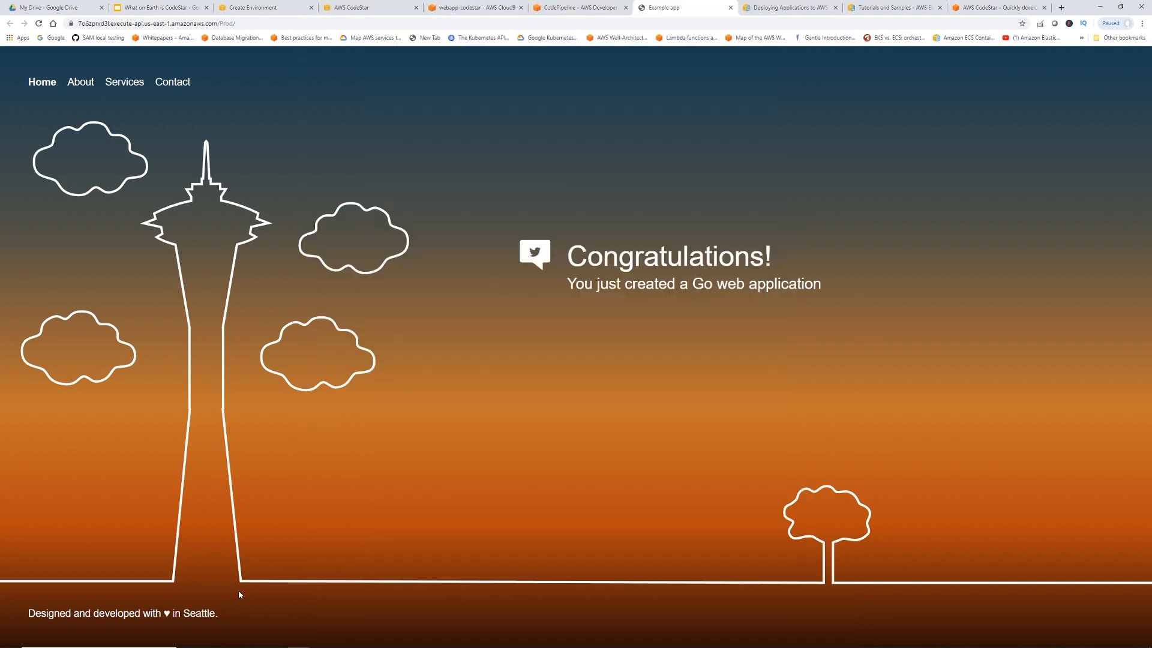
pyautogui.moveTo(501, 408)
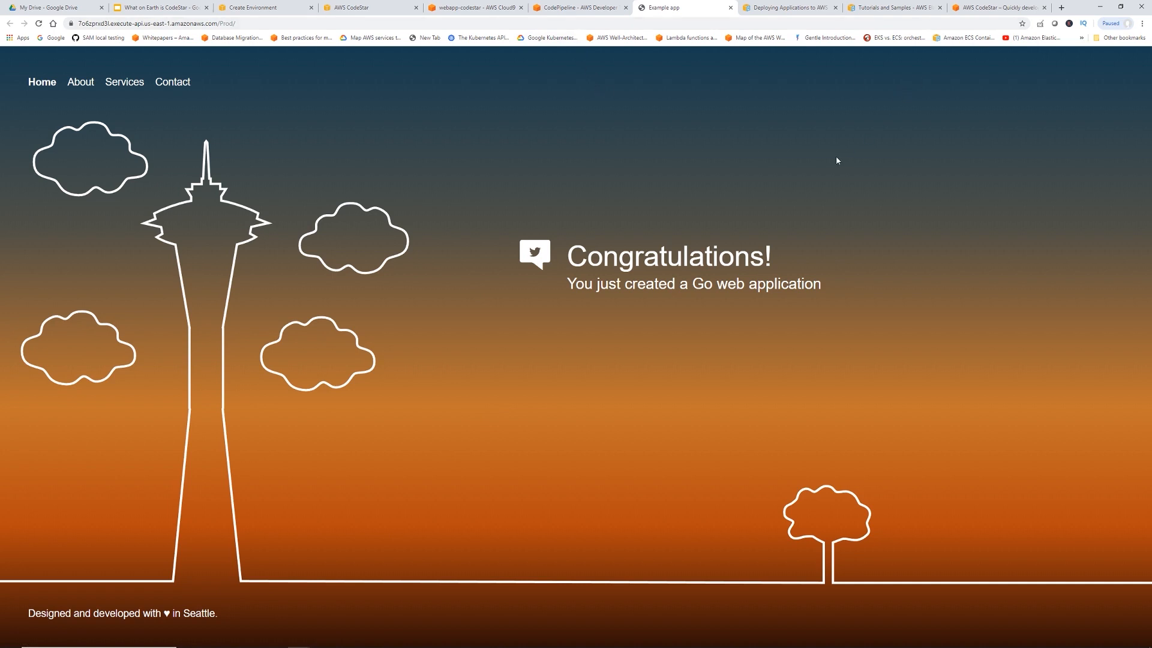
# Return to the webapp-codestar Cloud9 tab after seeing the Seattle footer
pyautogui.click(479, 8)
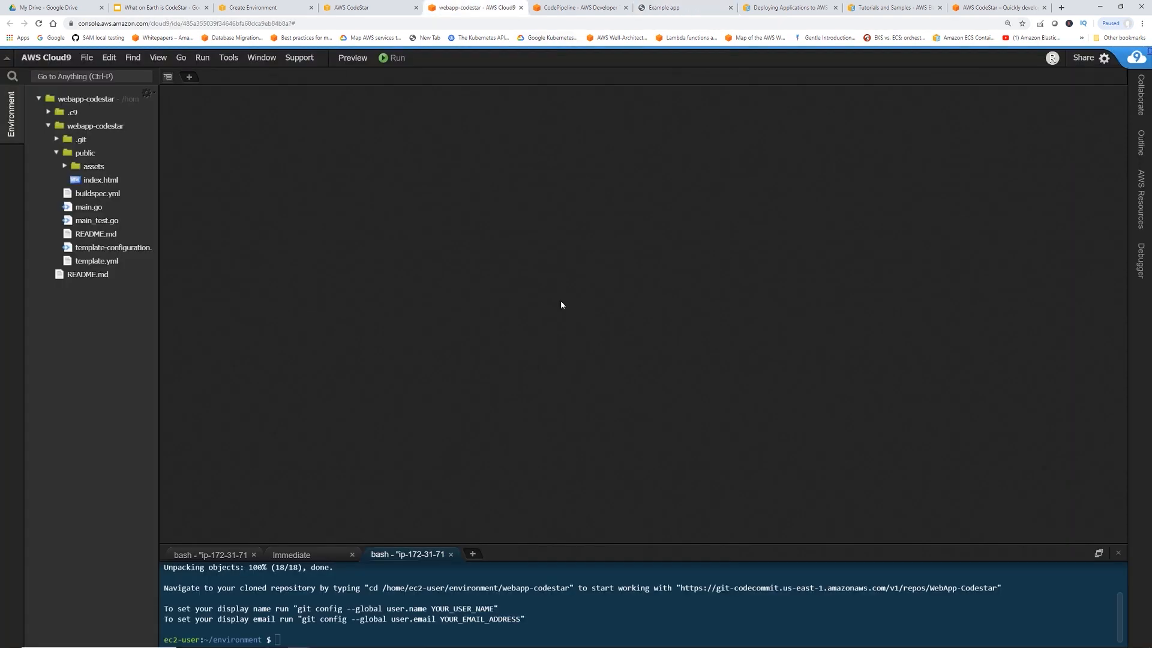
# Change the index.html footer from Seattle to NYC, save, and begin the git commands
pyautogui.click(100, 179)
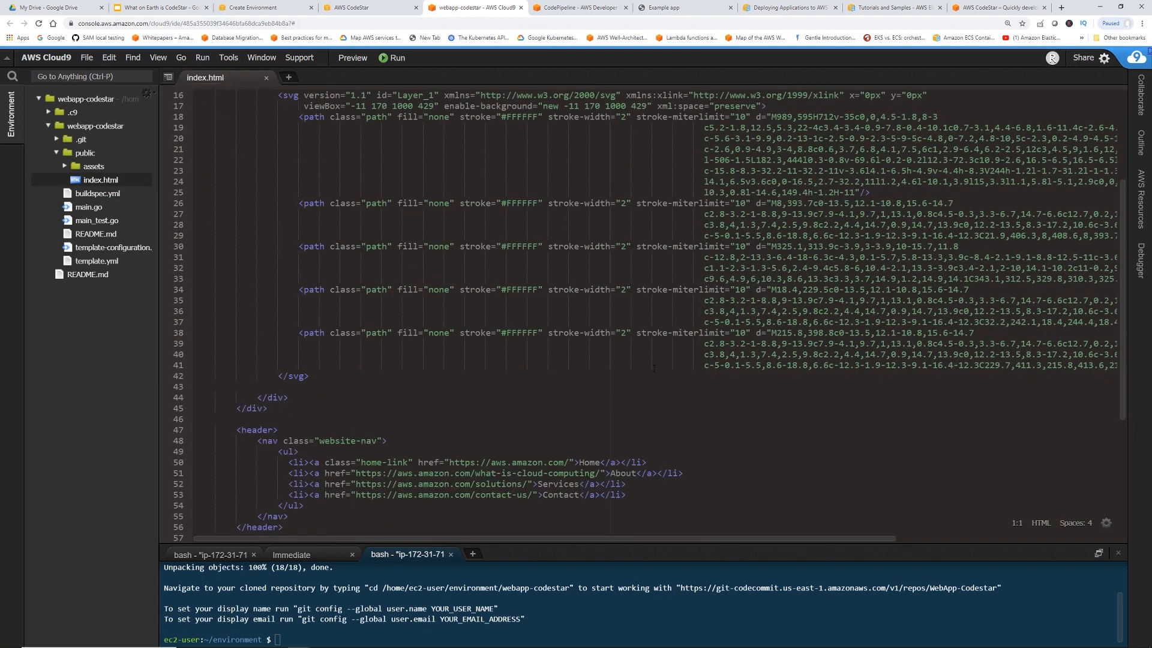
pyautogui.scroll(-3)
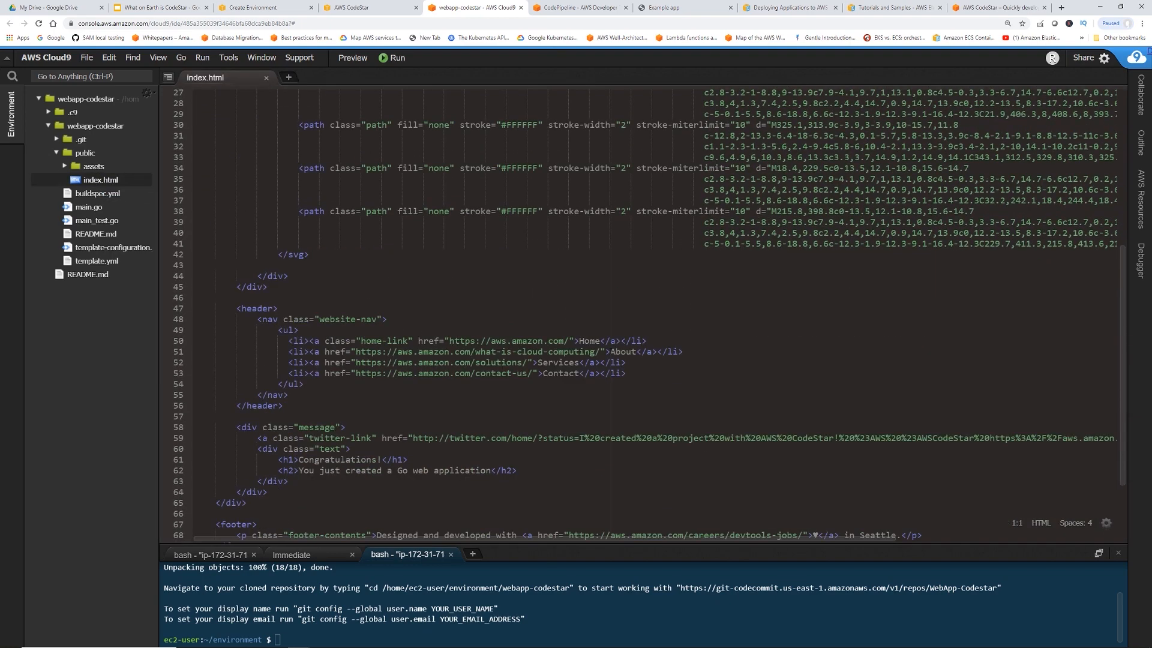
pyautogui.scroll(-3)
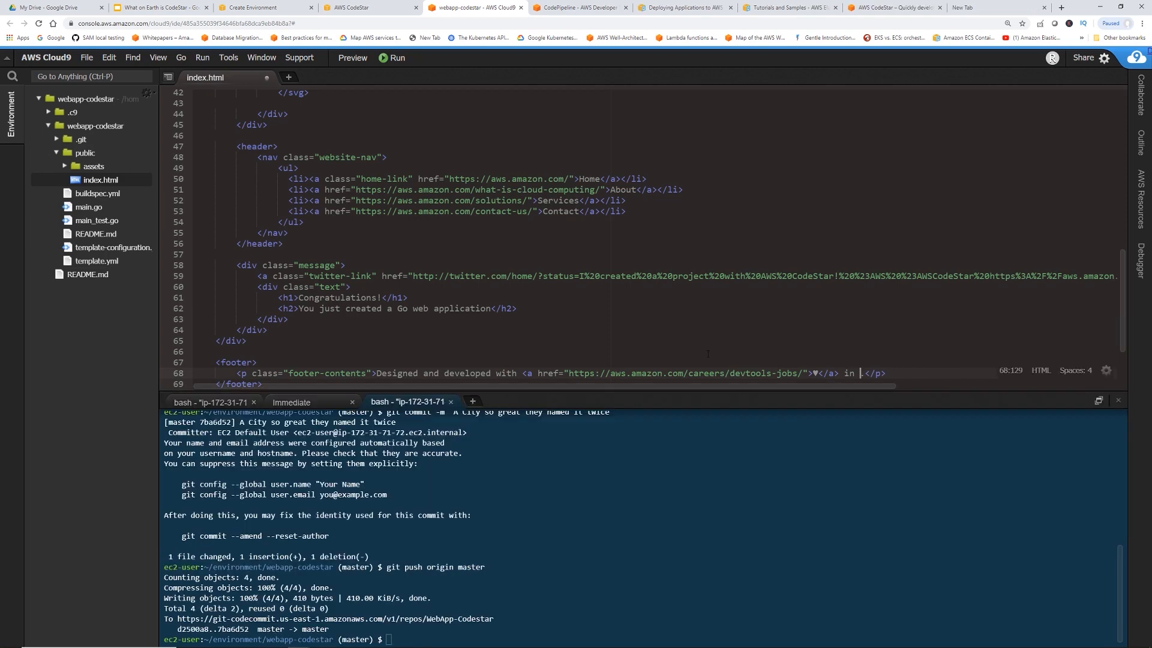
pyautogui.write('NYC')
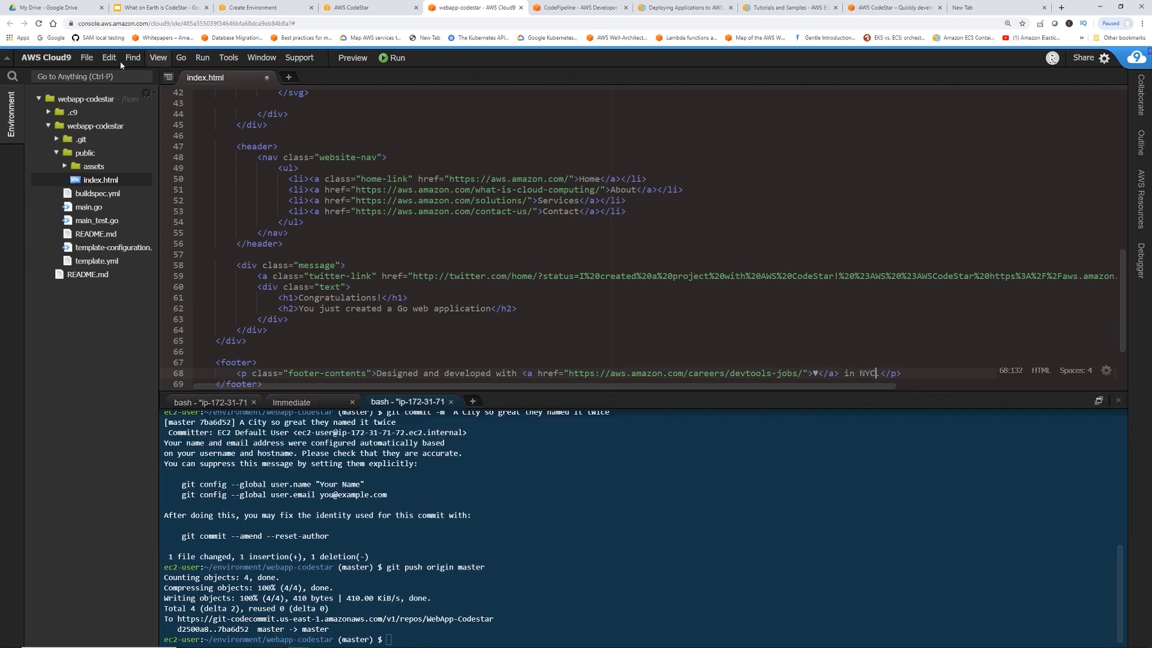
pyautogui.click(87, 57)
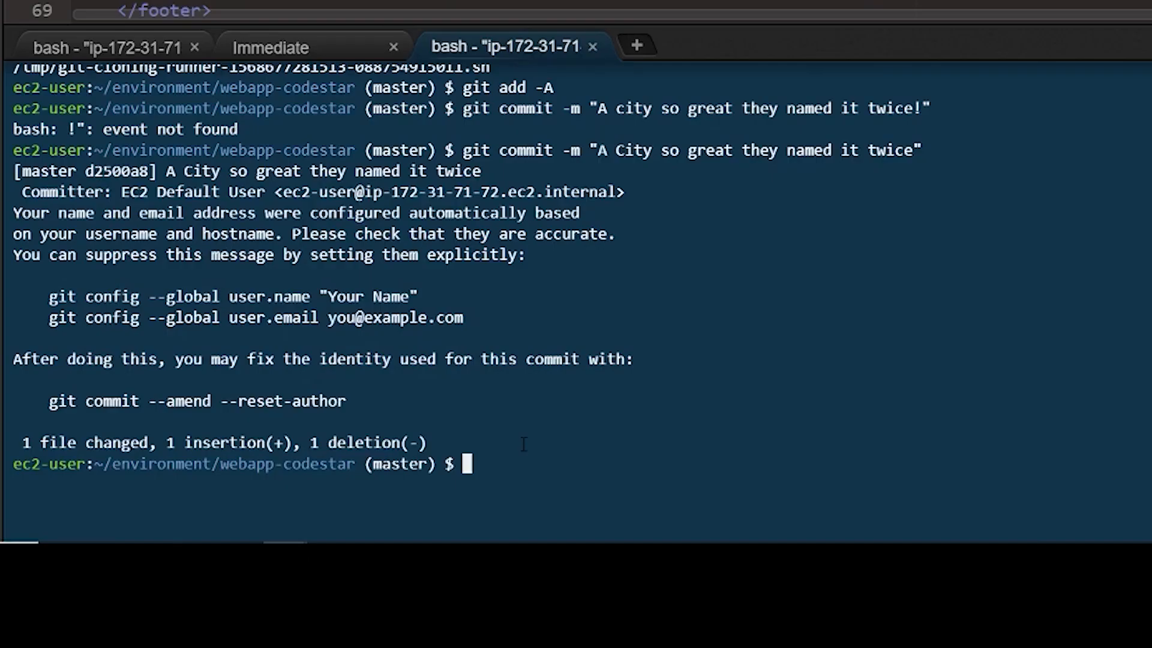
pyautogui.write('git')
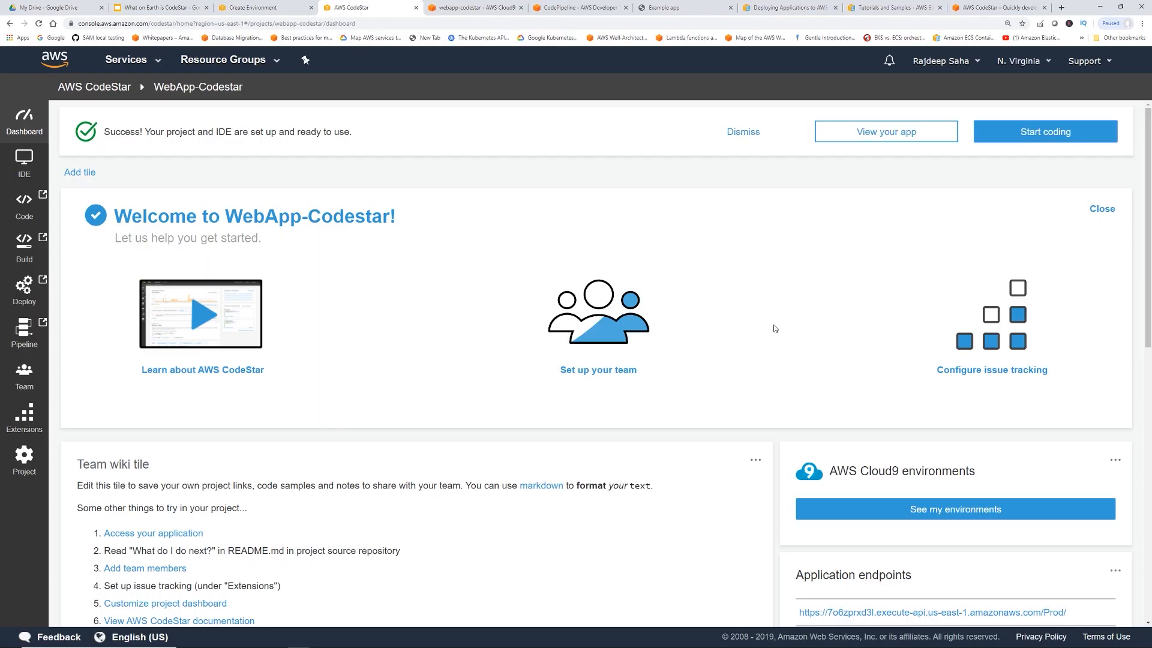
# Open the webapp-codestar-Pipeline from the Continuous deployment tile
pyautogui.scroll(-3)
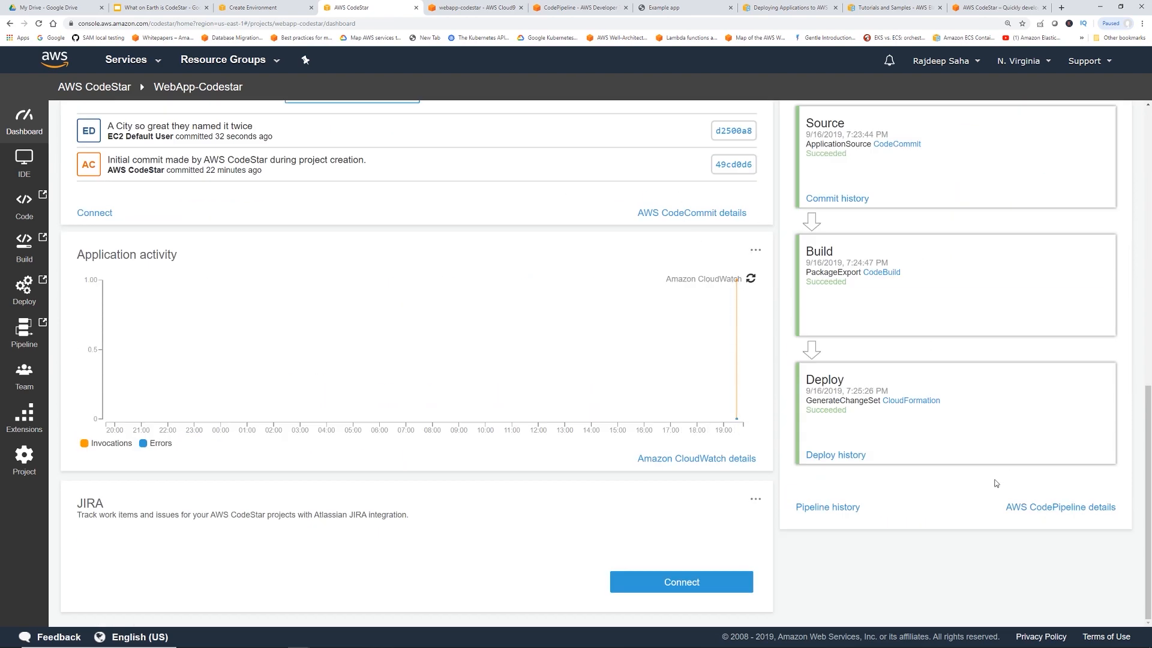
pyautogui.click(1060, 506)
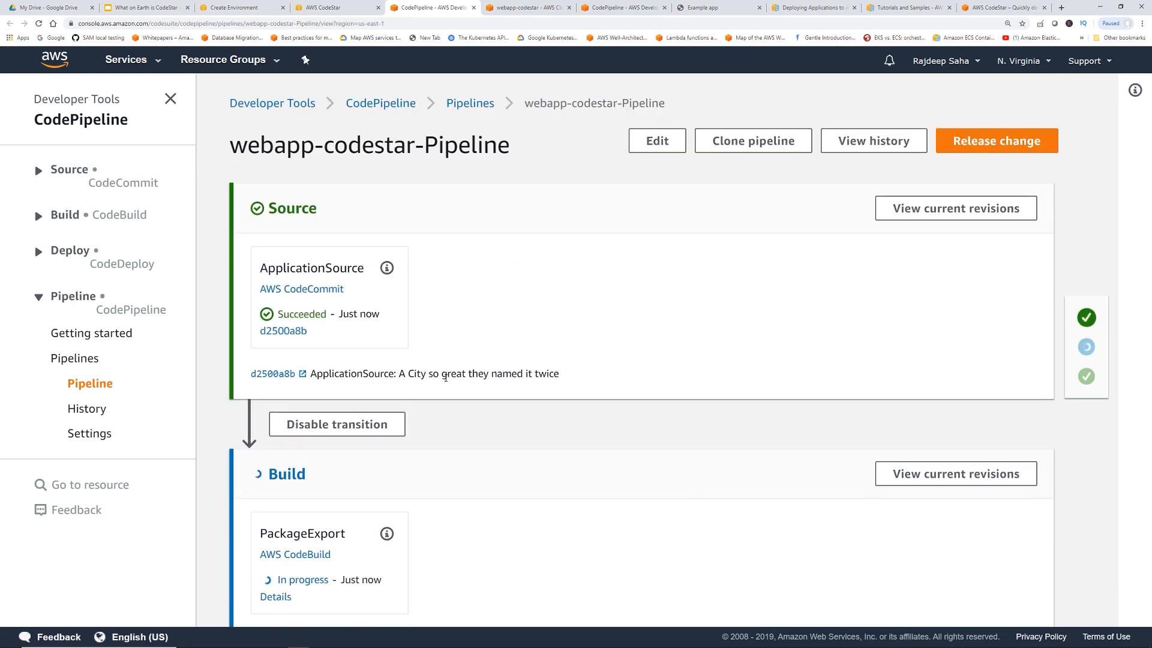
pyautogui.moveTo(583, 455)
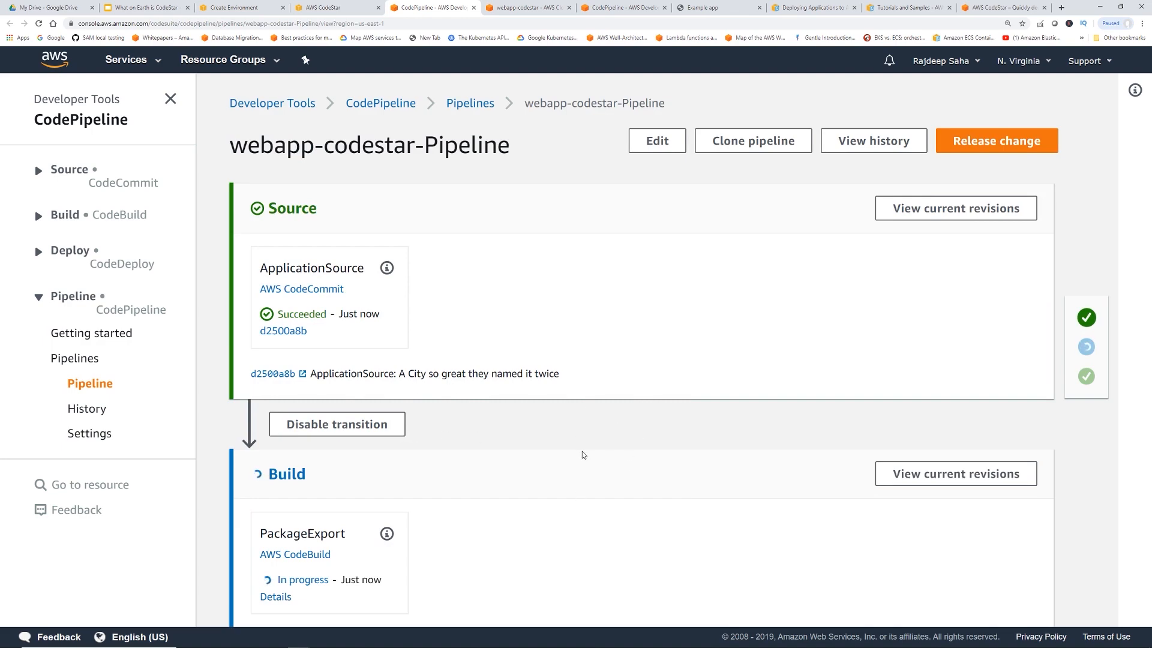
# Watch the pipeline until Build succeeds and Deploy's ExecuteChangeSet starts
pyautogui.scroll(-3)
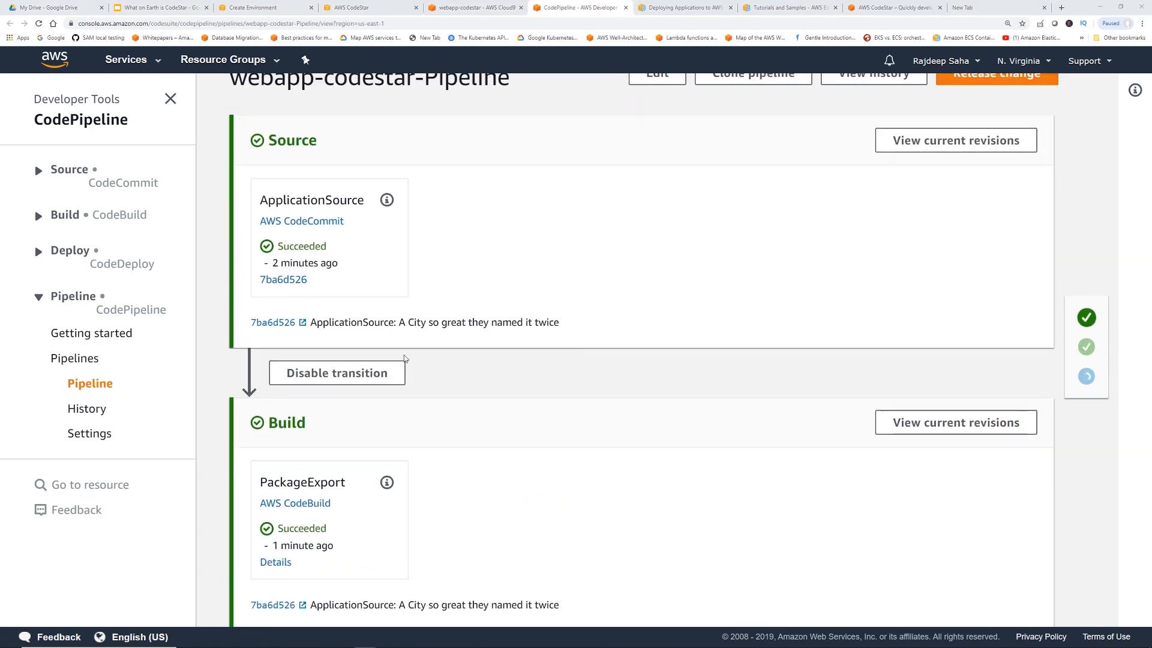
pyautogui.moveTo(618, 330)
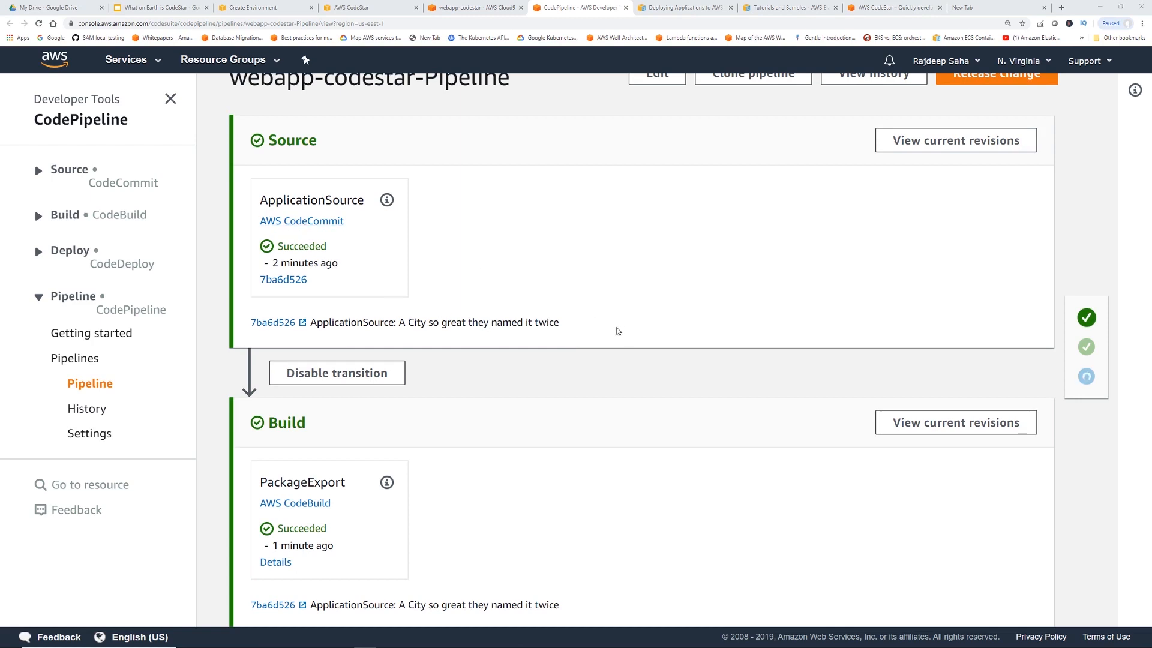
pyautogui.scroll(-3)
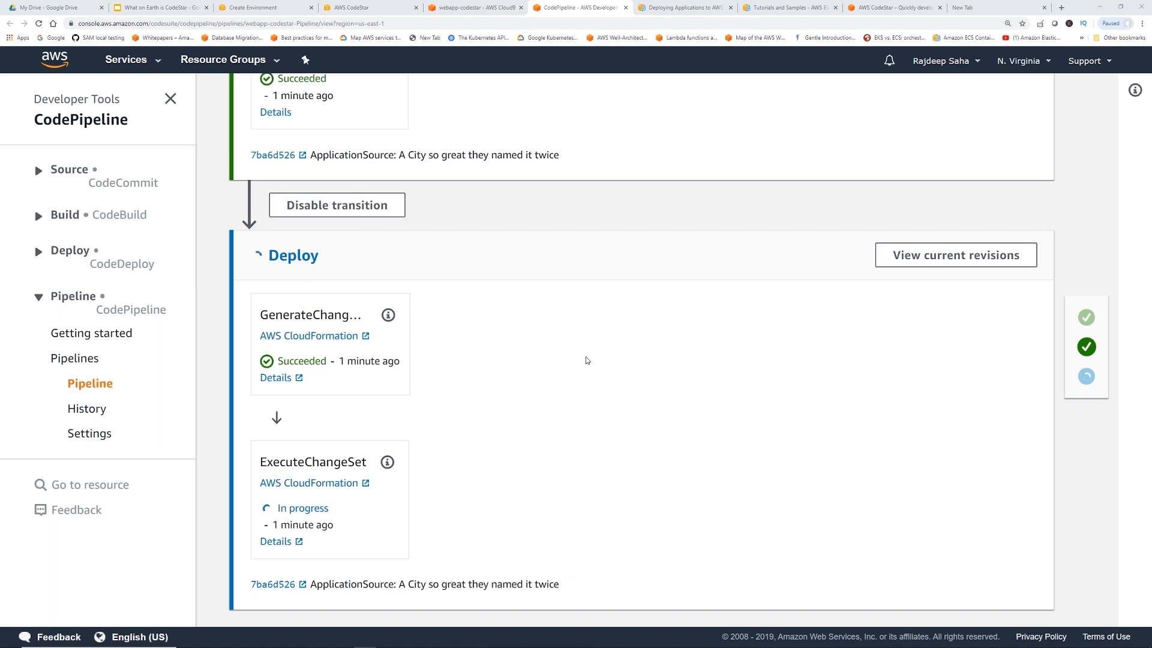
pyautogui.moveTo(555, 410)
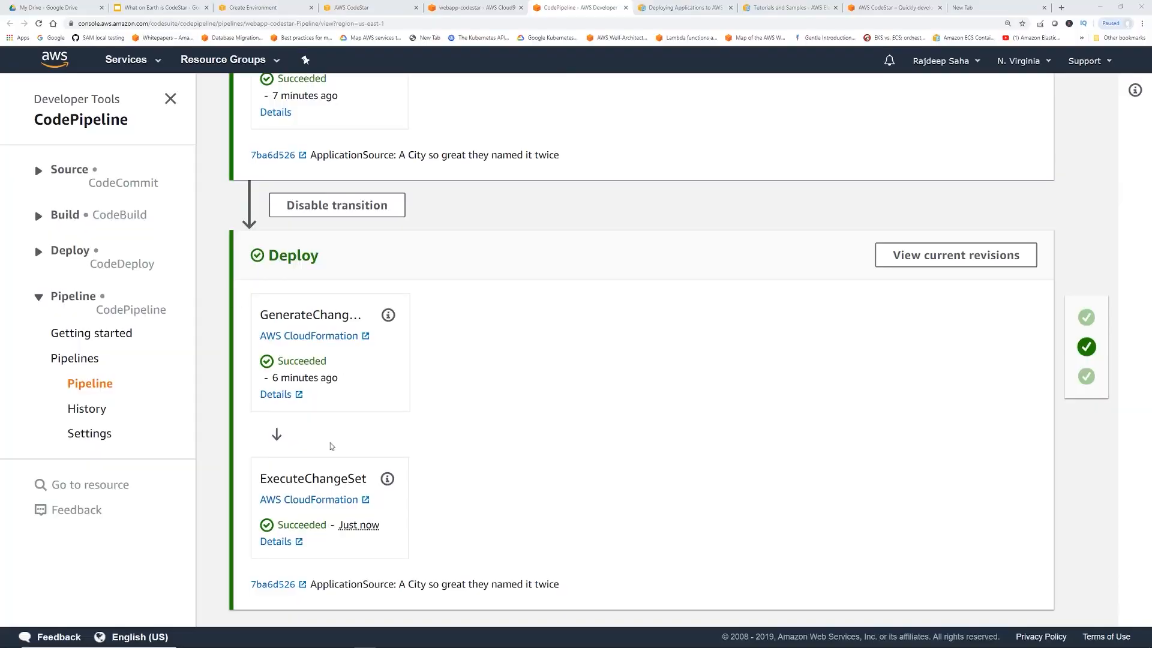
pyautogui.moveTo(586, 175)
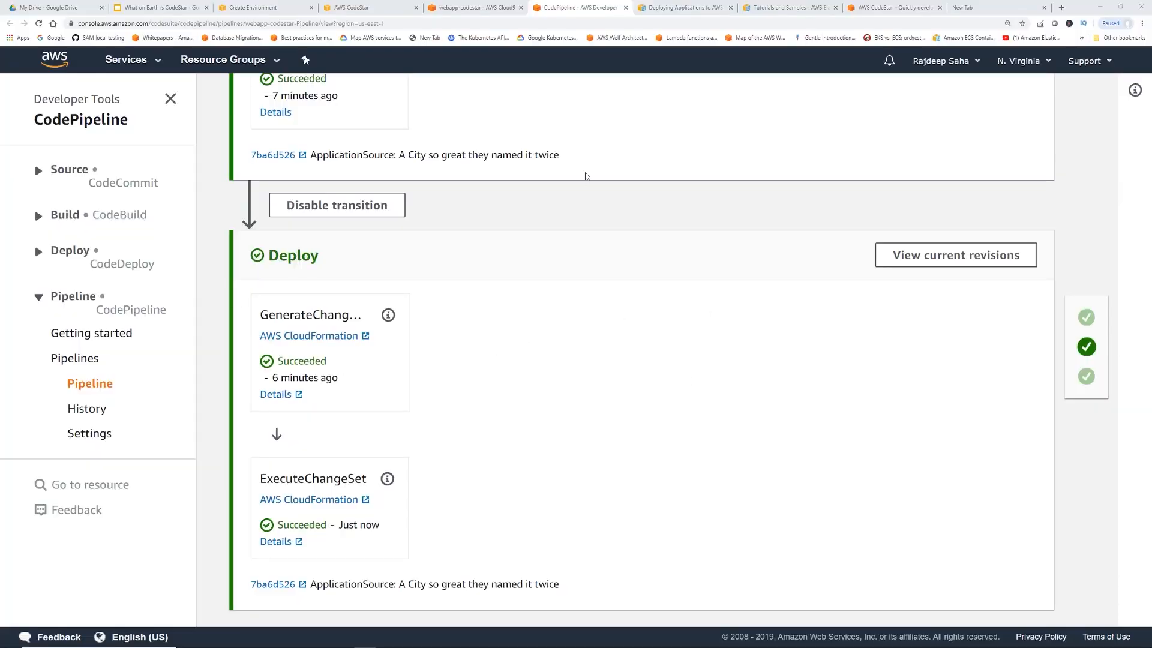
pyautogui.moveTo(379, 12)
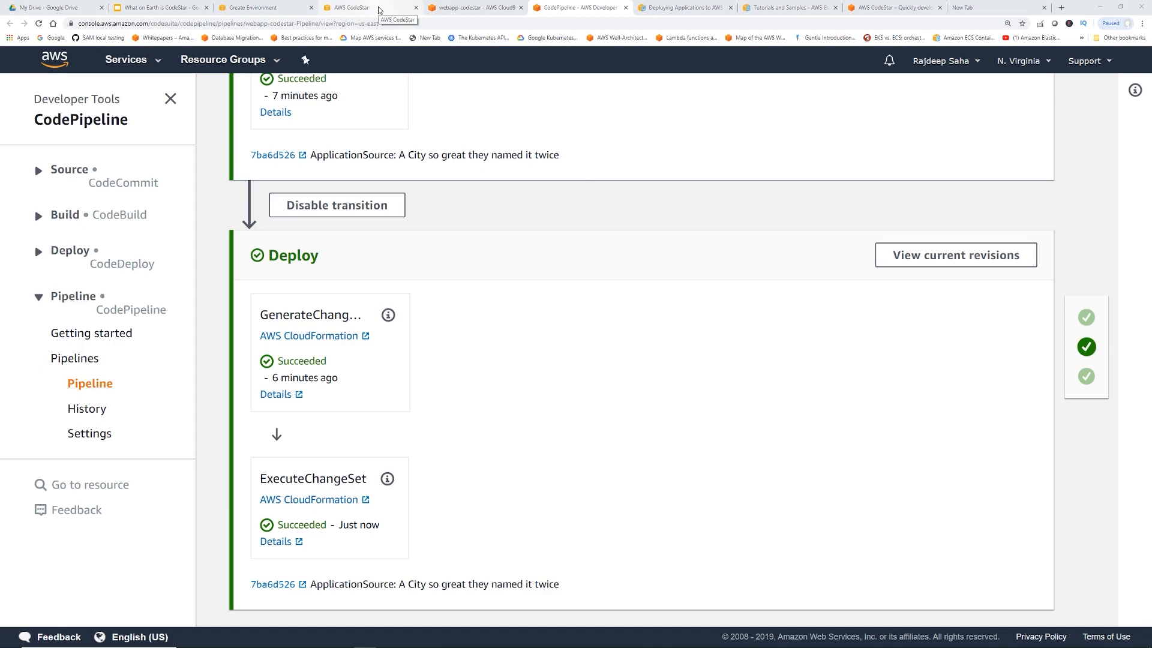
# Check the new commit on the CodeStar dashboard and open the live endpoint
pyautogui.click(354, 8)
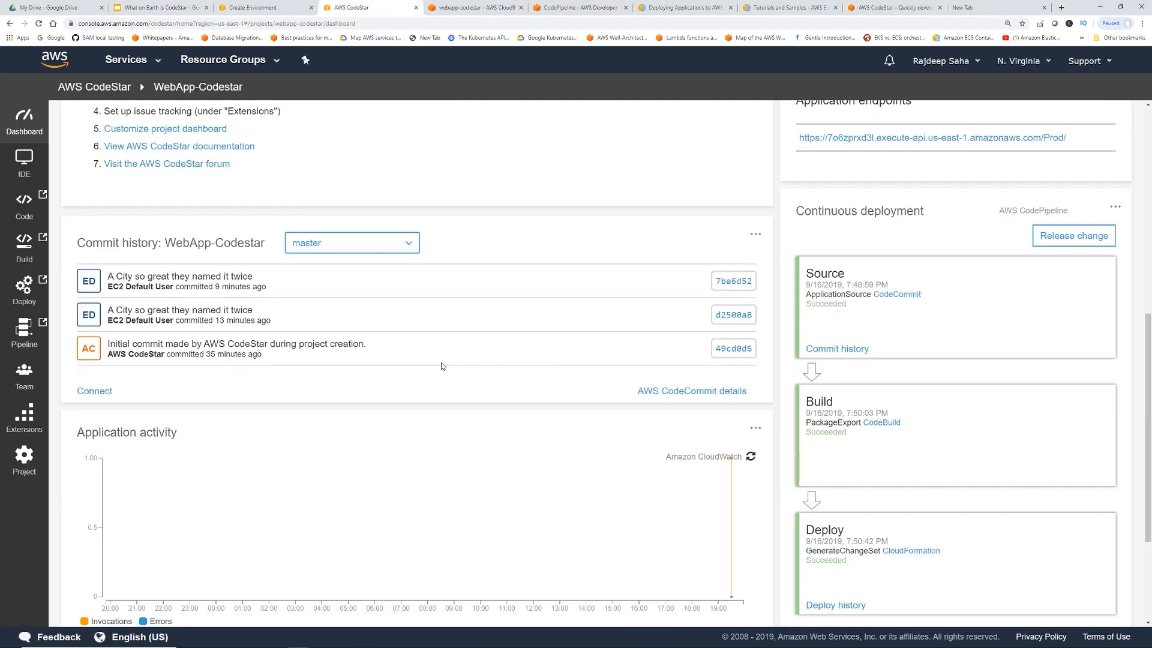
pyautogui.moveTo(415, 337)
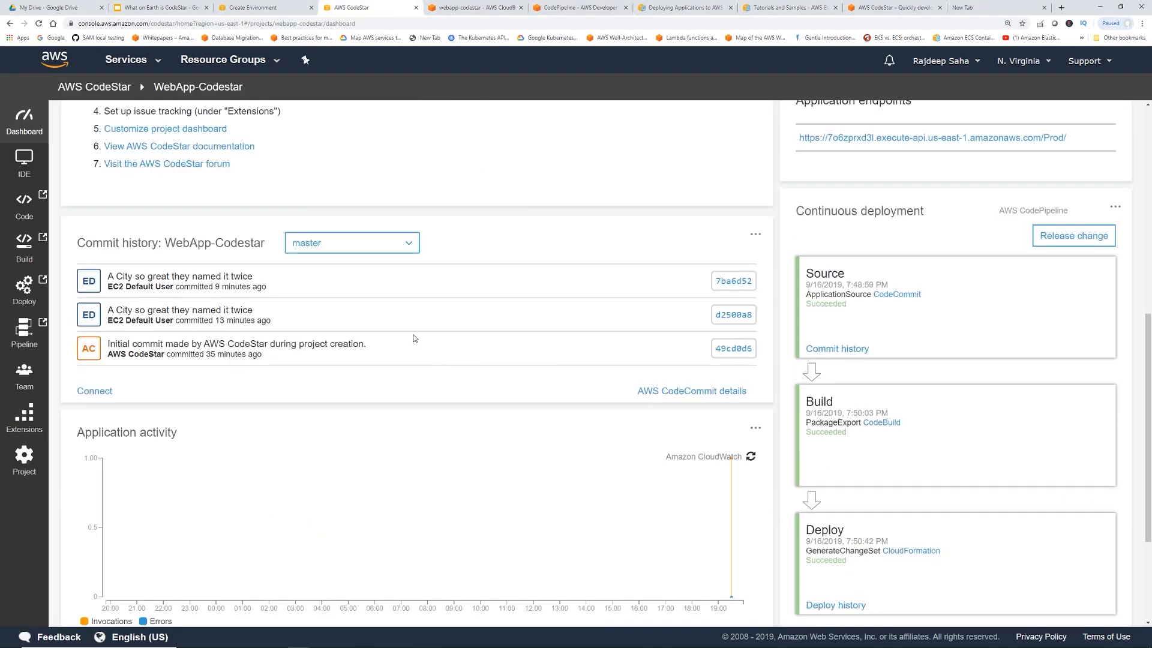
pyautogui.moveTo(166, 274)
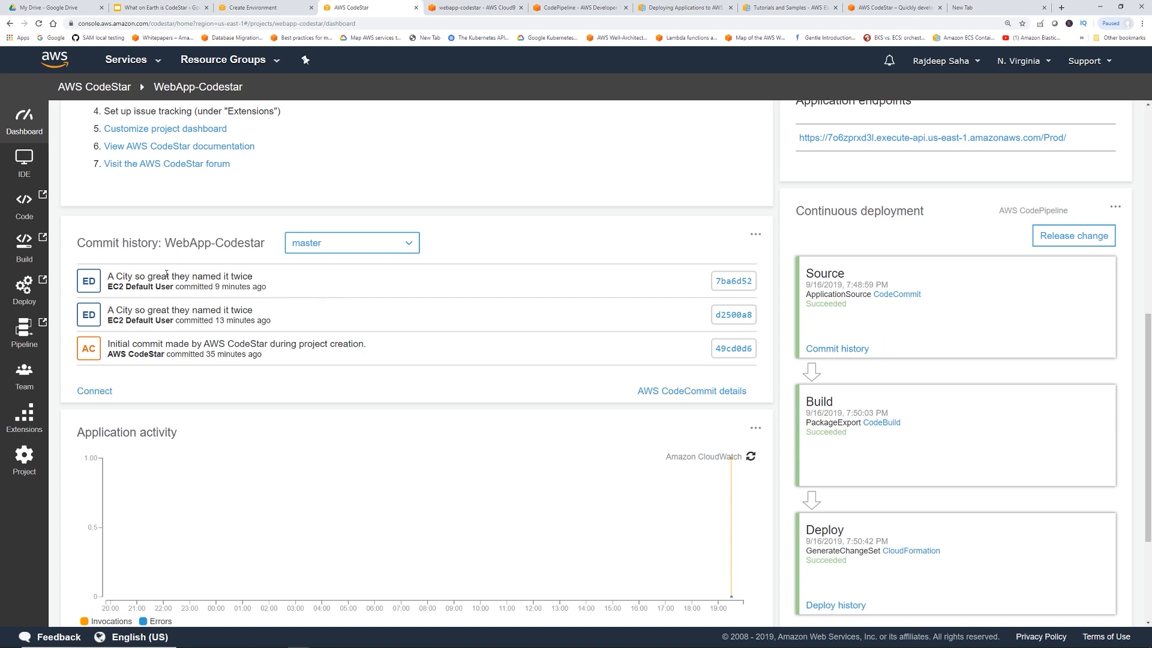
pyautogui.moveTo(174, 287)
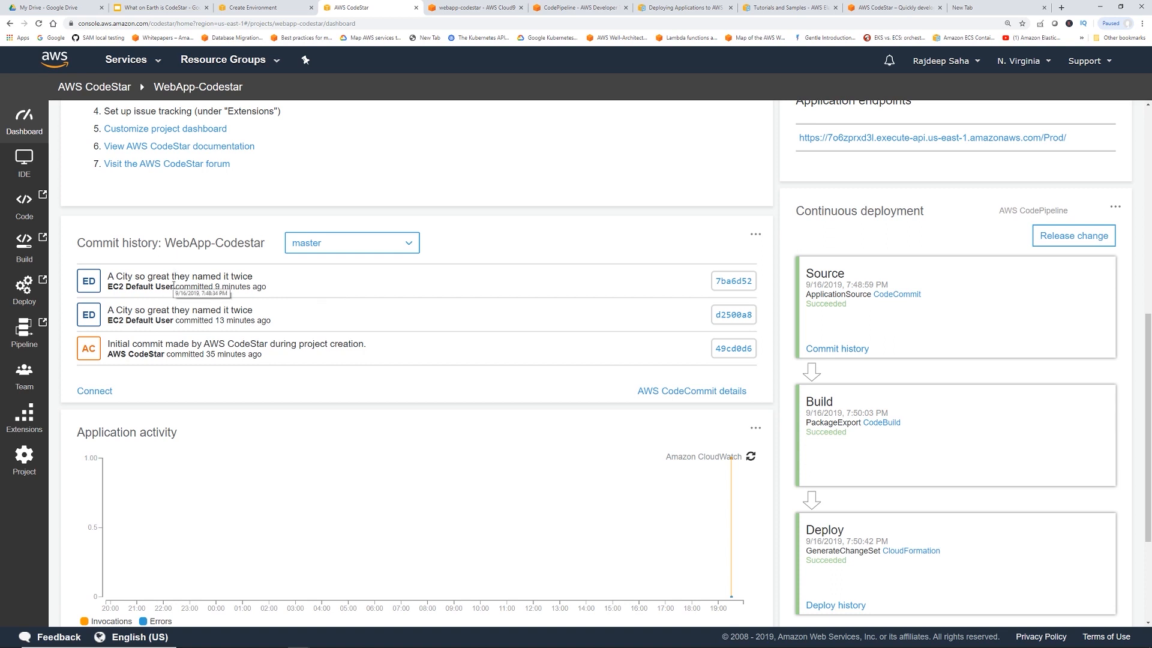
pyautogui.moveTo(503, 365)
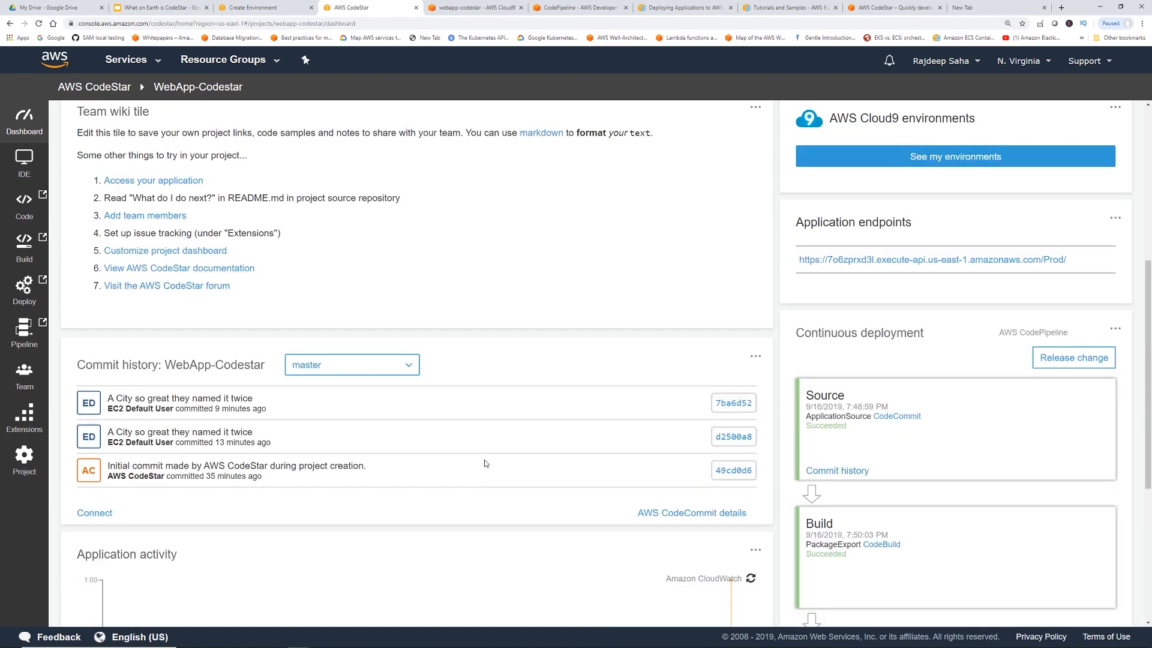
pyautogui.moveTo(905, 266)
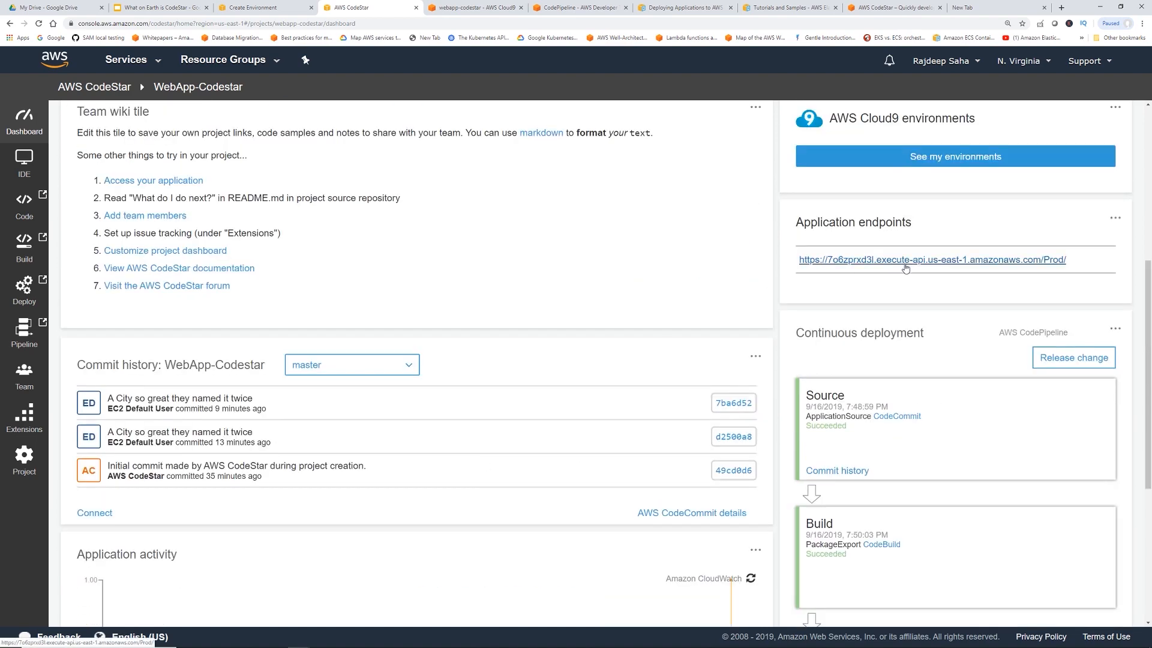
pyautogui.click(906, 260)
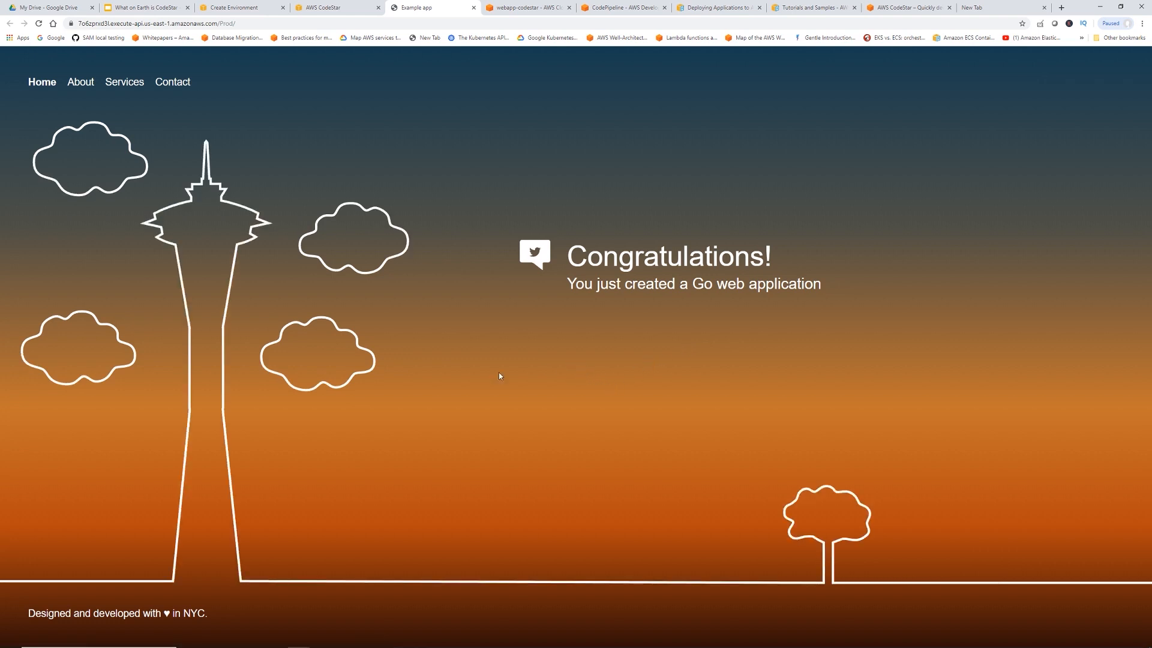
pyautogui.moveTo(376, 471)
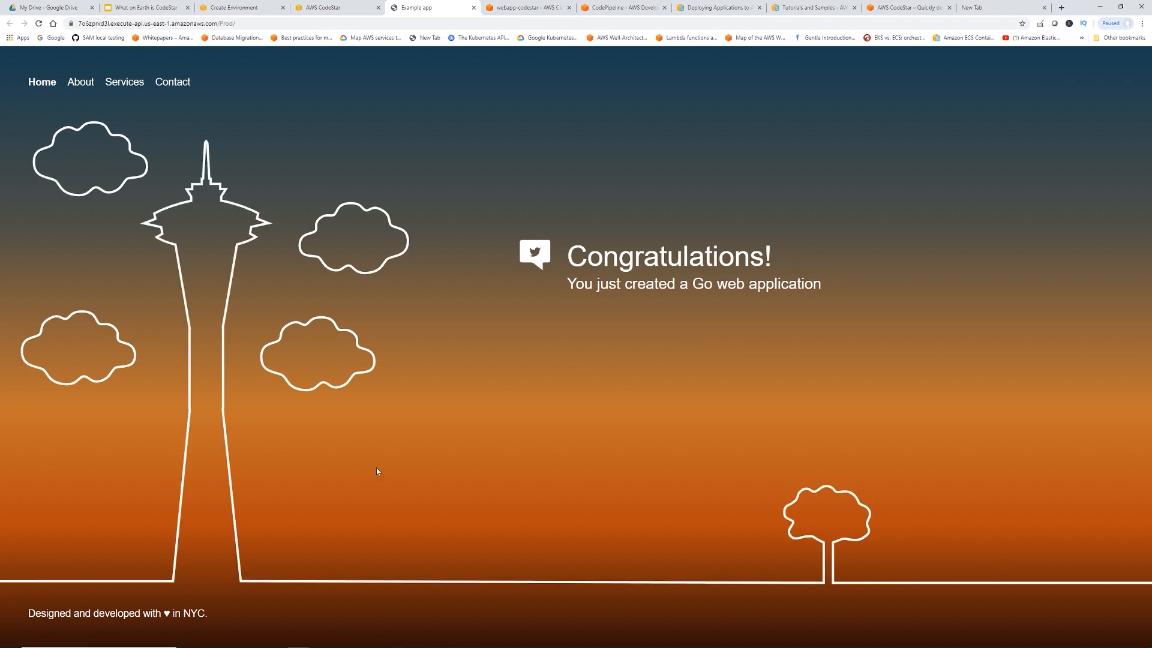